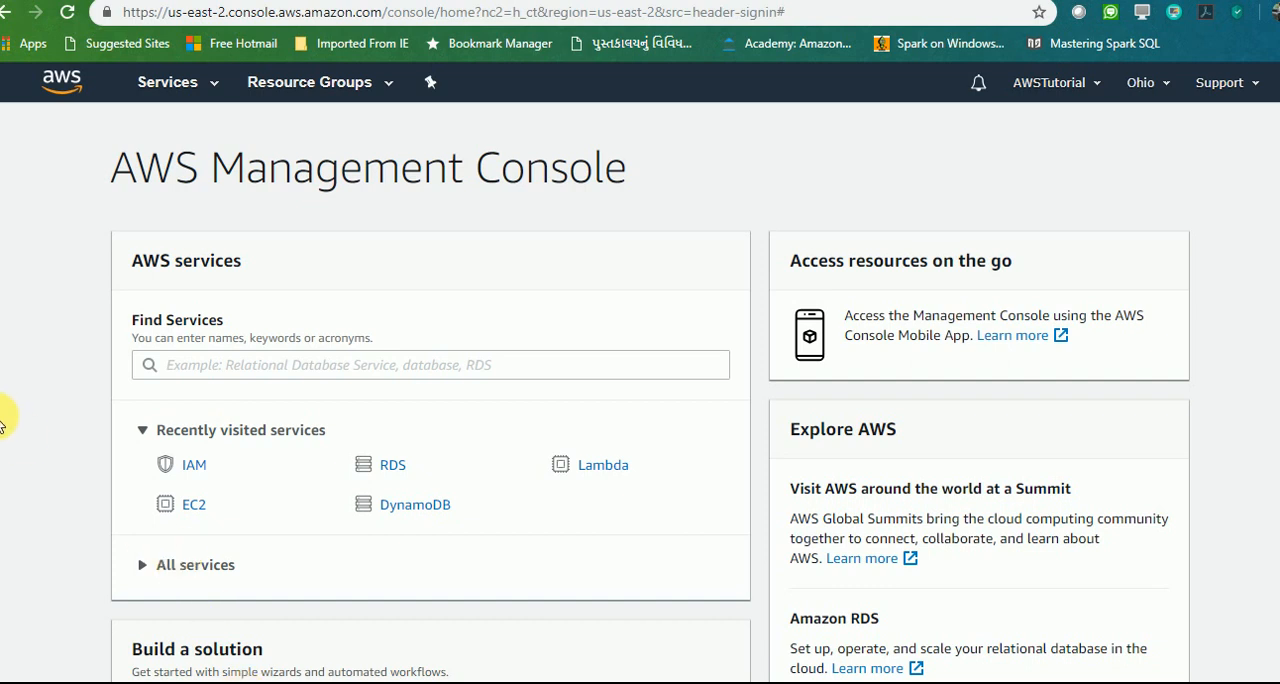
mouse_move(68, 338)
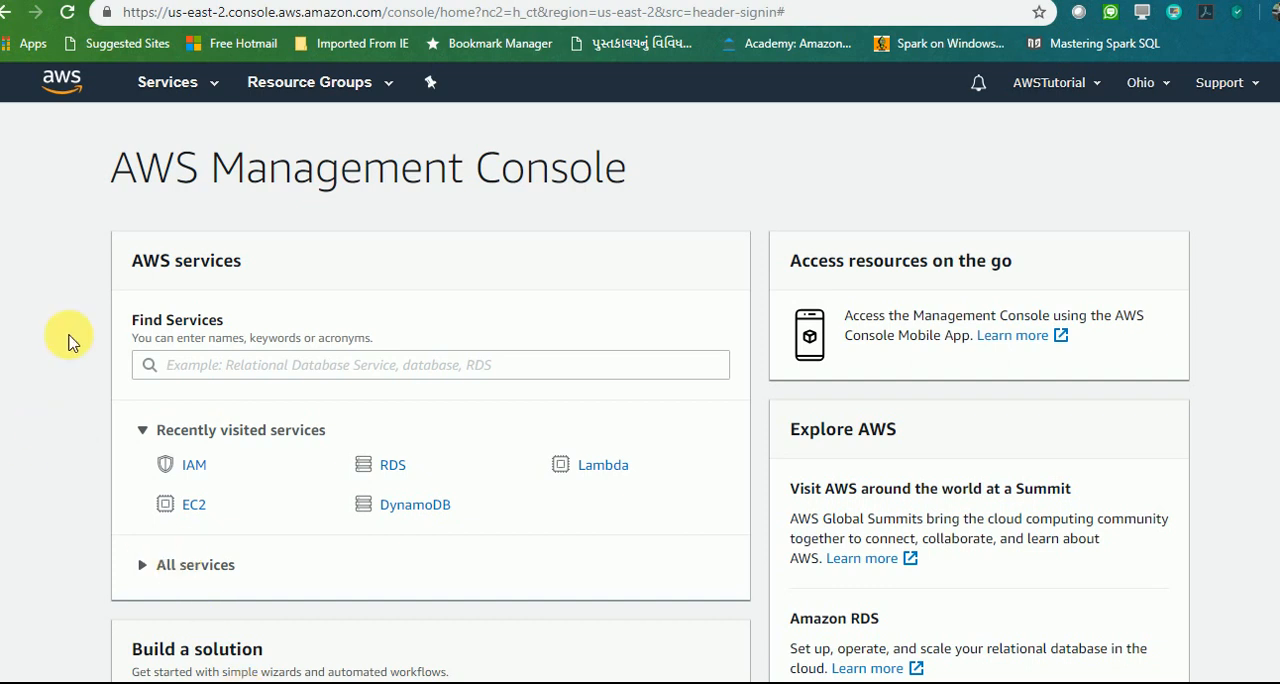
mouse_move(710, 236)
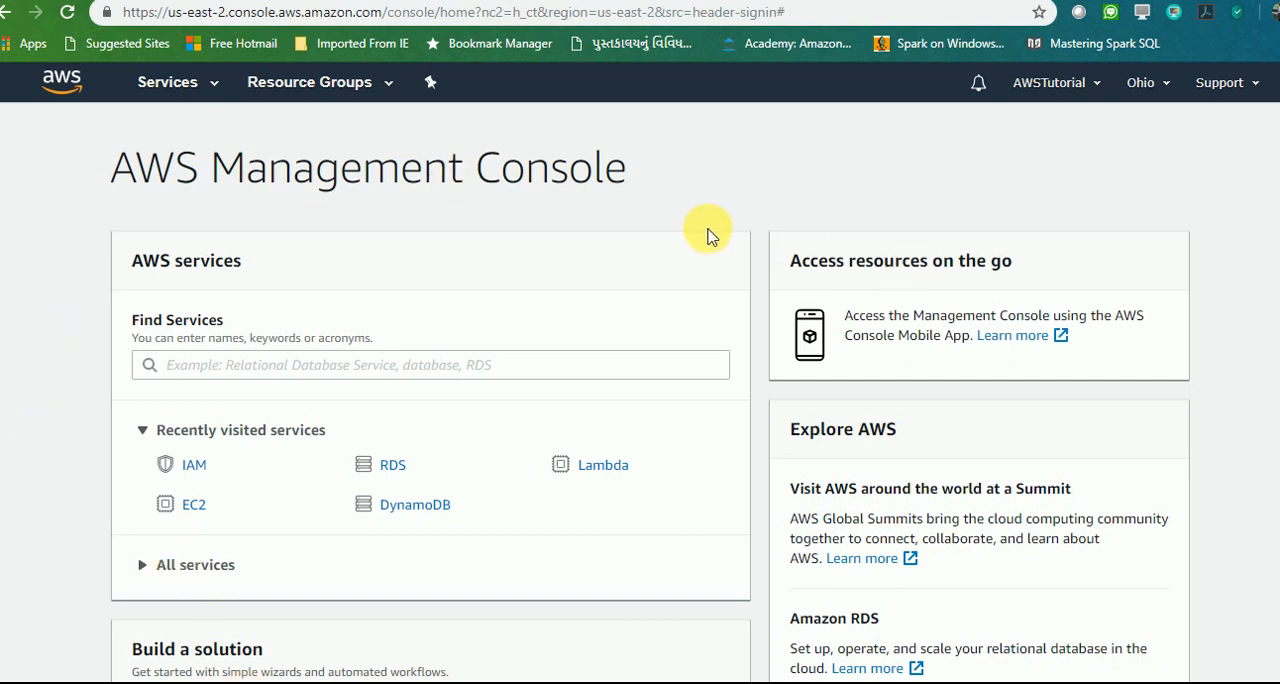
mouse_move(812, 244)
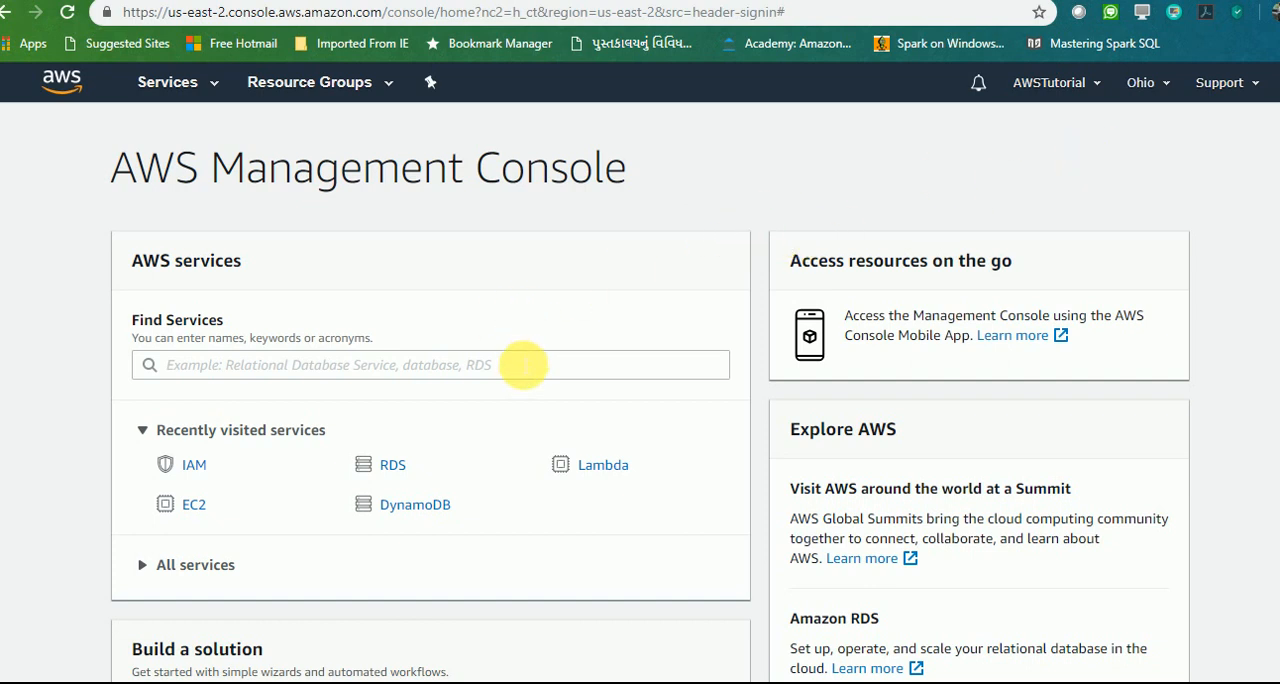
mouse_move(200, 94)
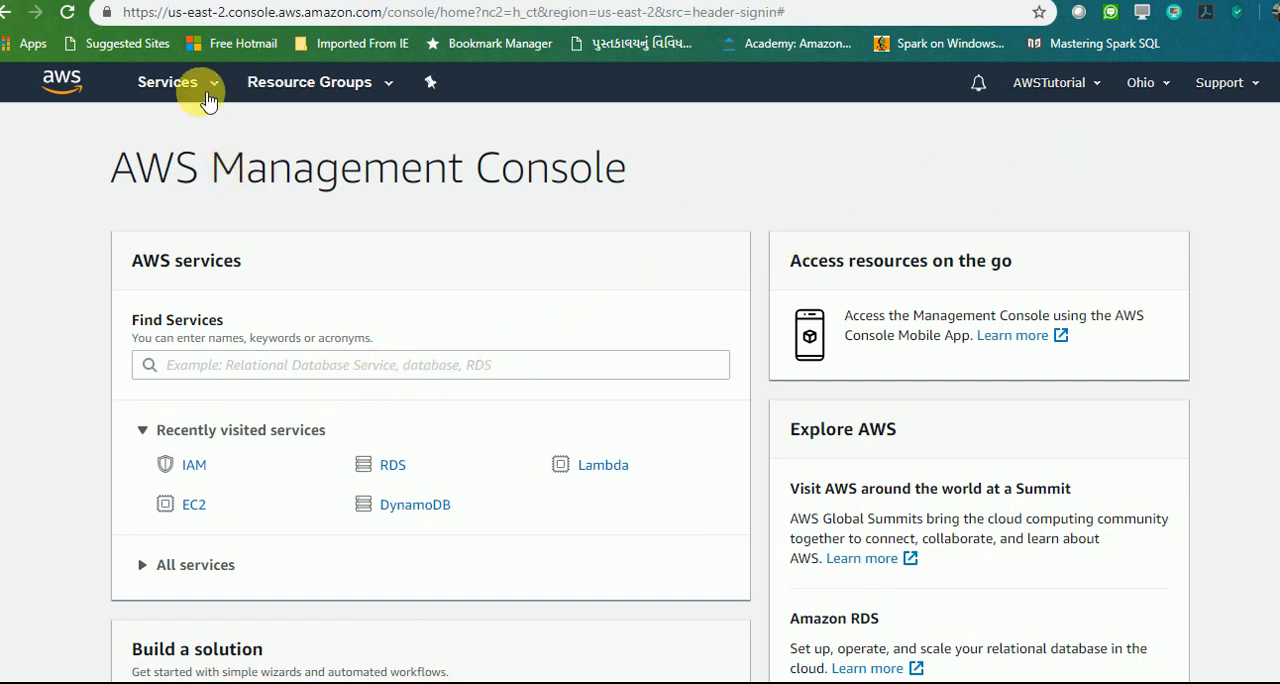
Step: Navigate from the Services menu to the IAM dashboard under Security, Identity & Compliance
click(172, 82)
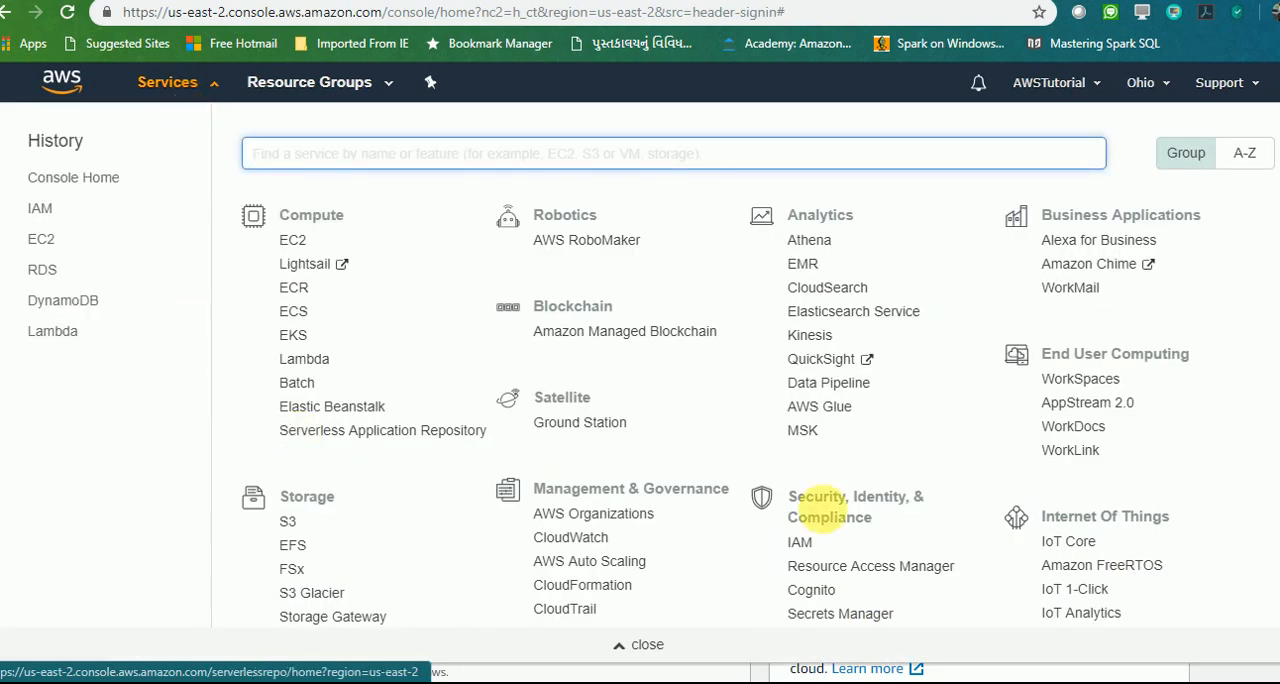
scroll(down, 3)
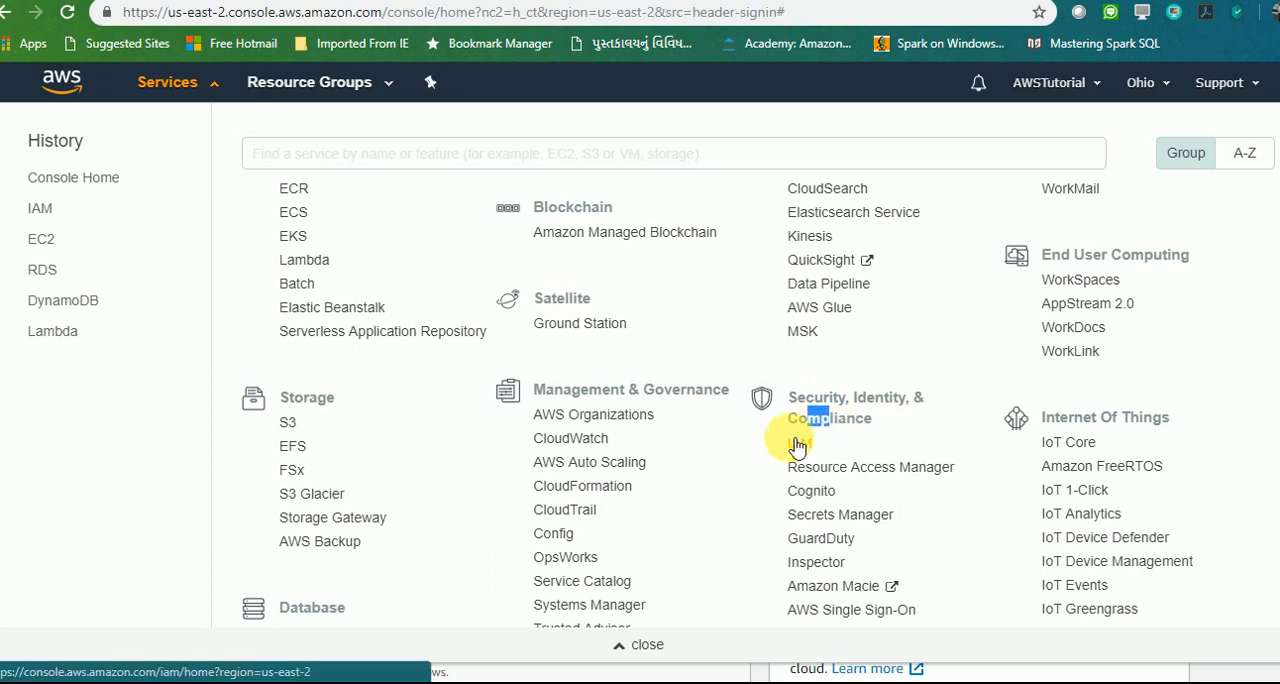
click(798, 442)
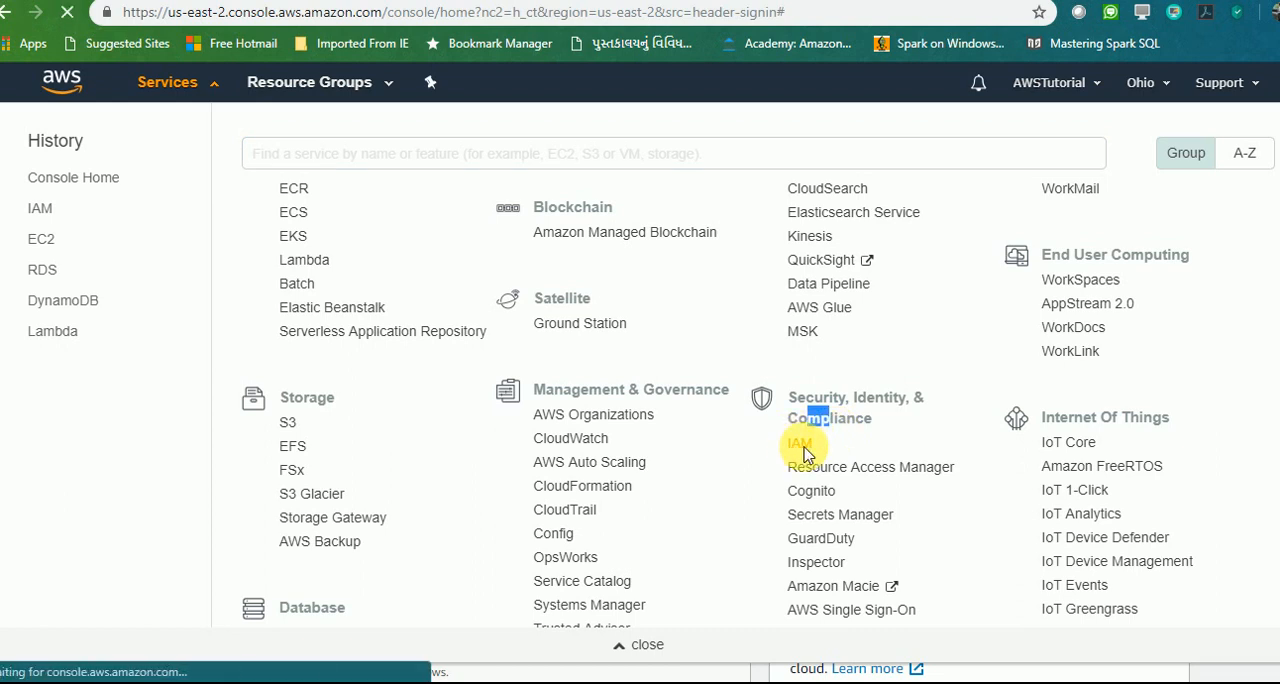
click(800, 442)
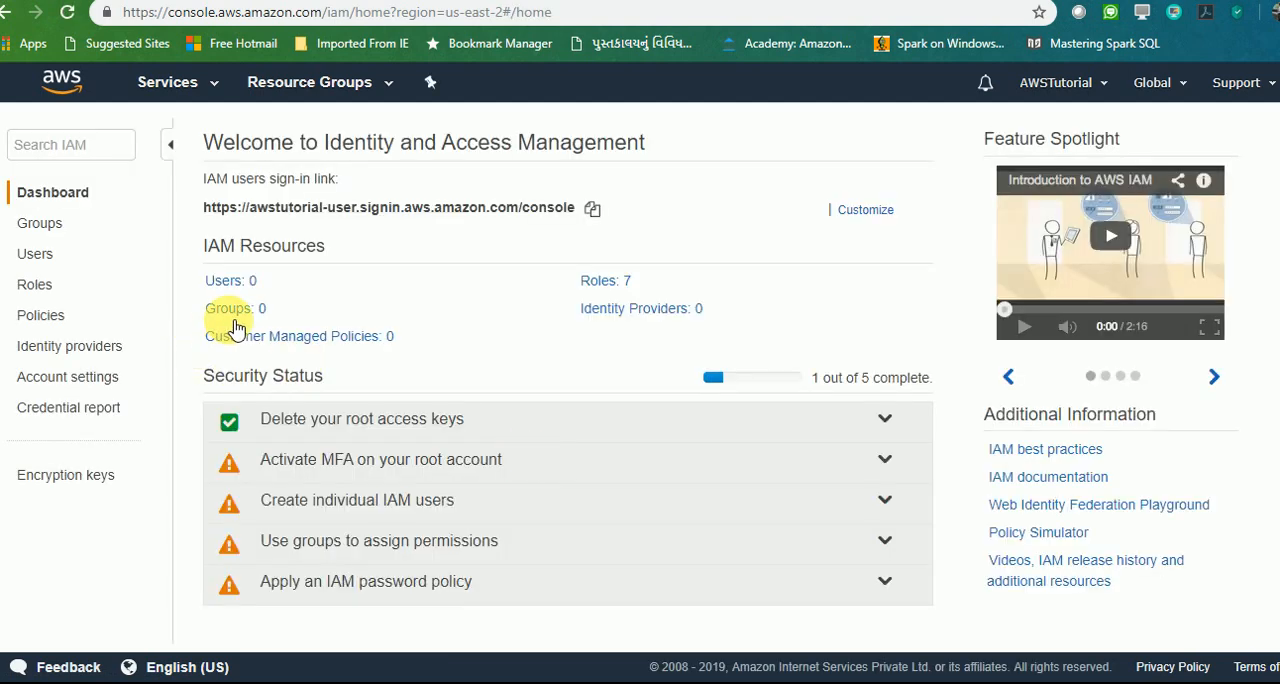
mouse_move(256, 320)
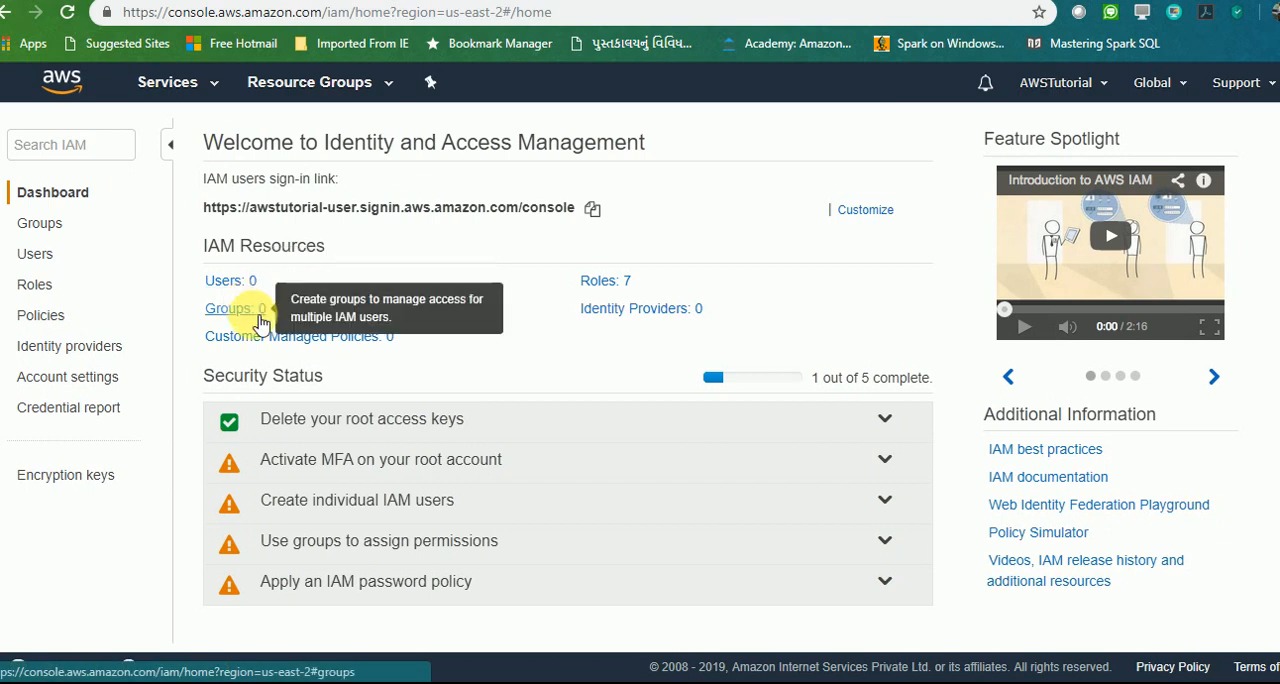
mouse_move(408, 338)
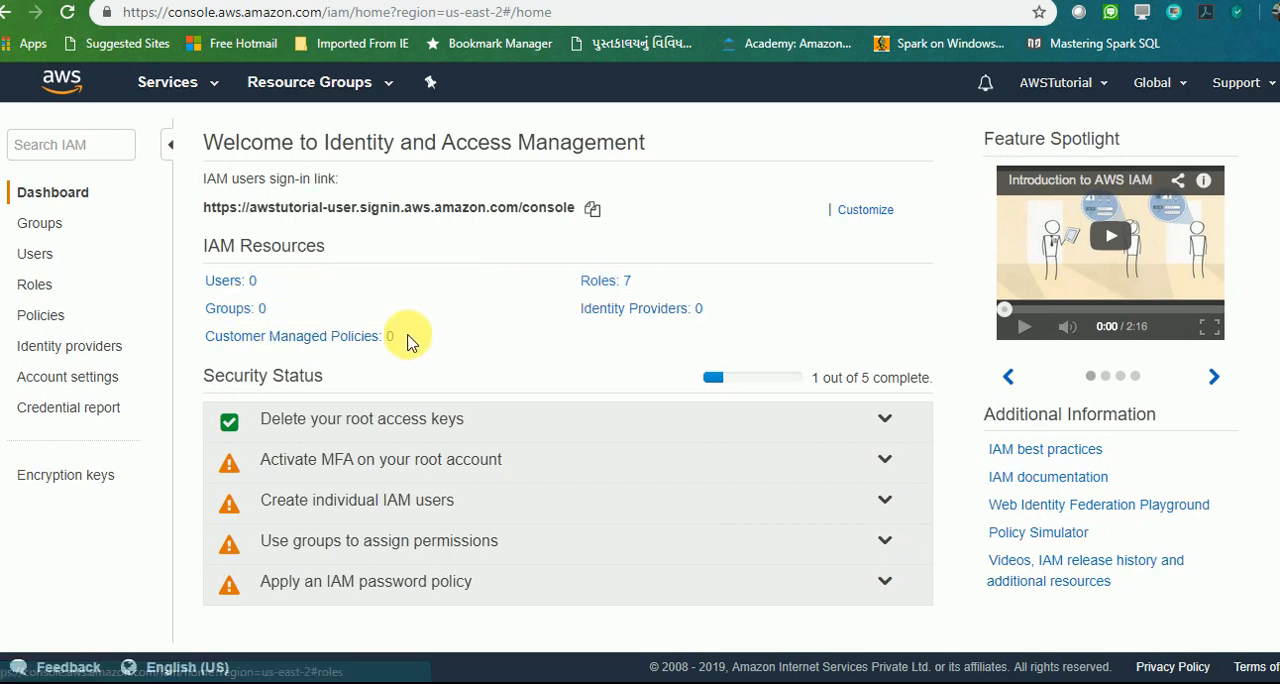
mouse_move(440, 322)
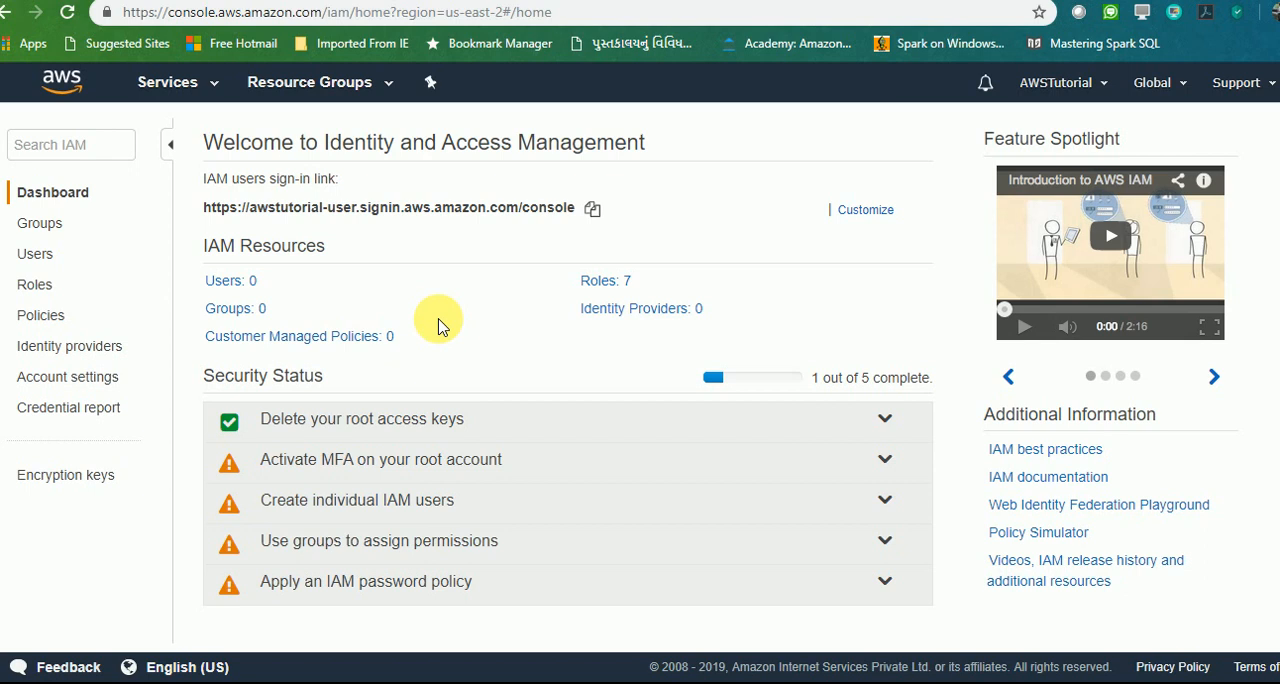
mouse_move(460, 336)
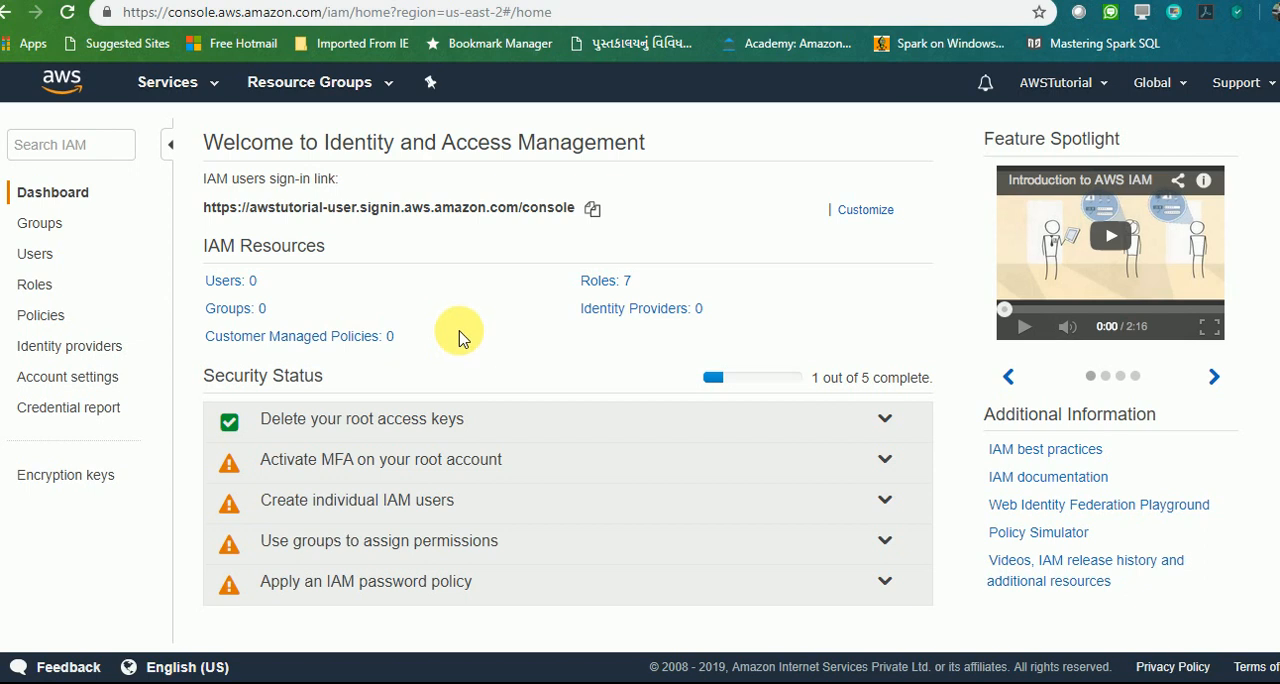
mouse_move(40, 224)
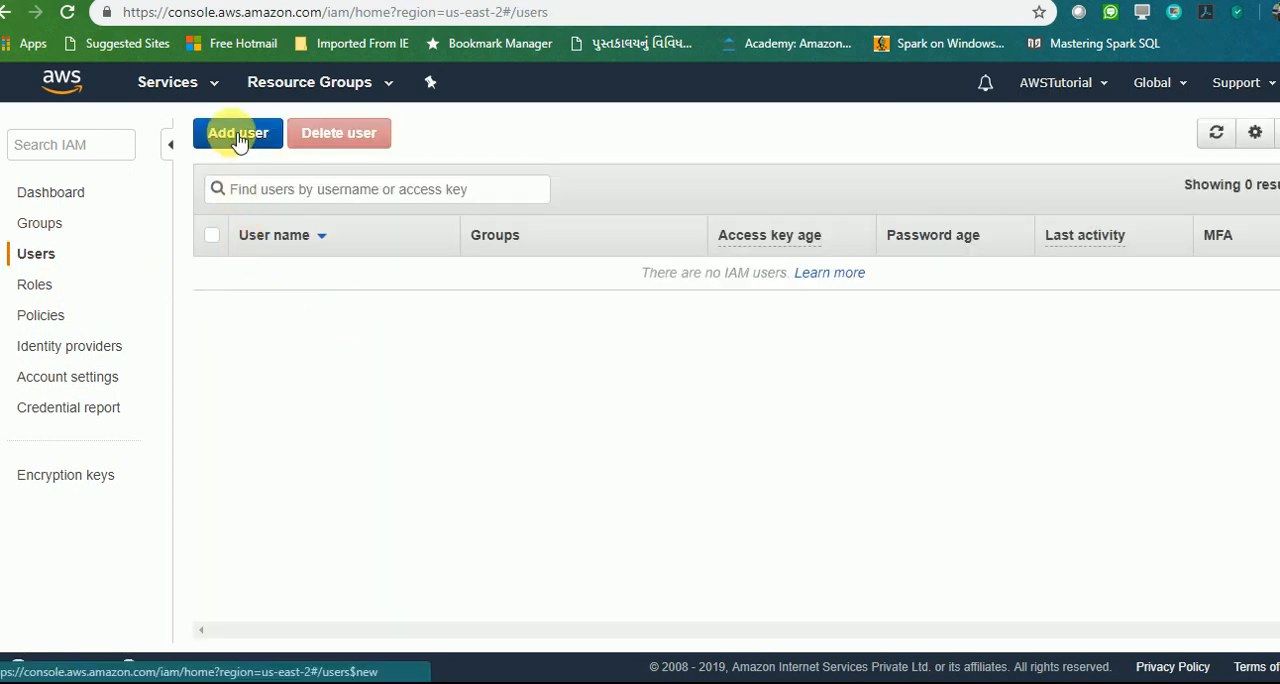
Step: Add a user named AWSUser with AWS Management Console access and continue to permissions
click(236, 132)
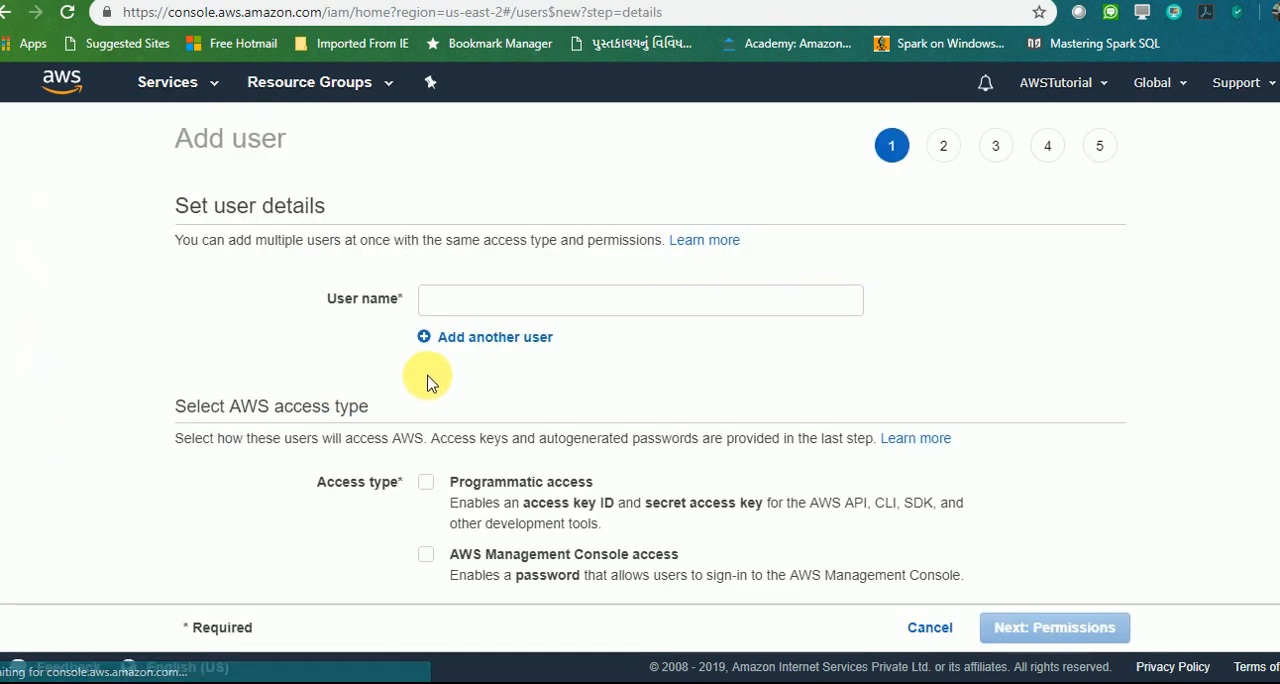
click(640, 300)
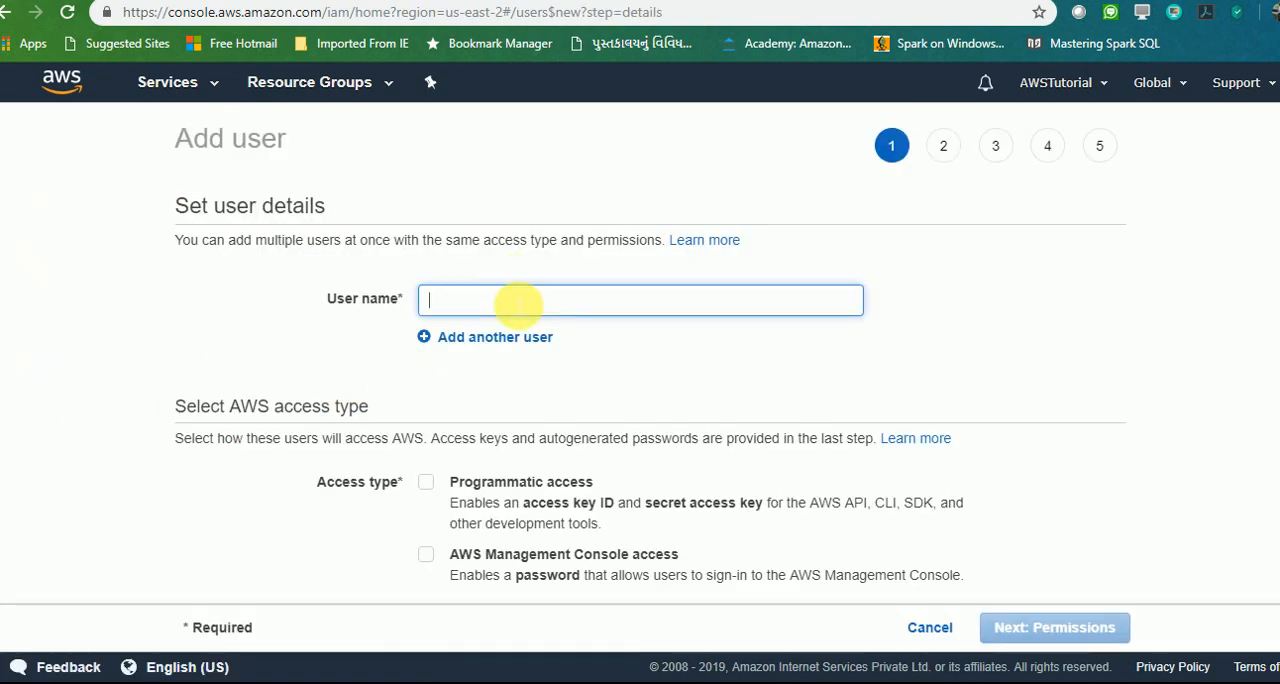
text(AWSUser)
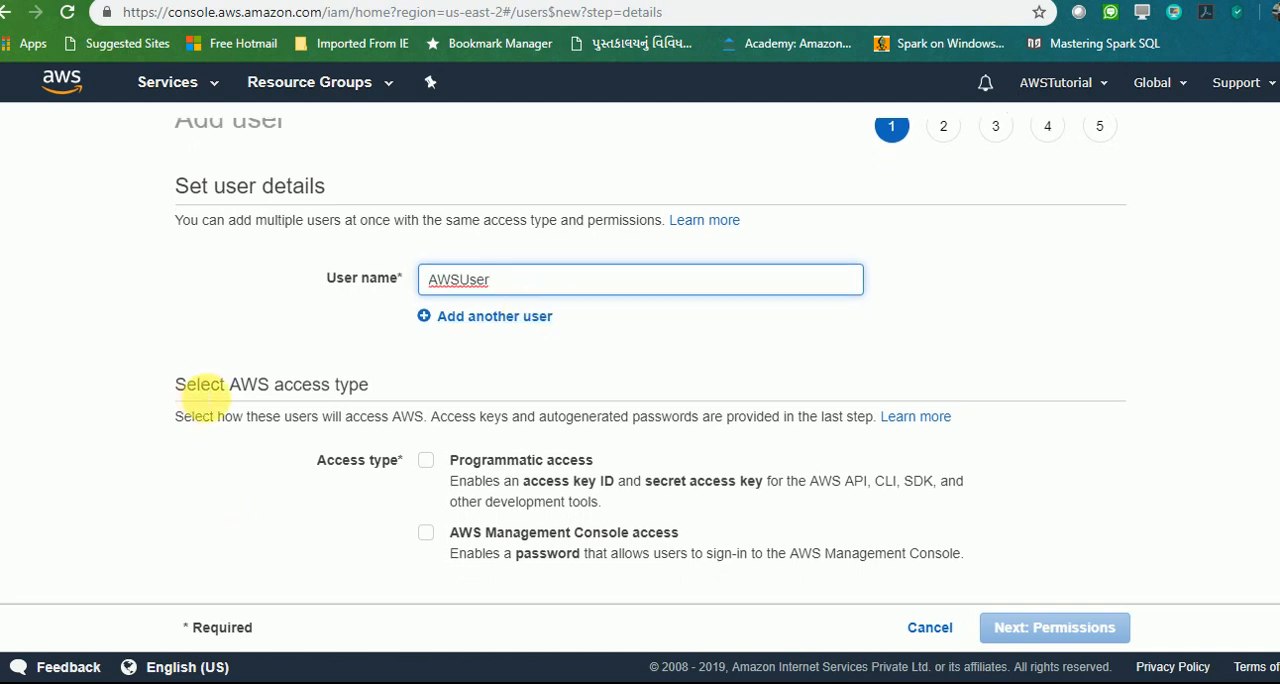
drag(196, 384, 380, 384)
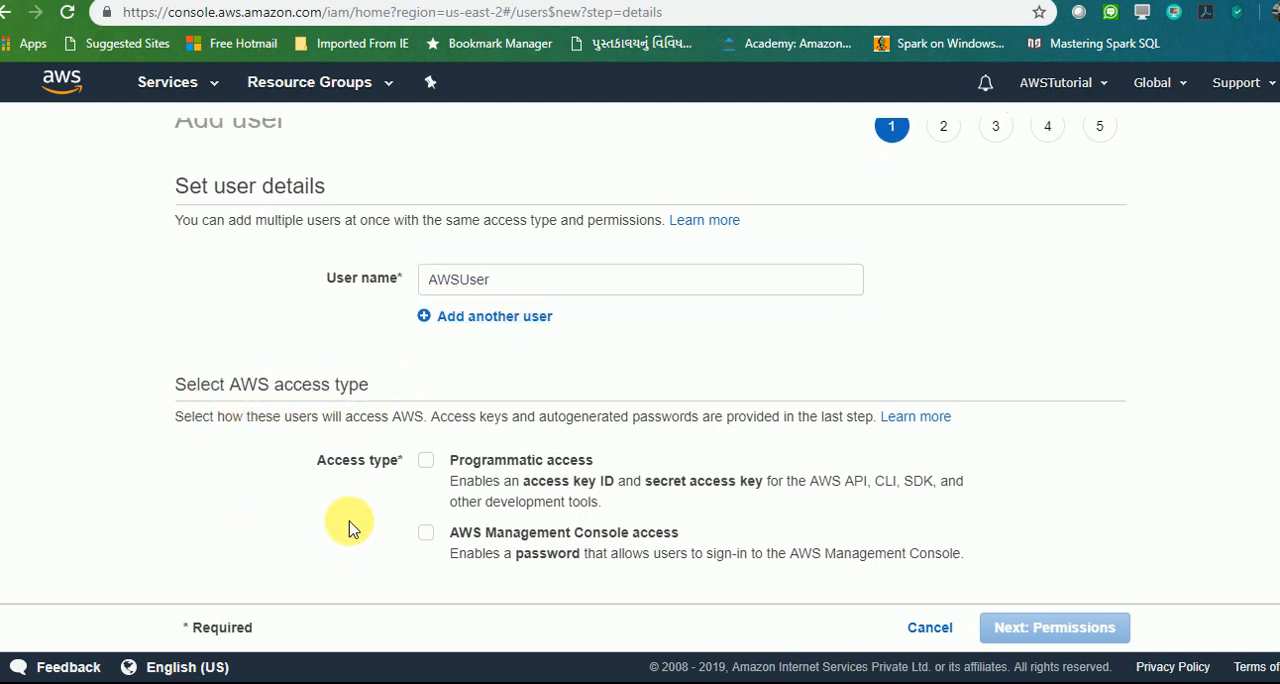
mouse_move(476, 576)
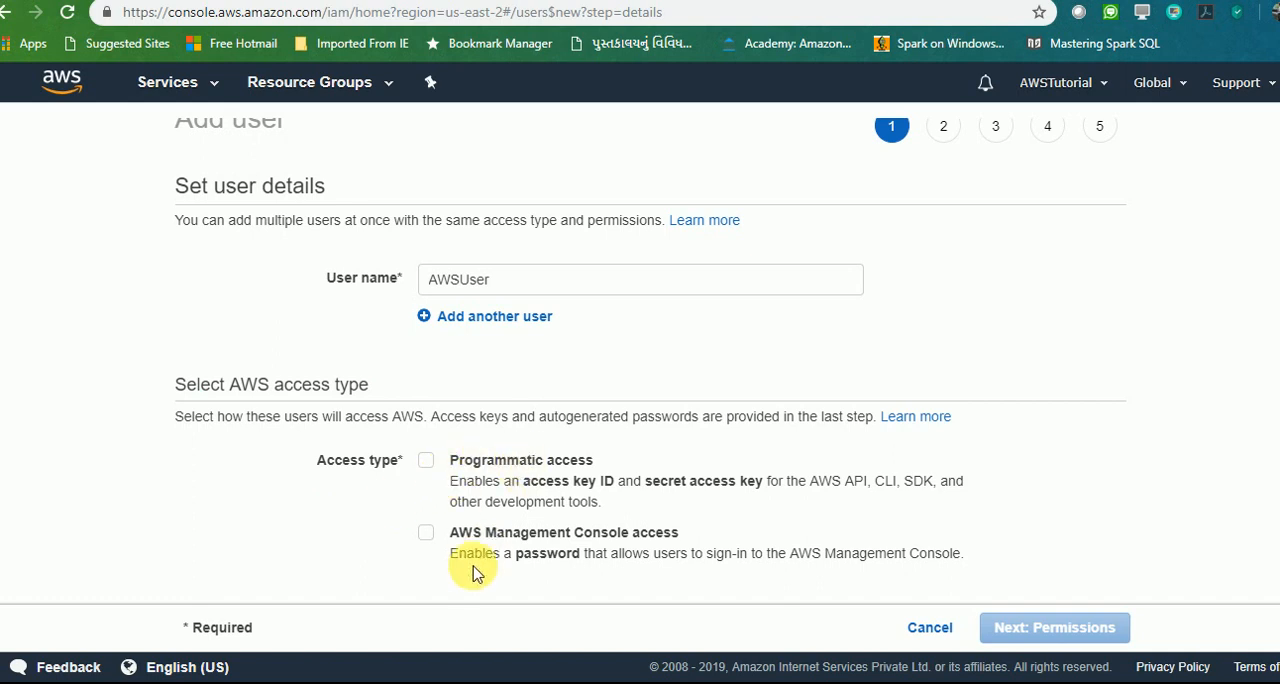
mouse_move(552, 544)
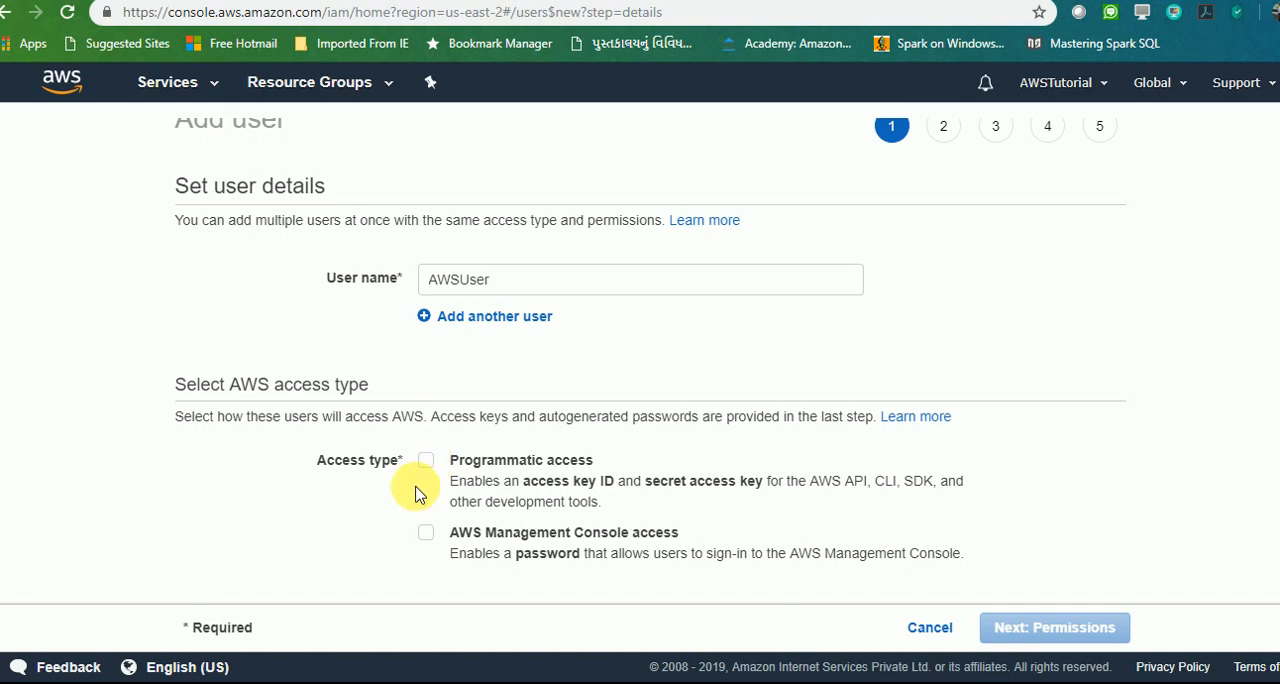
mouse_move(464, 466)
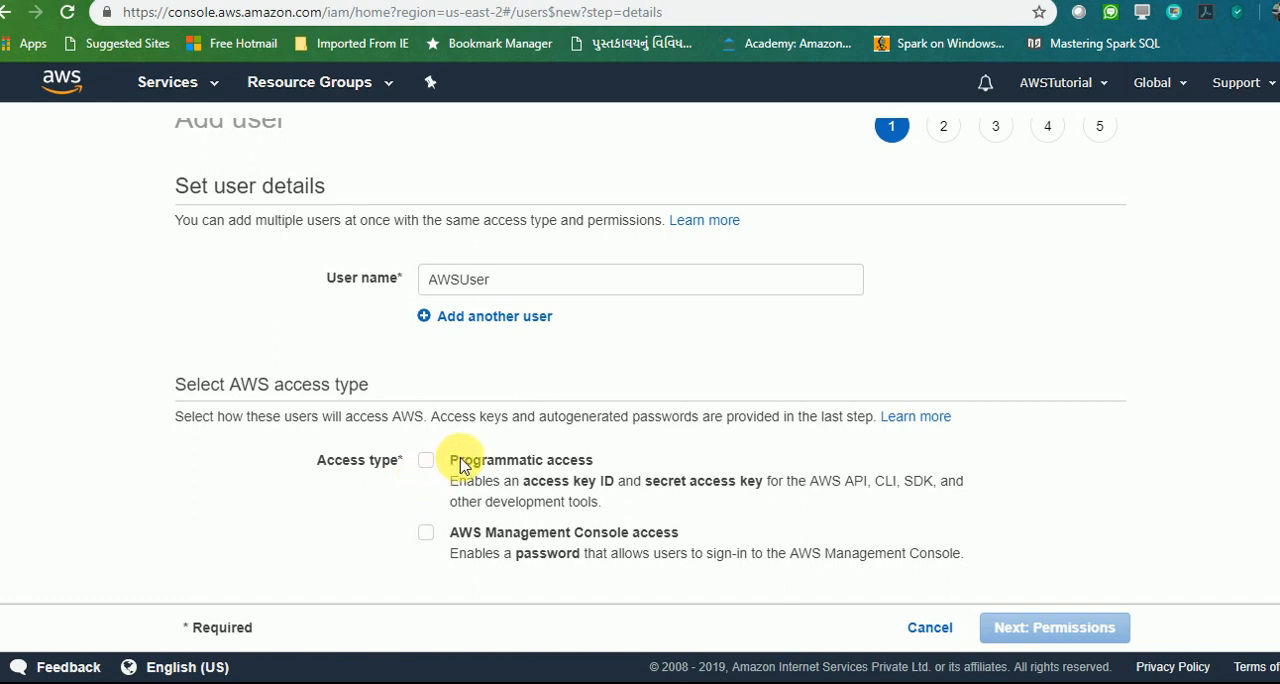
mouse_move(788, 496)
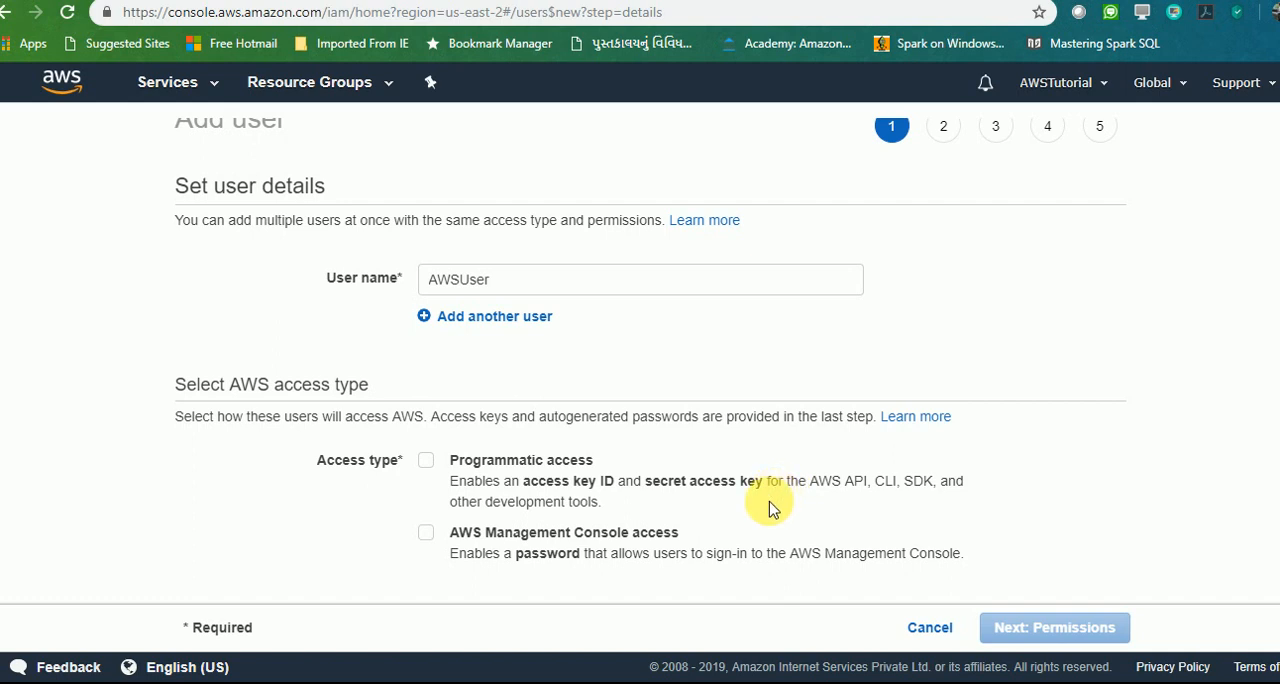
mouse_move(792, 512)
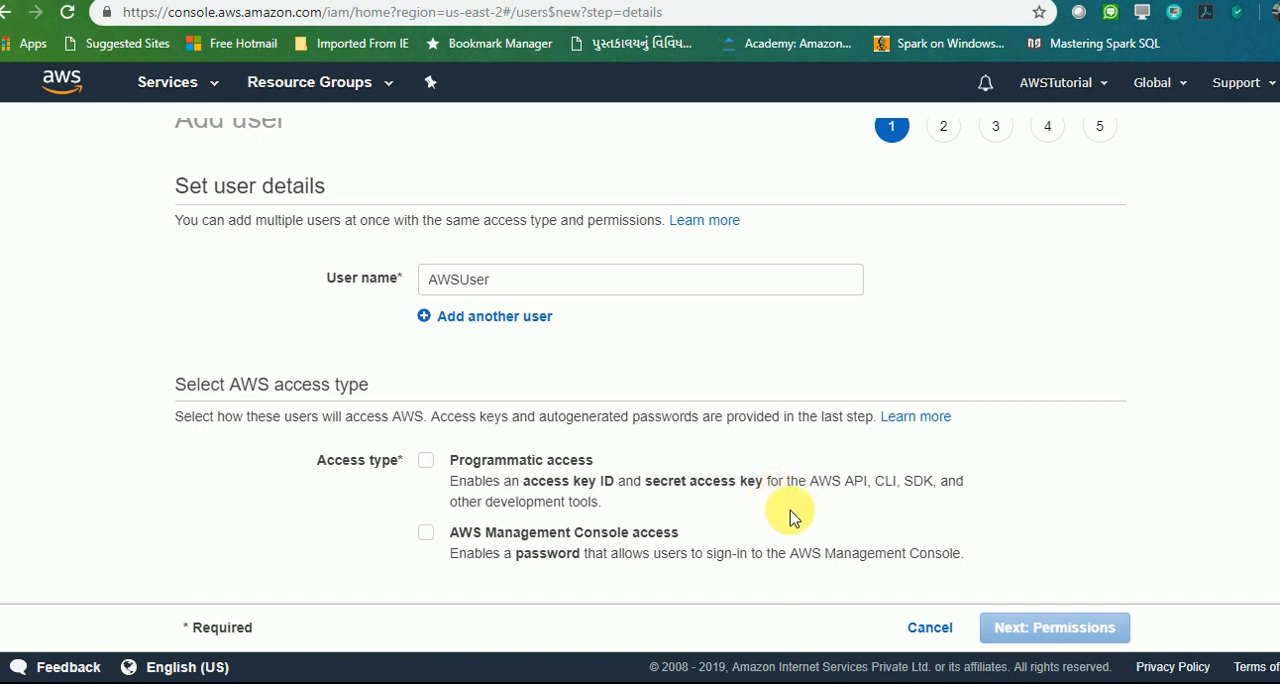
mouse_move(736, 504)
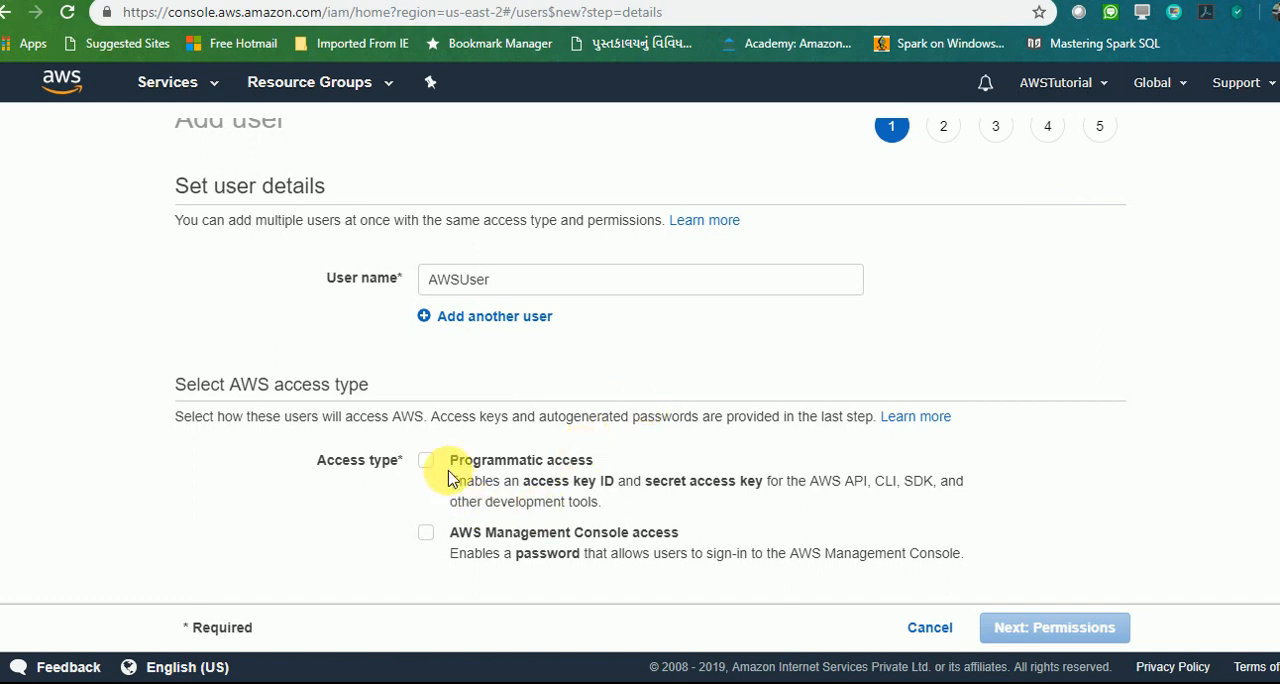
mouse_move(470, 468)
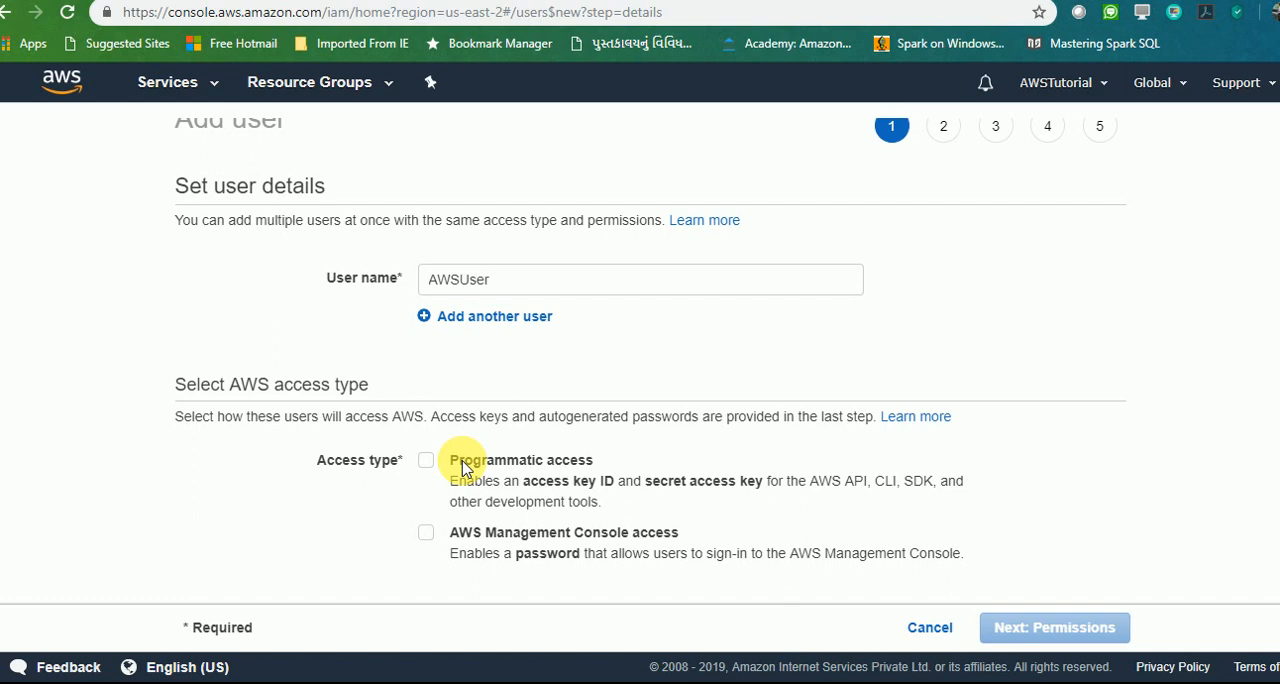
mouse_move(428, 540)
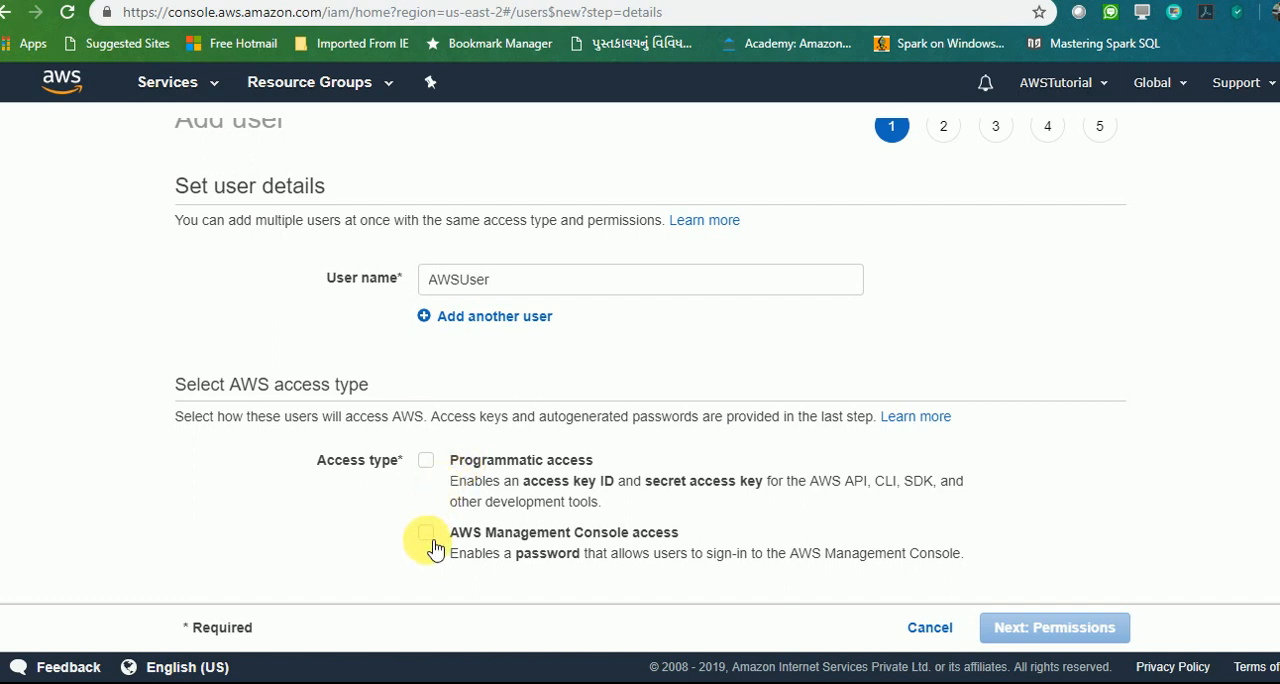
click(426, 532)
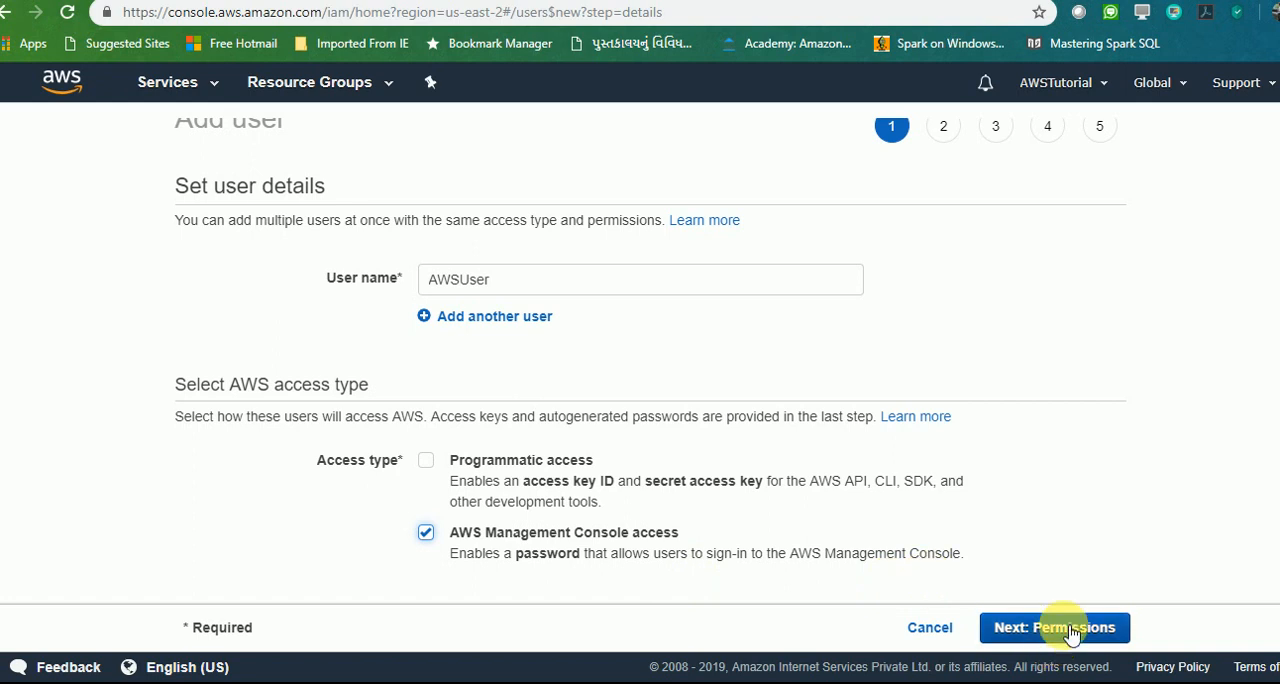
click(1064, 628)
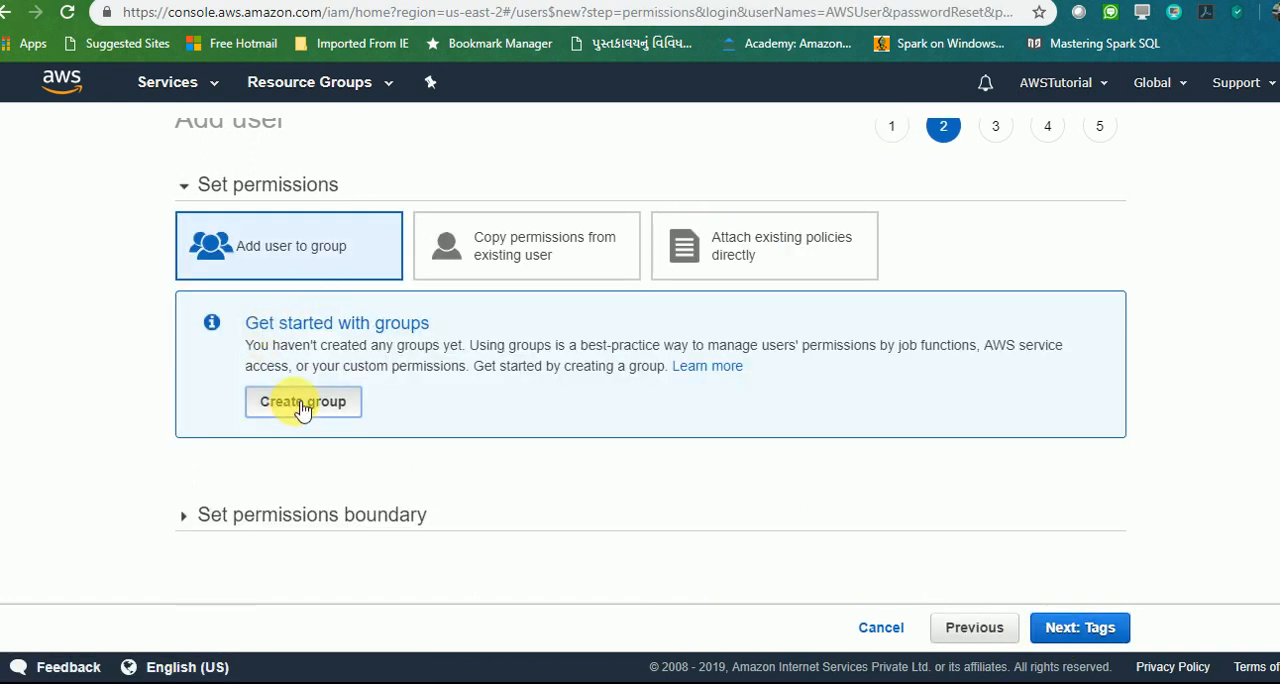
mouse_move(384, 400)
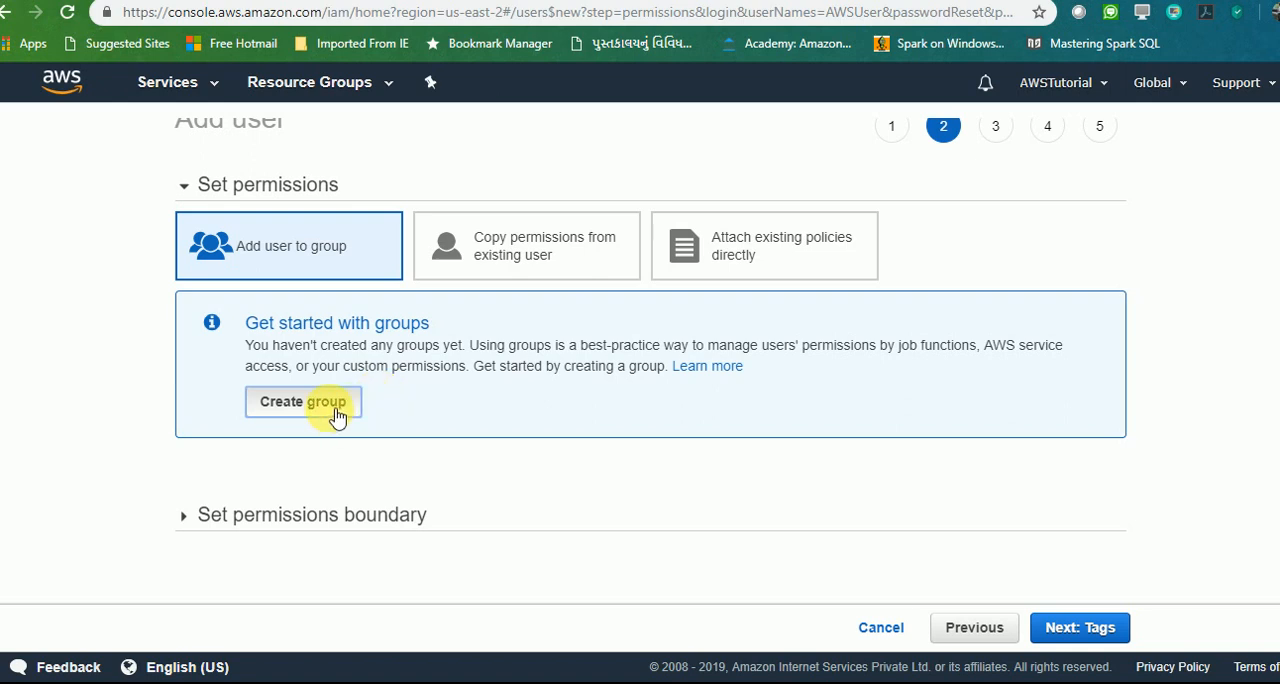
Step: Start a new group for the user and name it s3Group
click(302, 402)
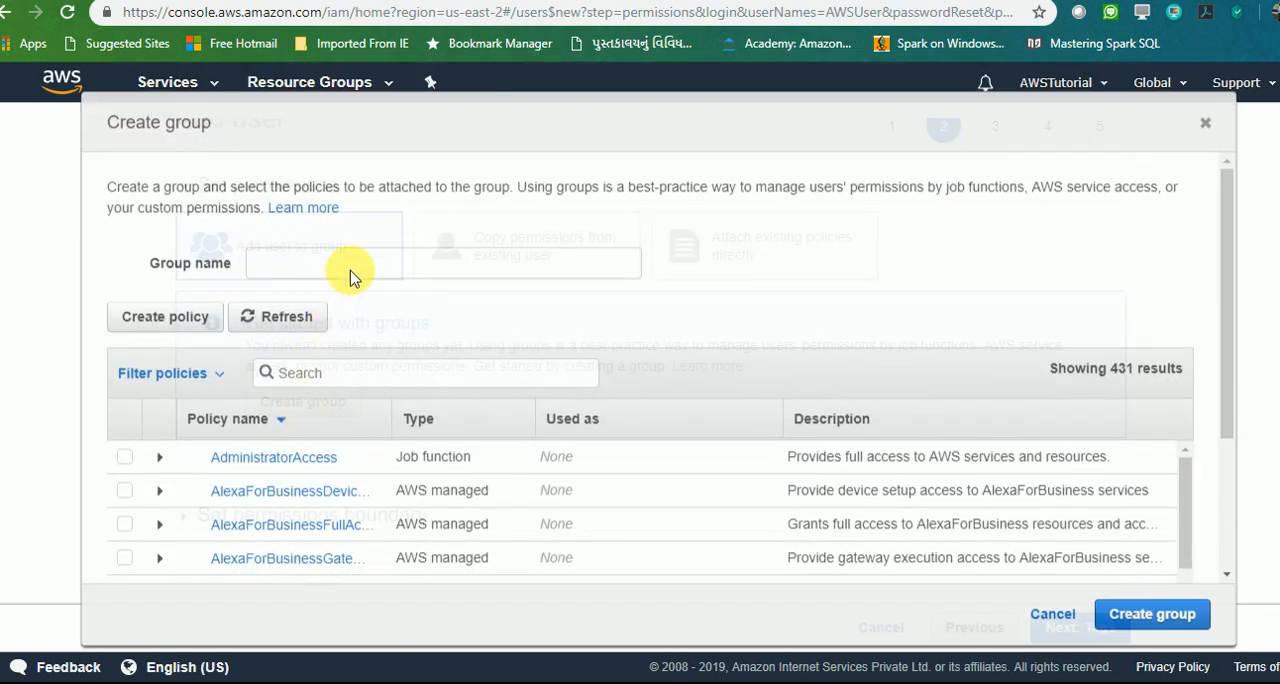
click(424, 264)
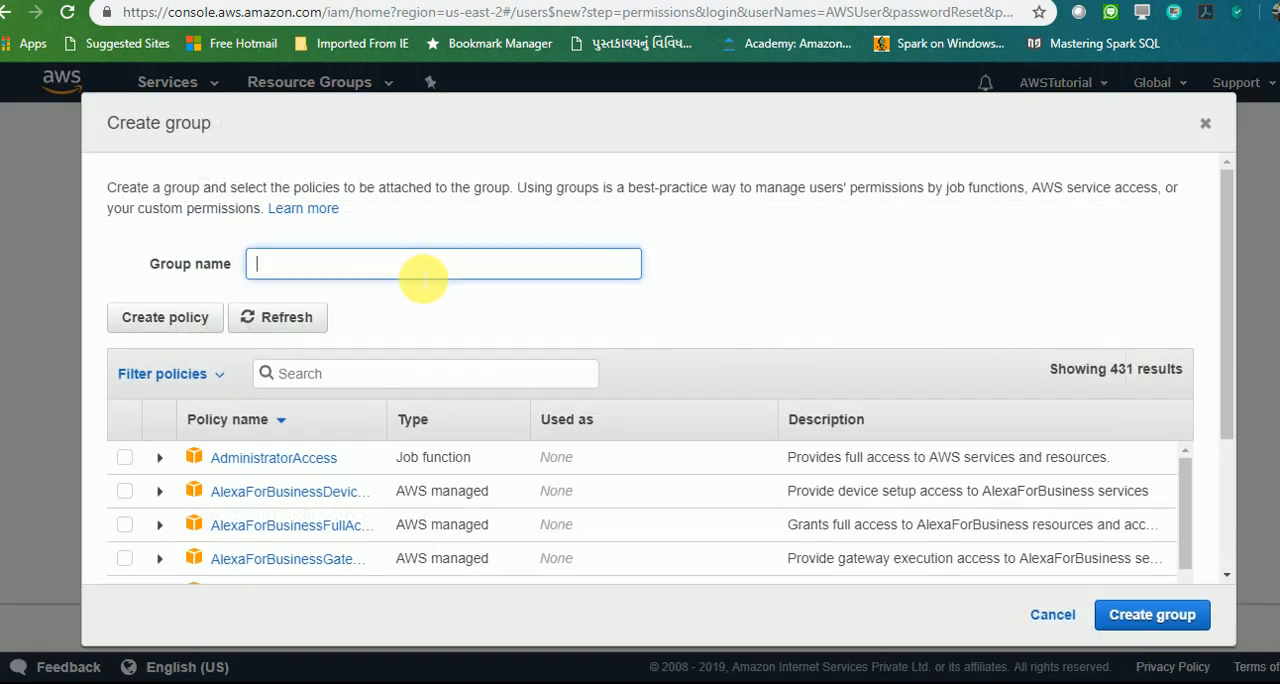
text(s3Group)
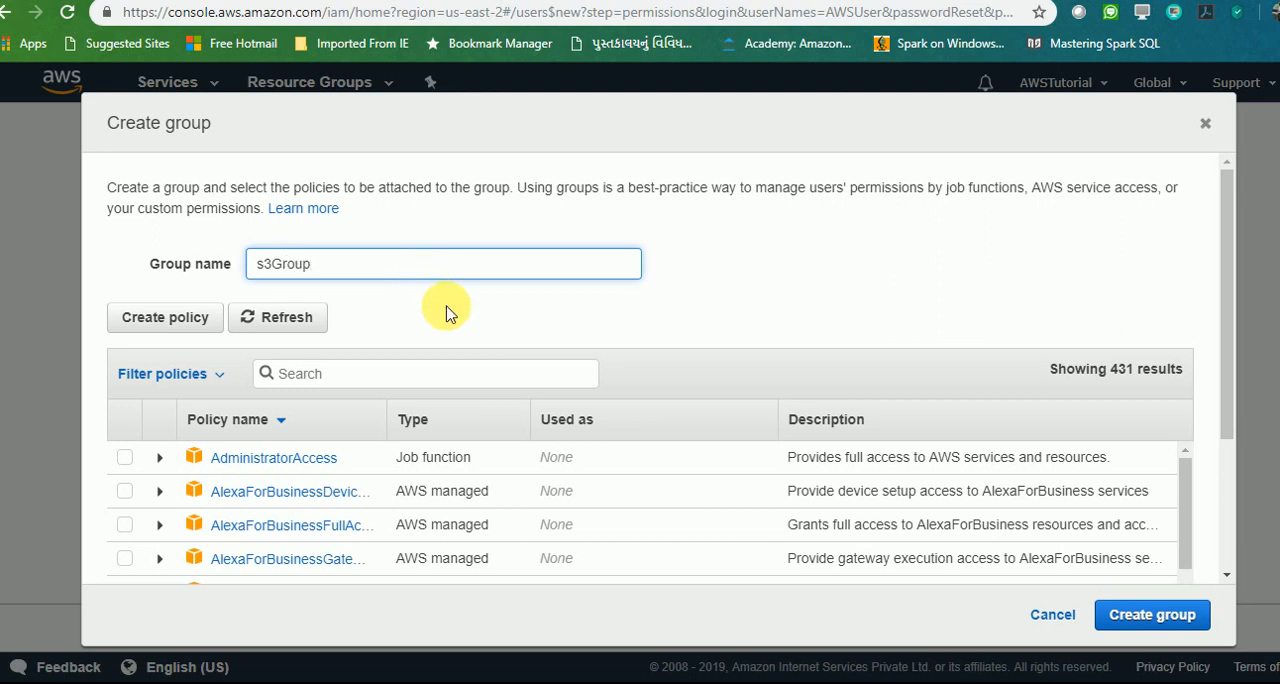
scroll(down, 3)
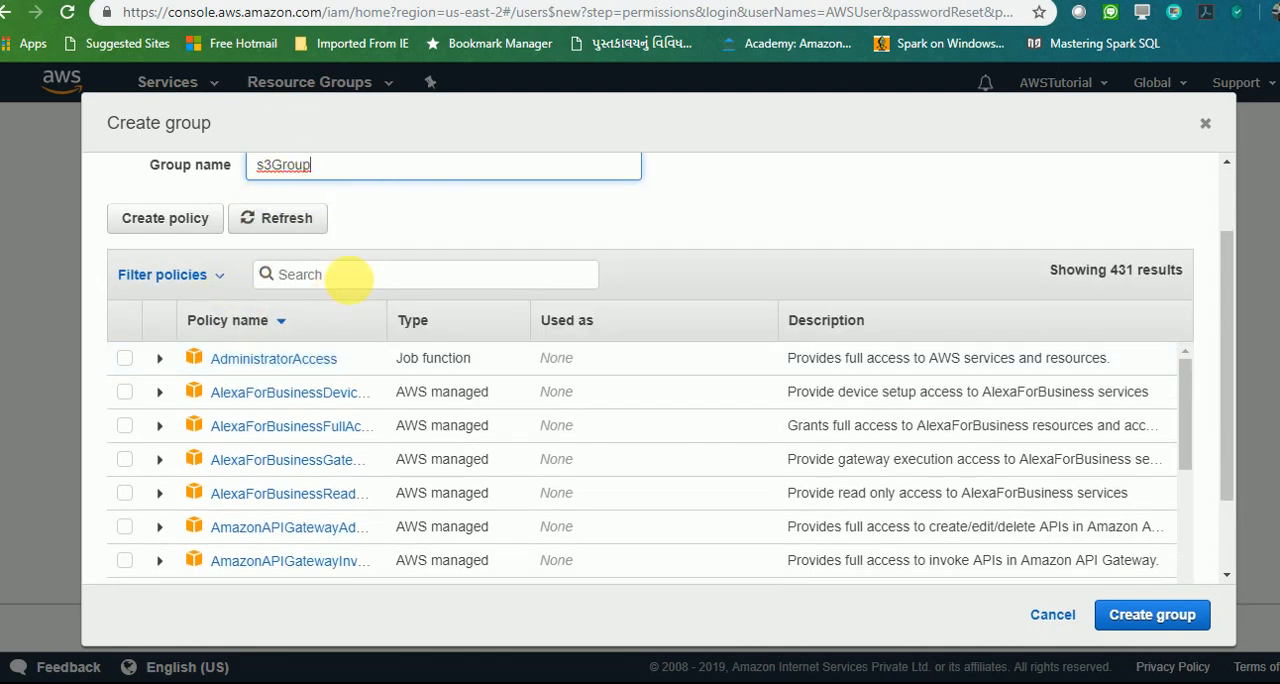
mouse_move(356, 288)
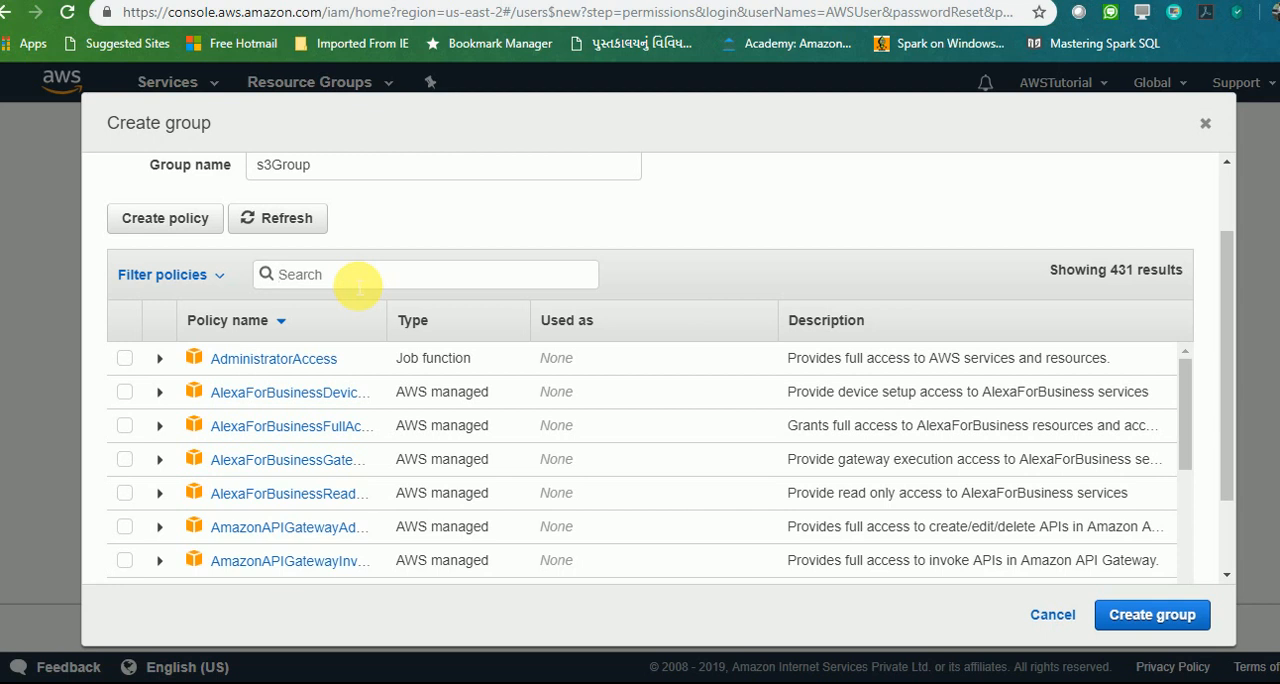
Step: Filter policies by s3, attach AmazonS3FullAccess and create the s3Group group
text(s)
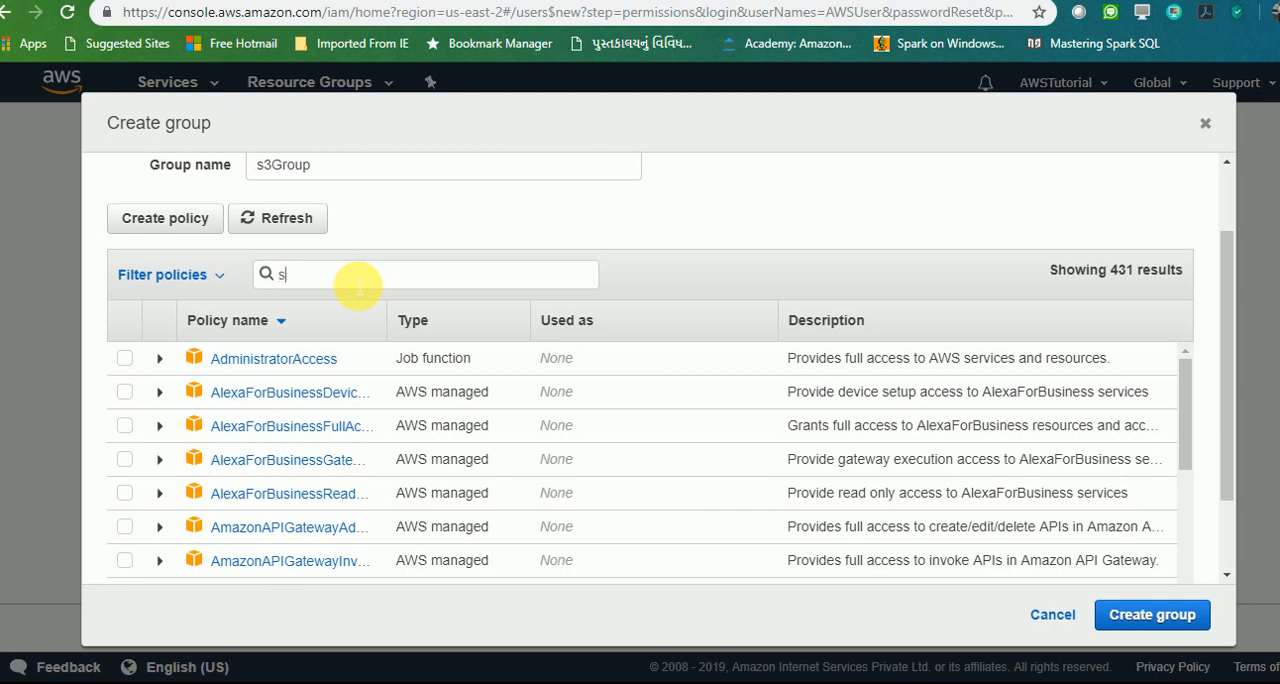
text(3)
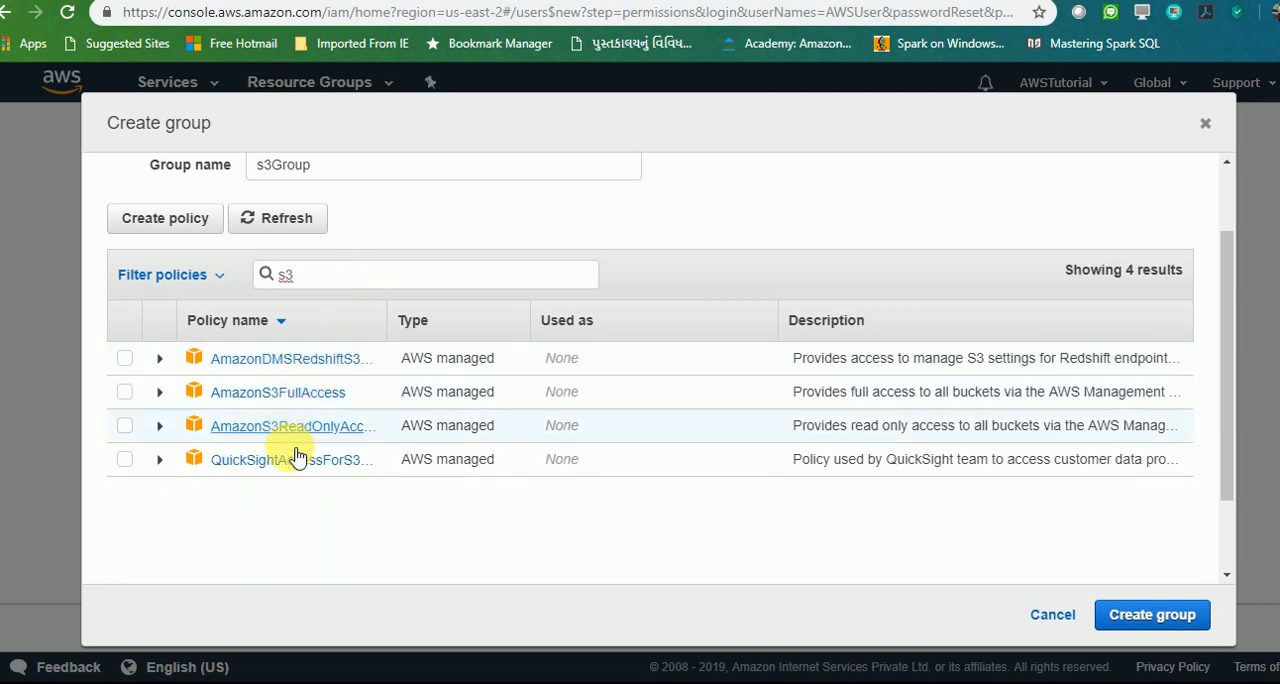
mouse_move(256, 392)
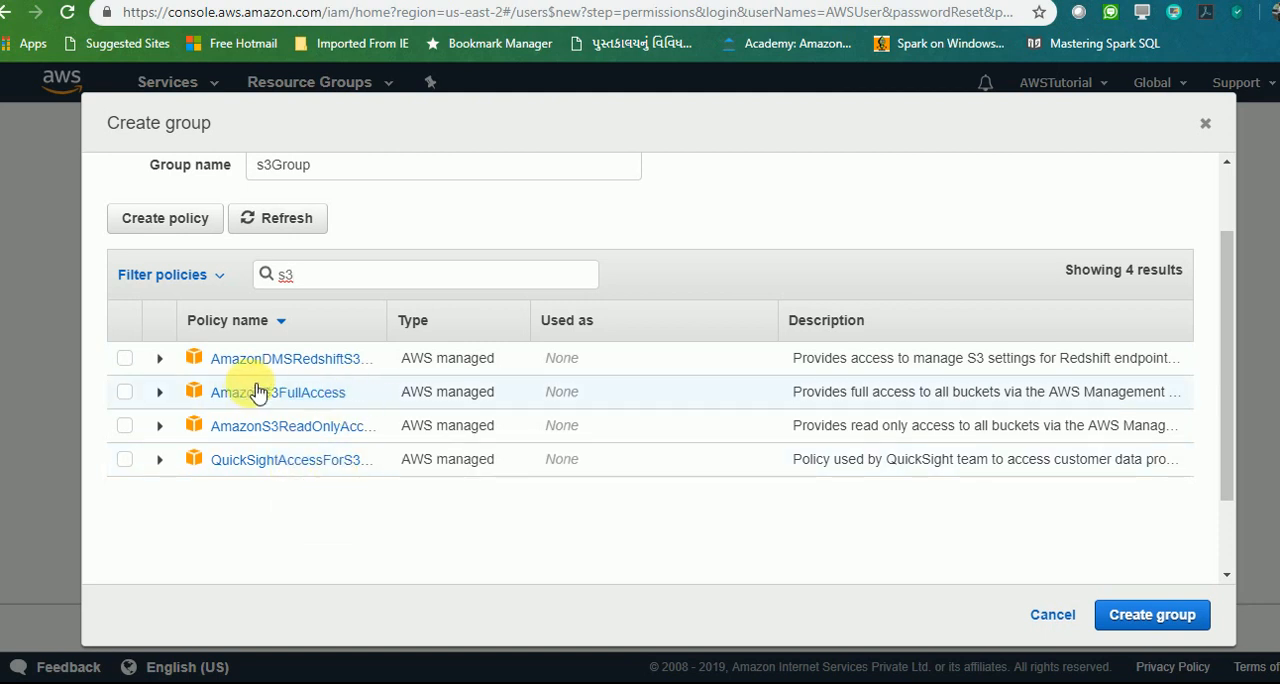
mouse_move(276, 432)
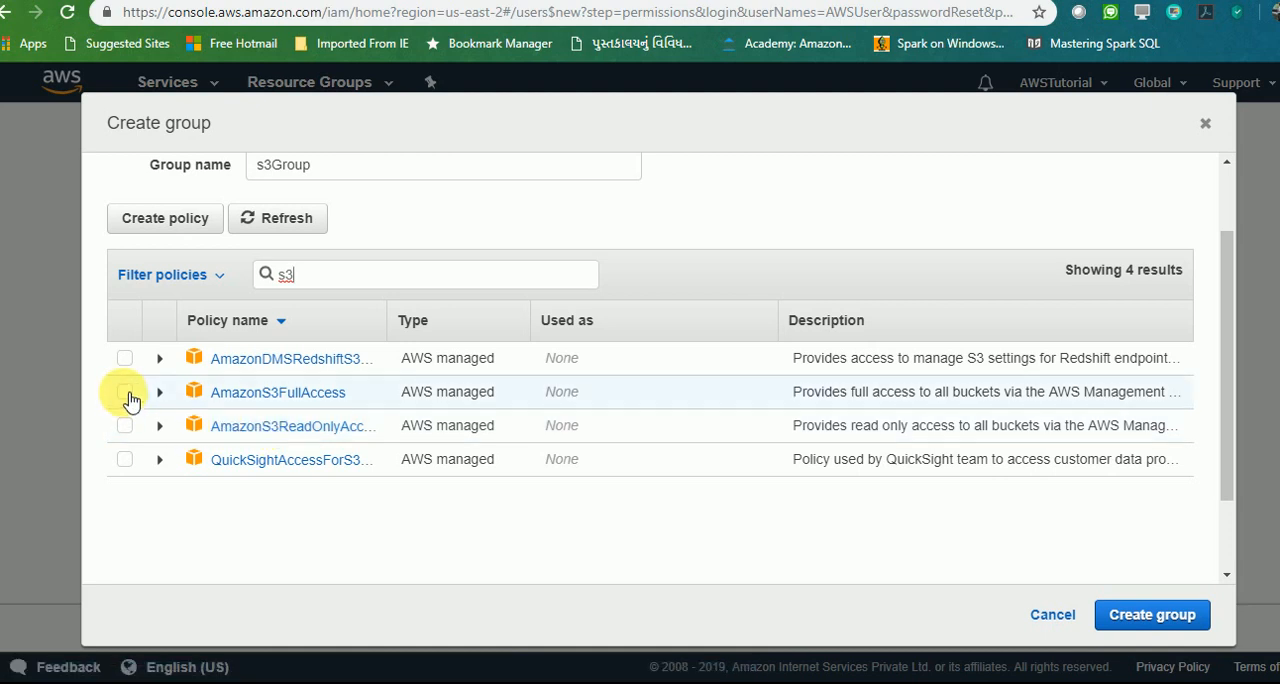
click(124, 392)
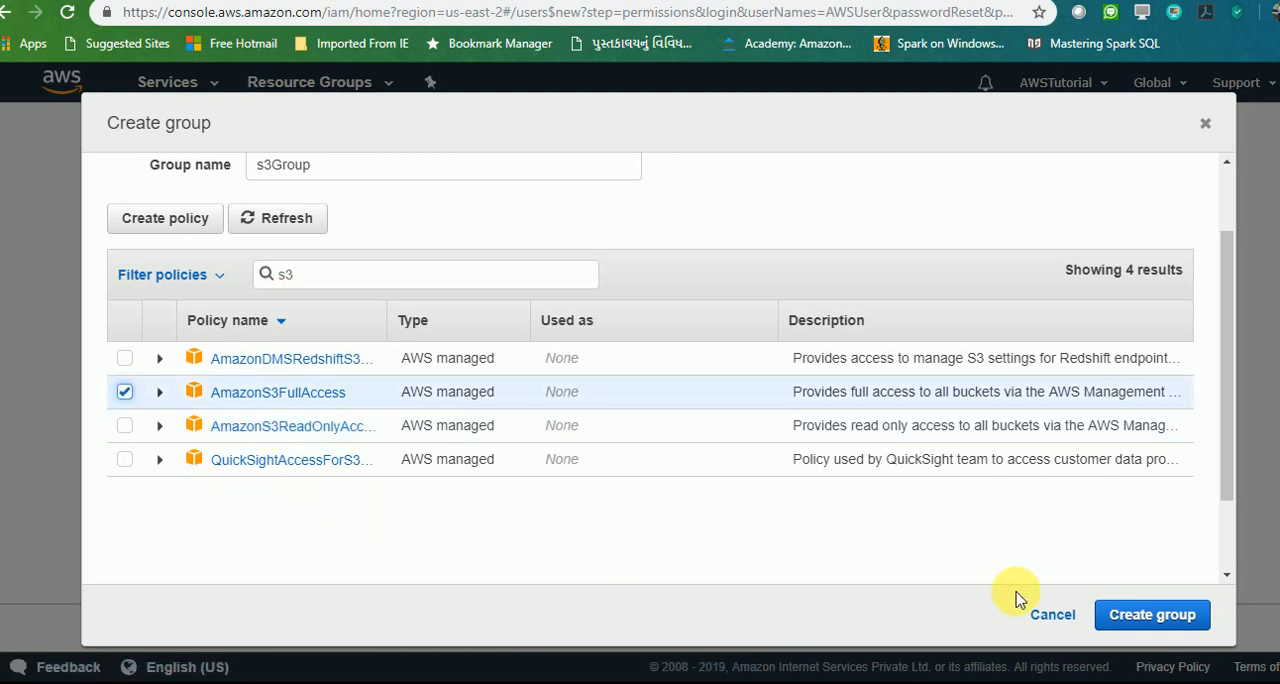
click(1152, 616)
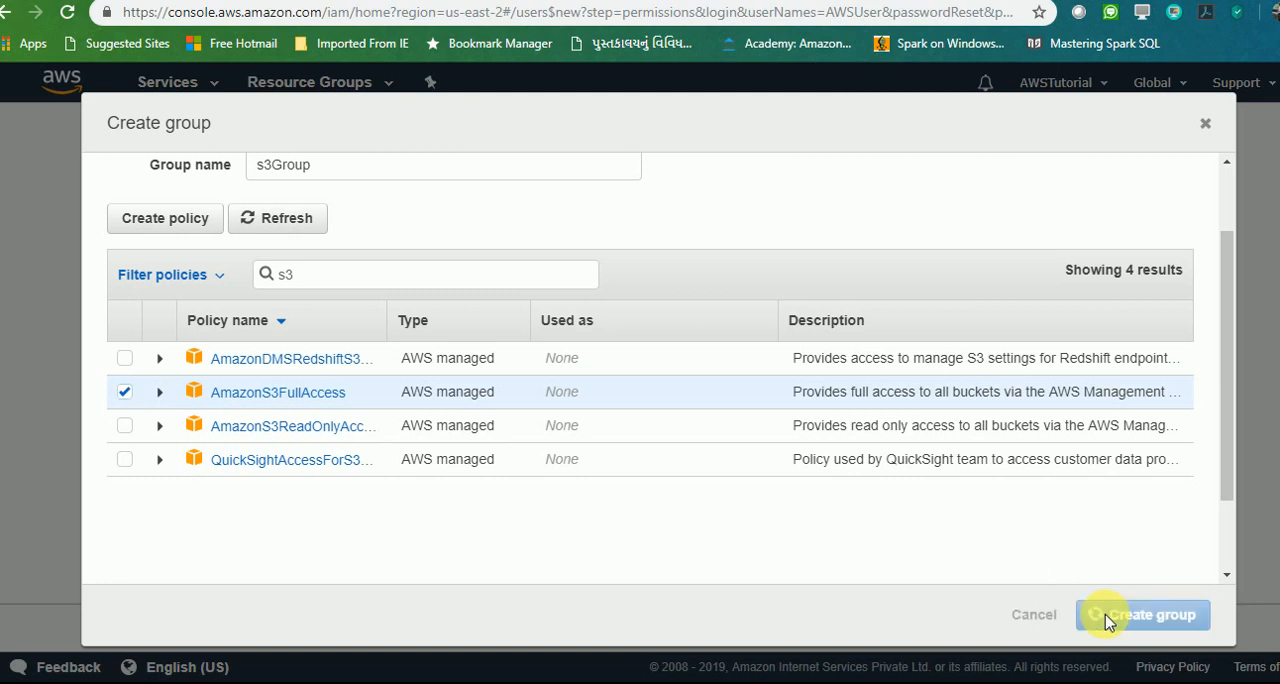
click(1142, 614)
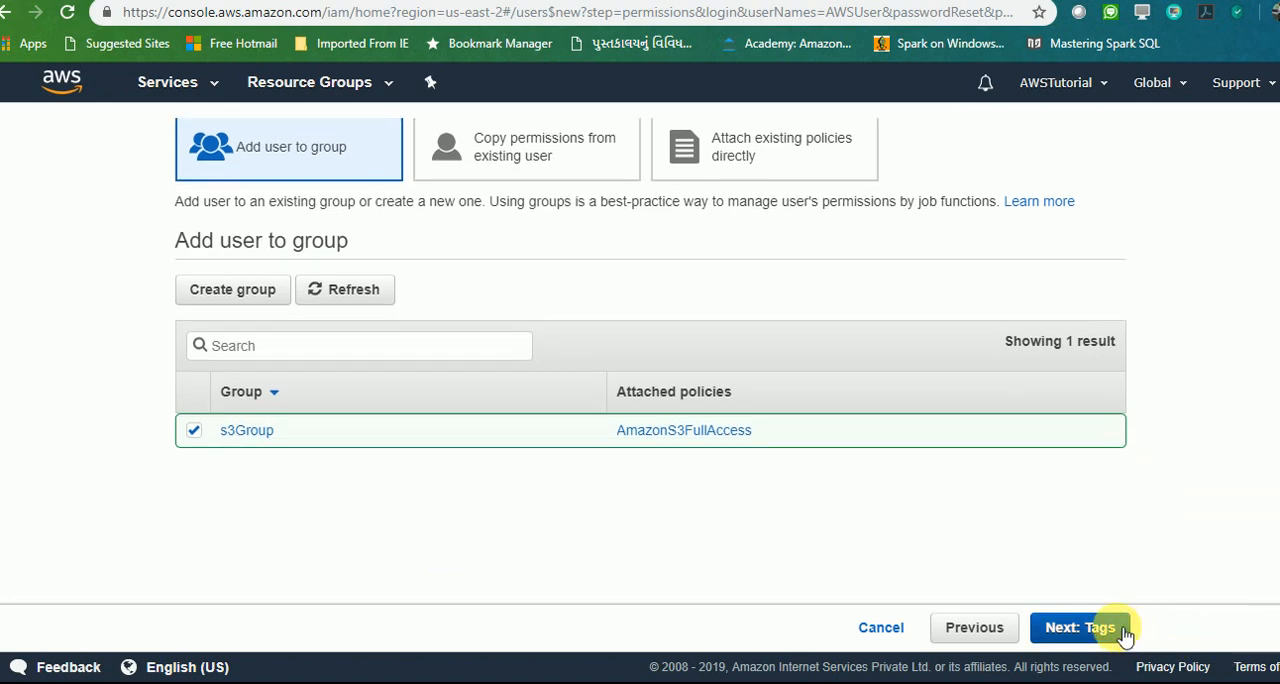
Step: Skip tags, review AWSUser in s3Group with autogenerated password, and create the user
click(1088, 628)
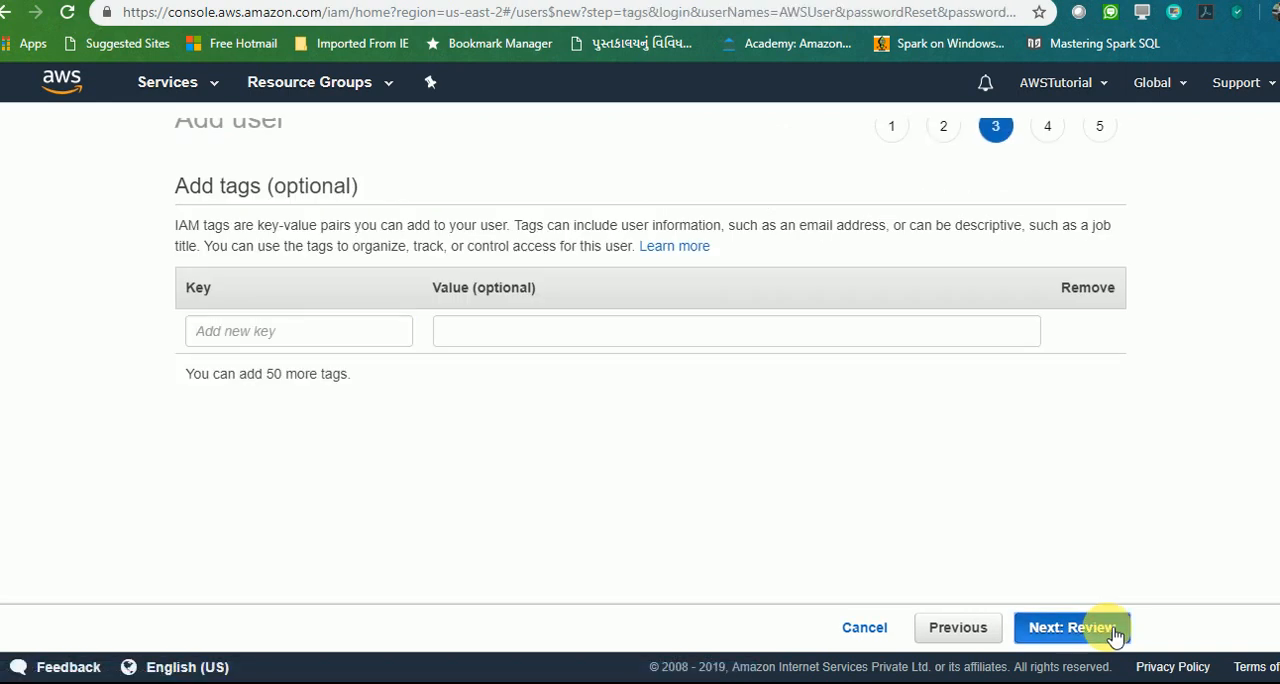
click(1088, 628)
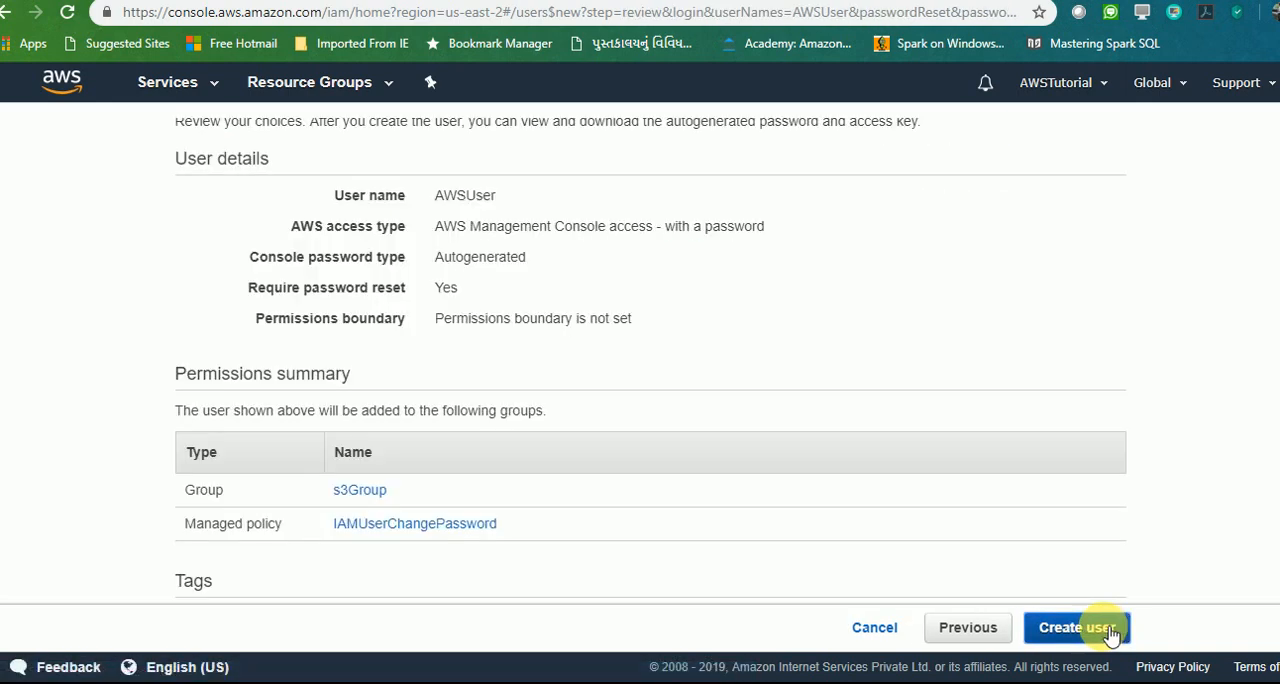
scroll(down, 3)
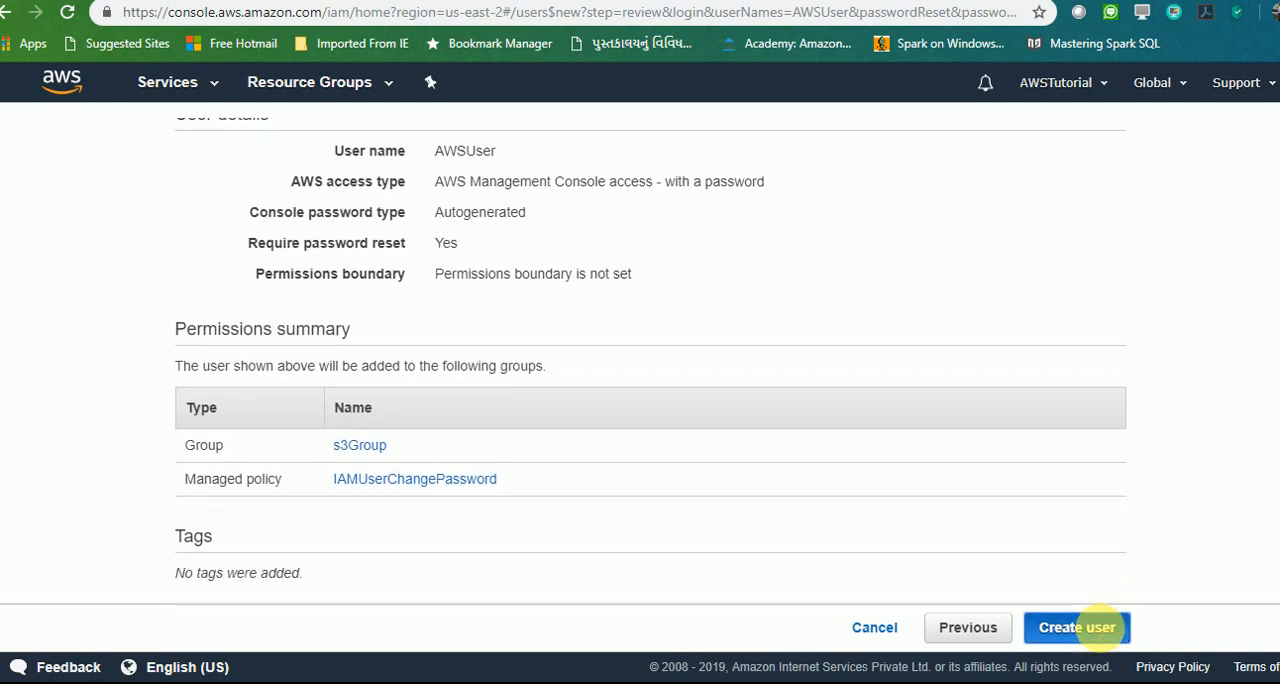
click(1084, 628)
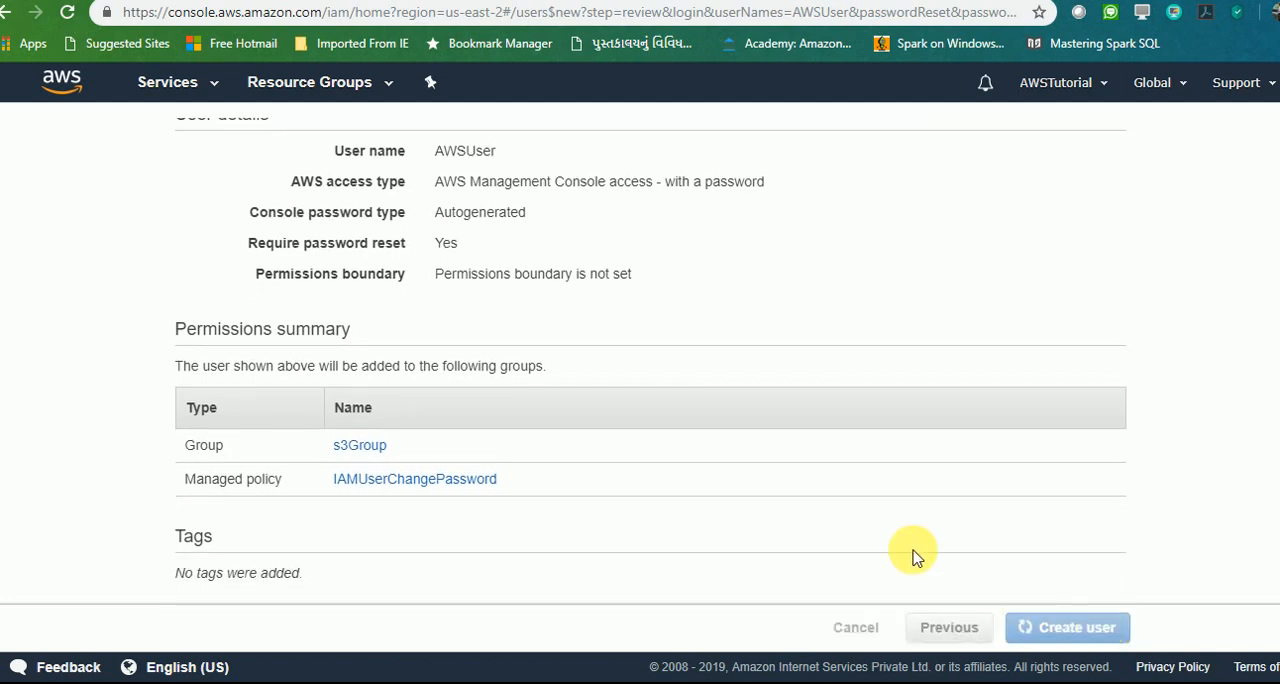
Step: Reveal AWSUser's autogenerated console password on the success page
click(1078, 628)
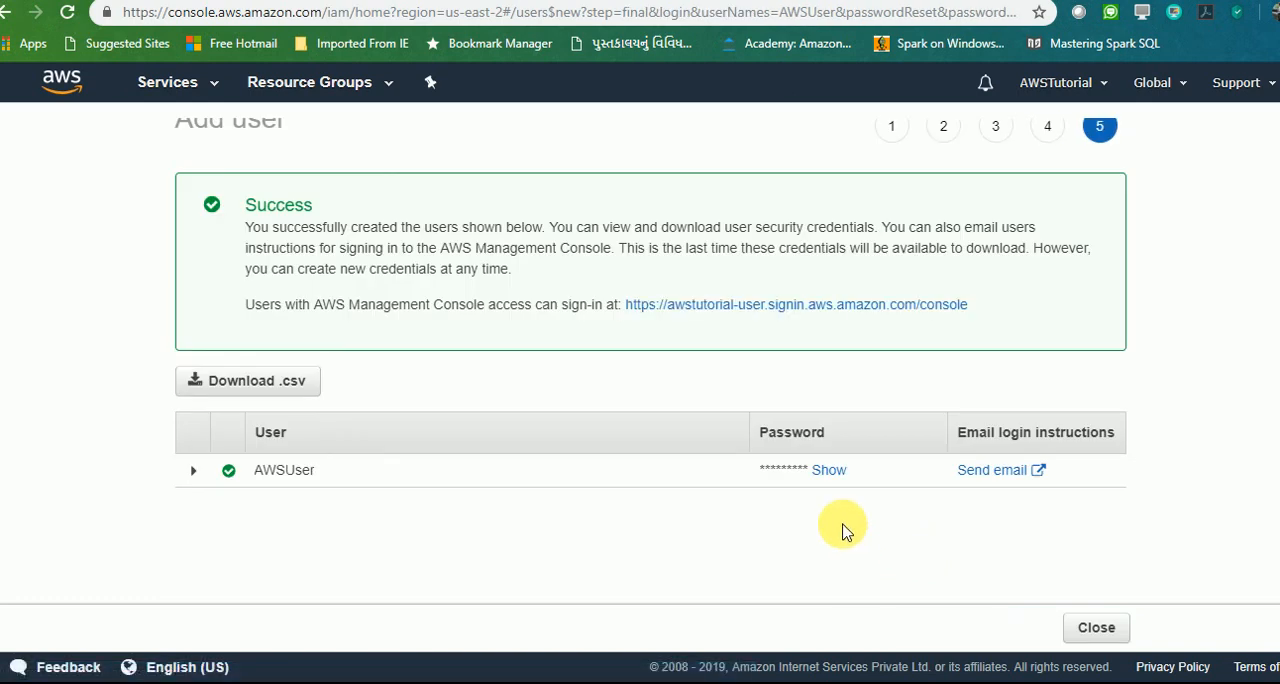
mouse_move(828, 470)
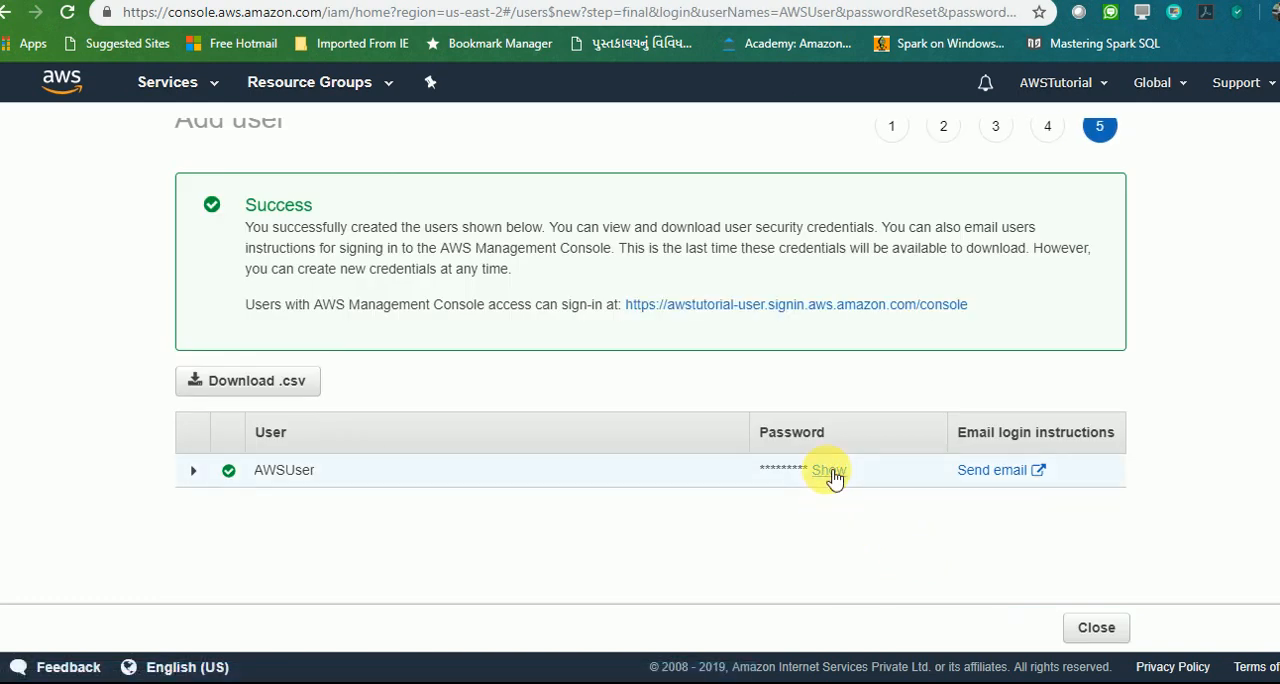
click(826, 470)
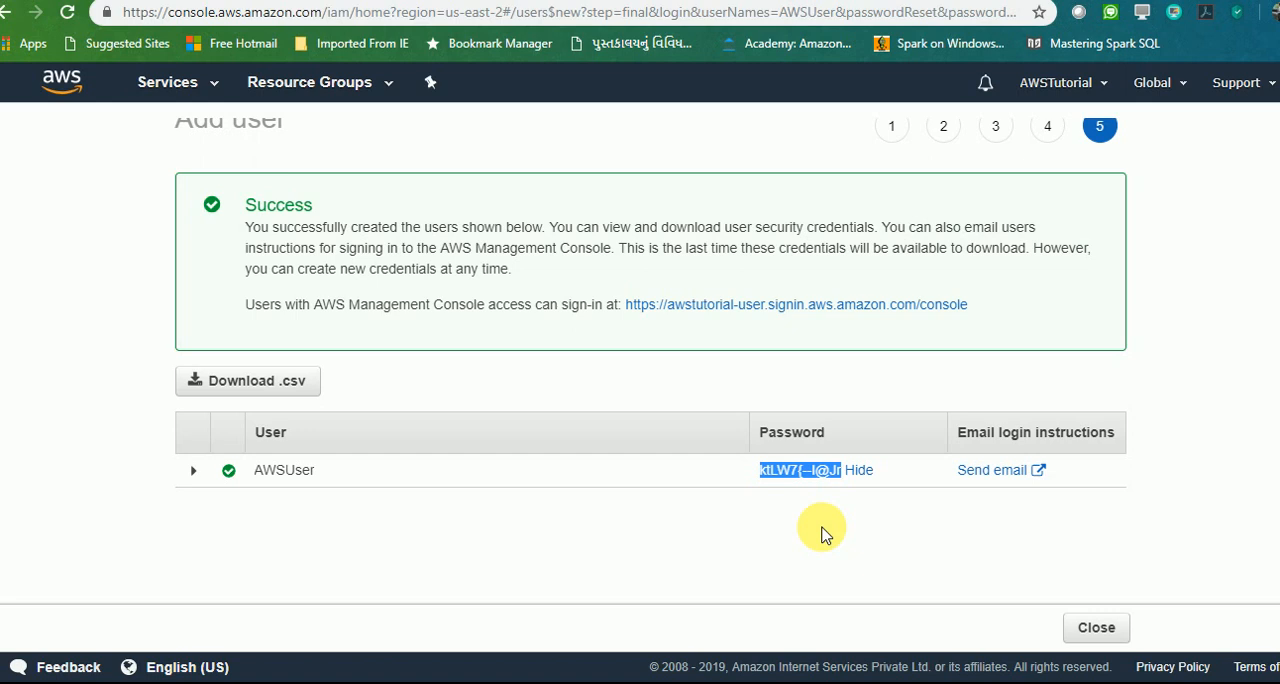
mouse_move(460, 544)
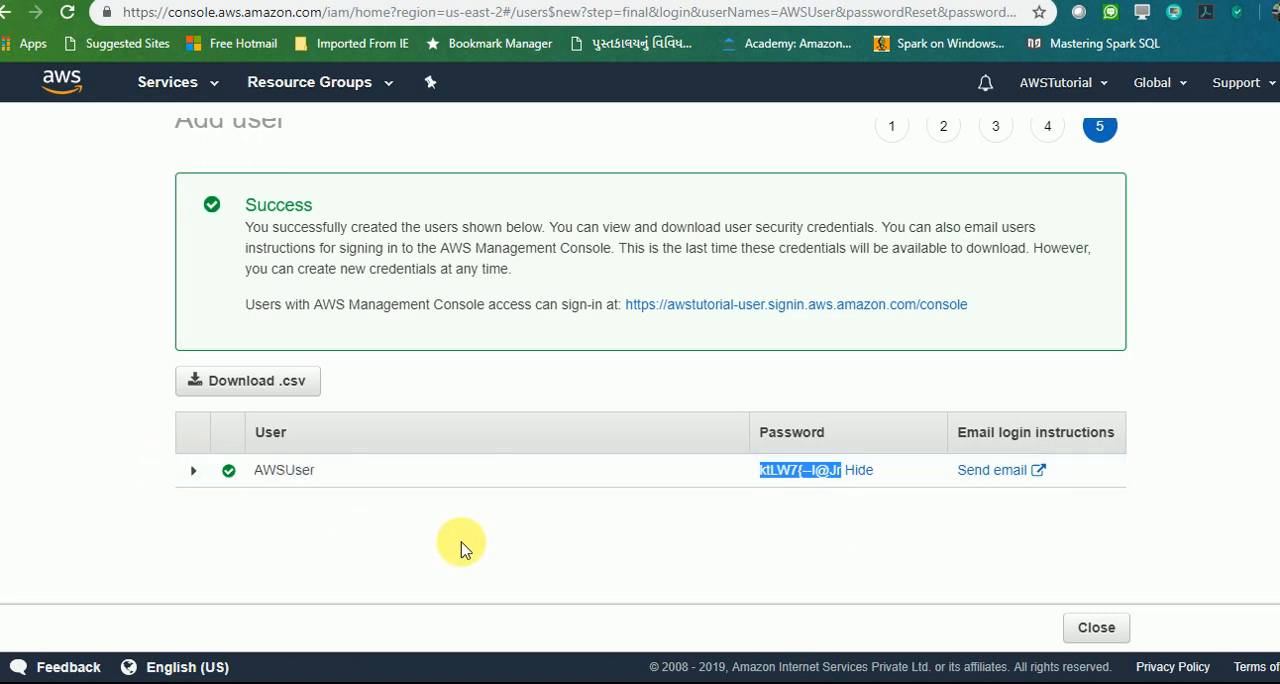
mouse_move(706, 498)
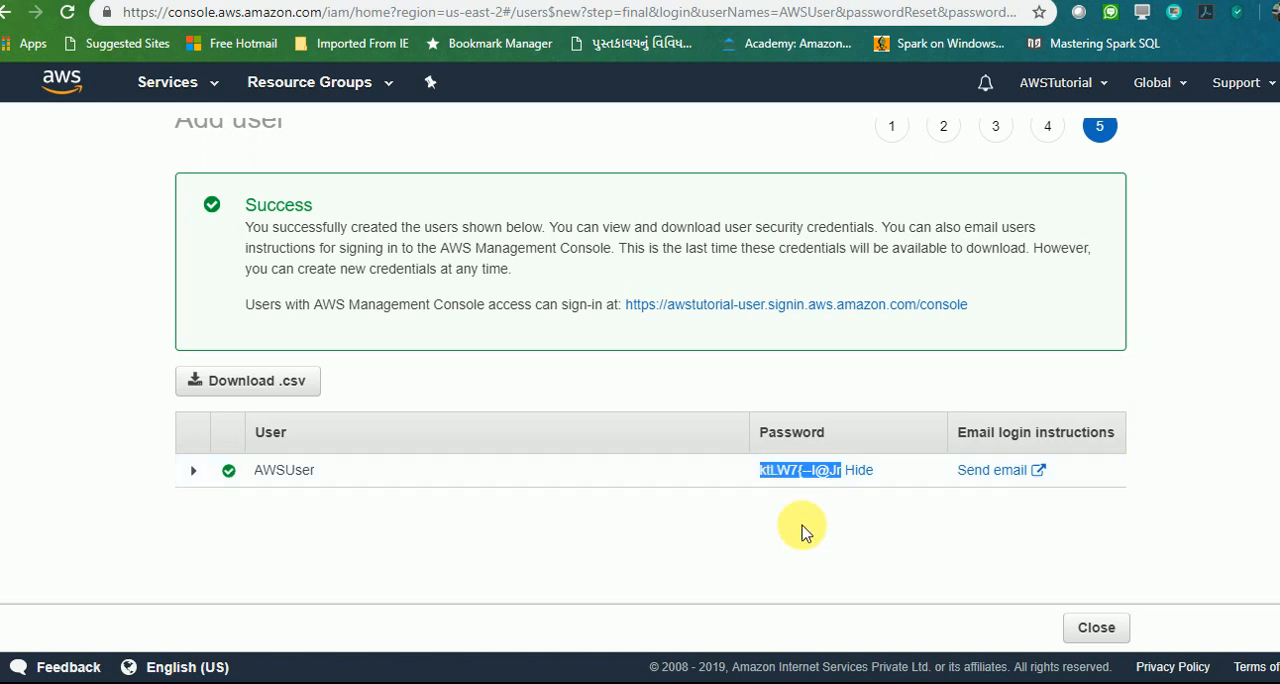
mouse_move(822, 504)
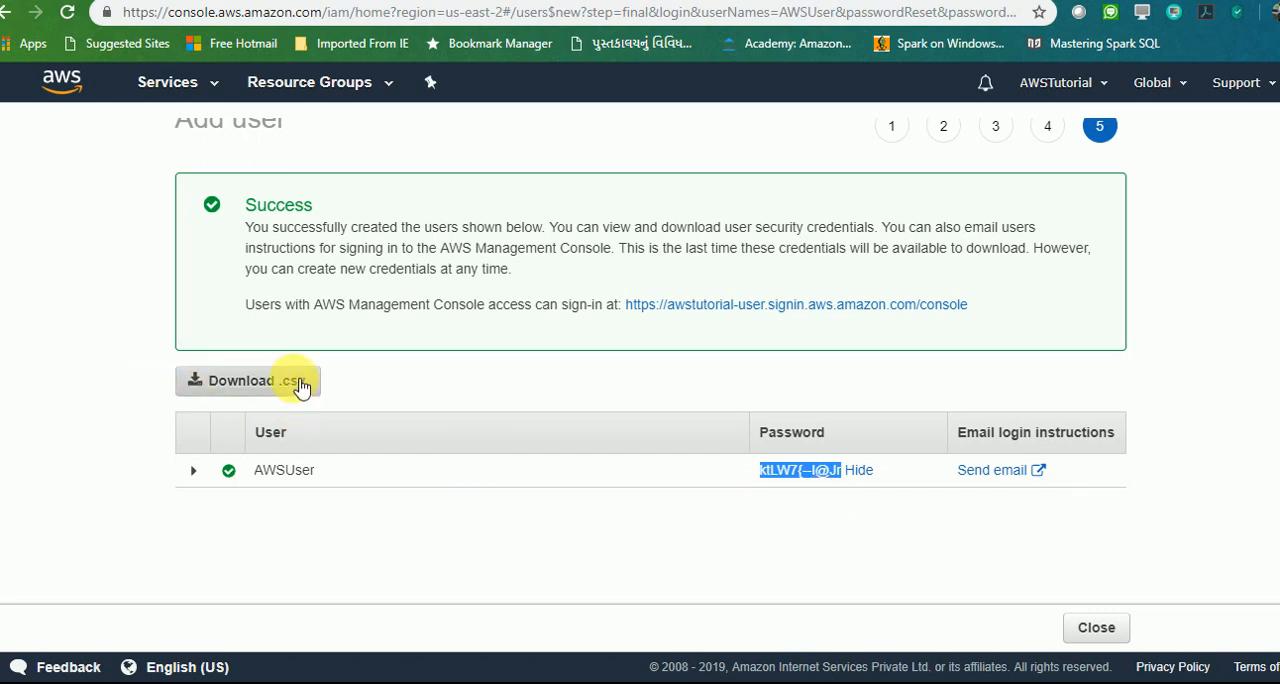
mouse_move(1004, 488)
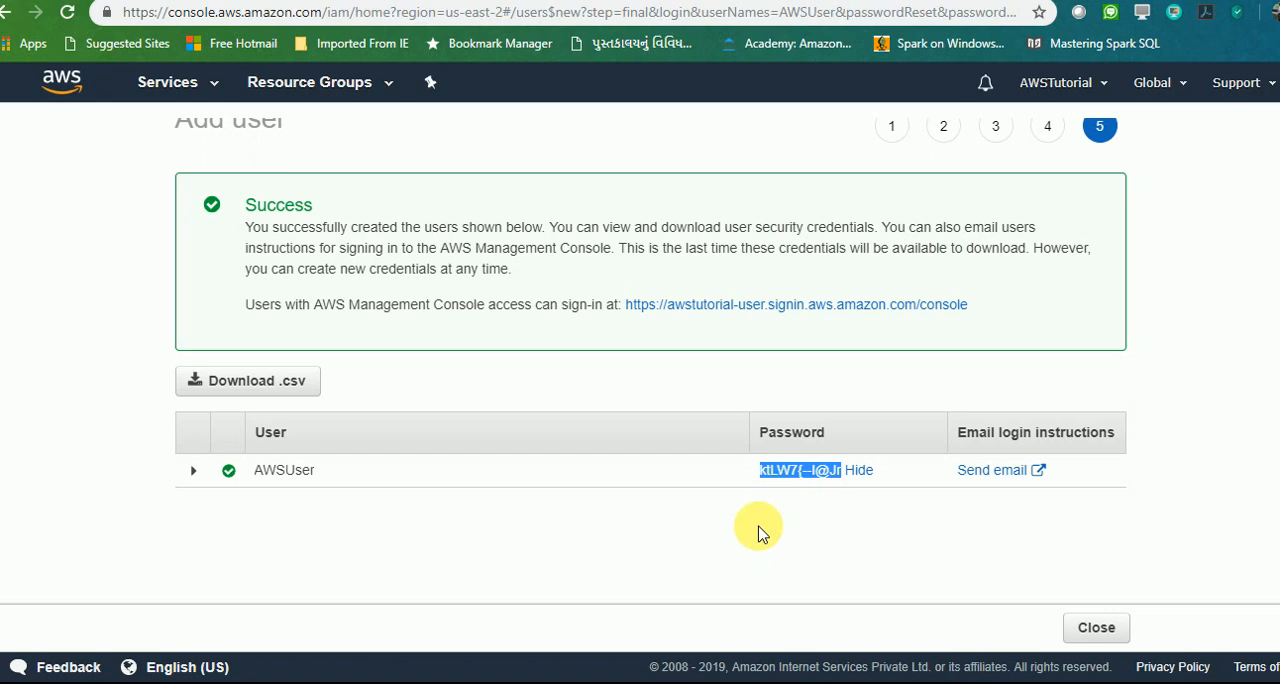
mouse_move(1098, 628)
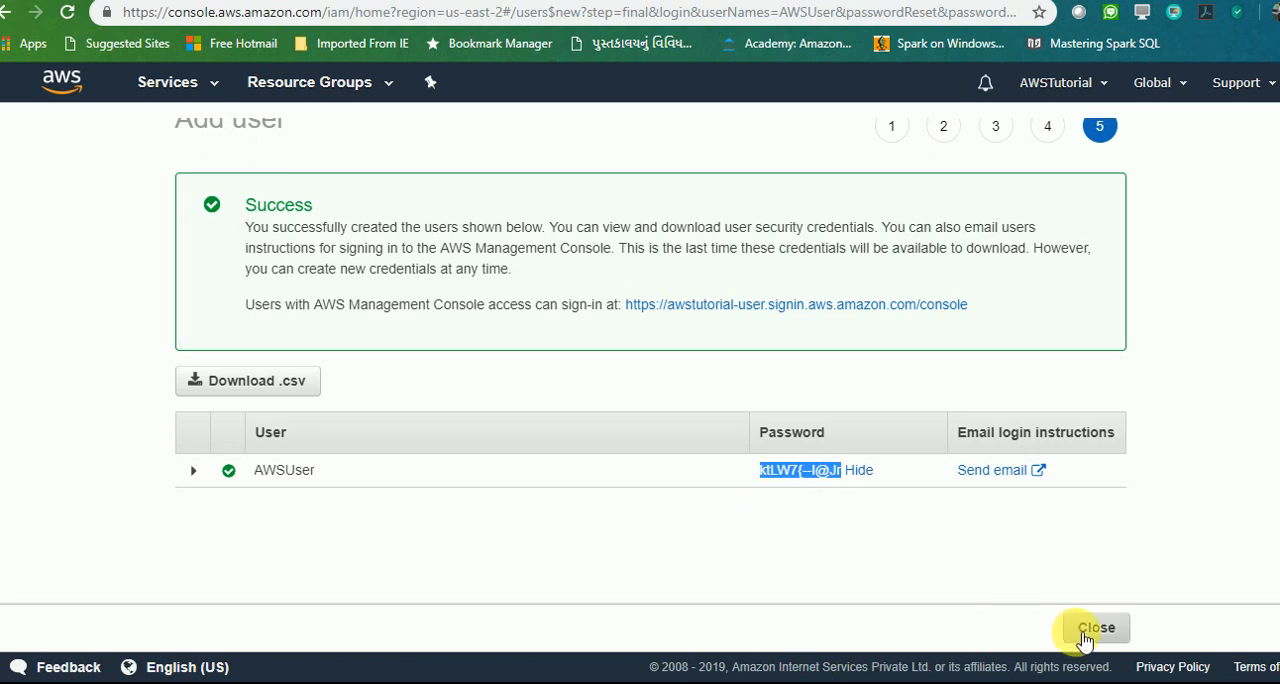
Step: Confirm AWSUser appears in Users and s3Group in Groups, then start a fresh browser tab
click(1096, 628)
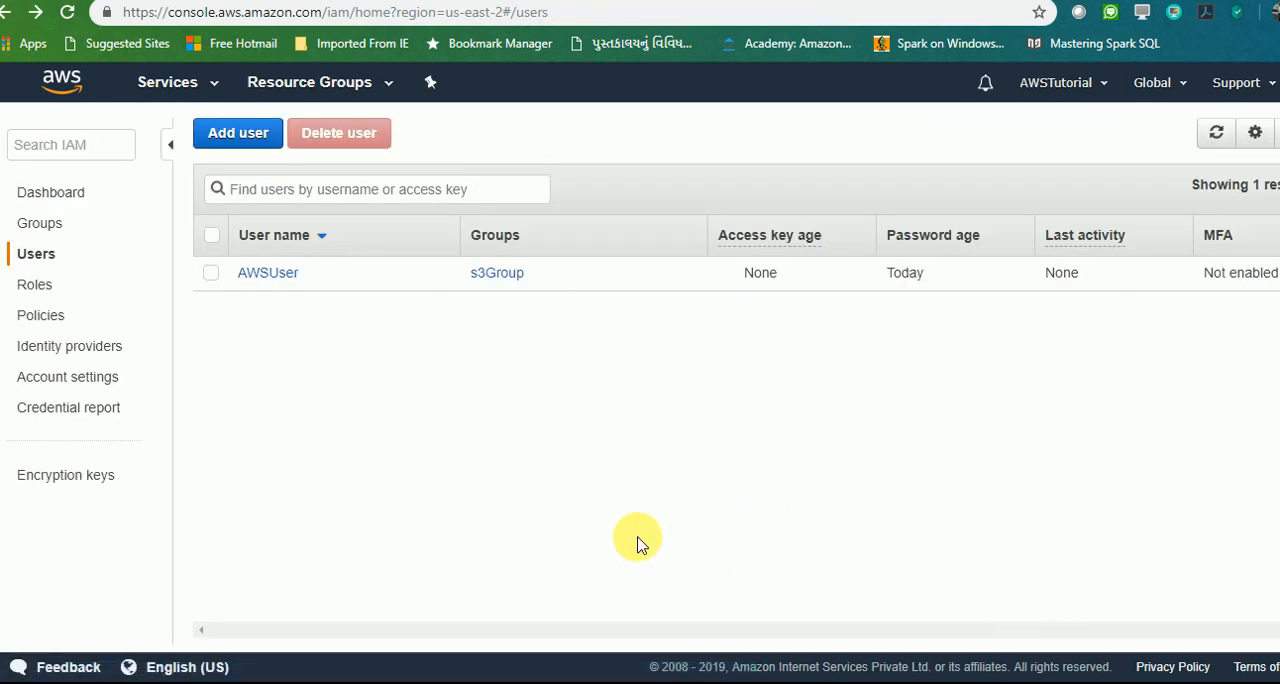
mouse_move(488, 284)
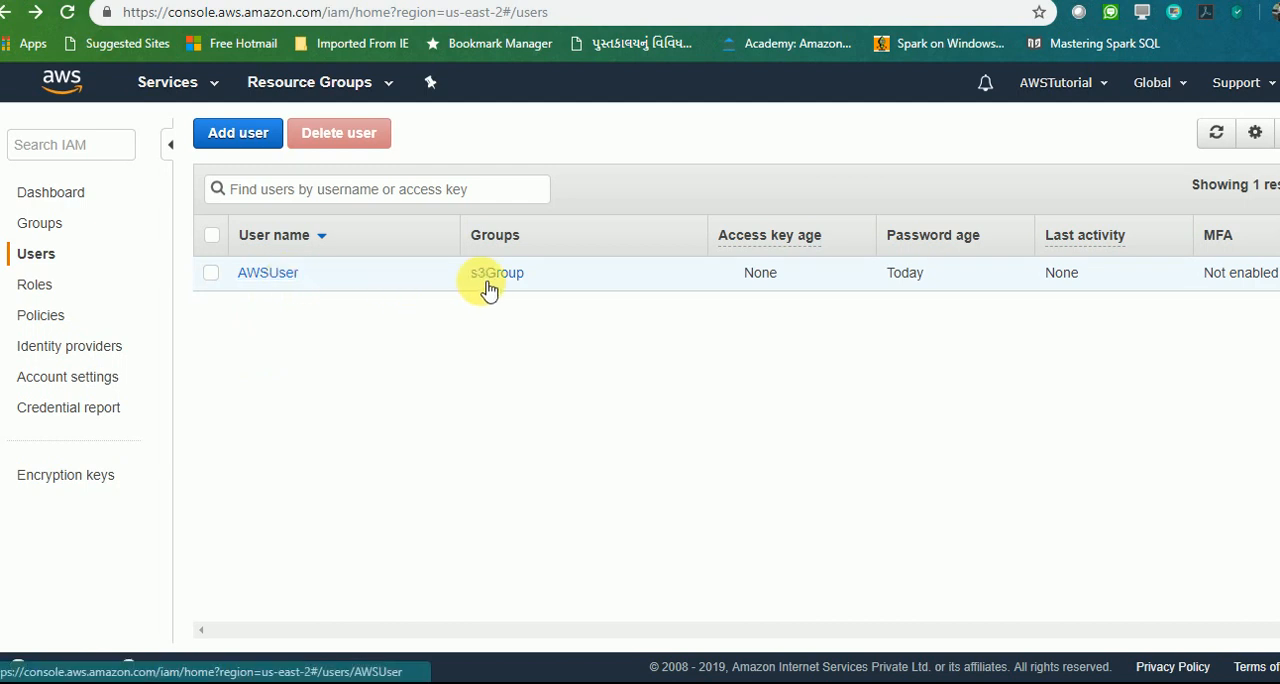
mouse_move(698, 368)
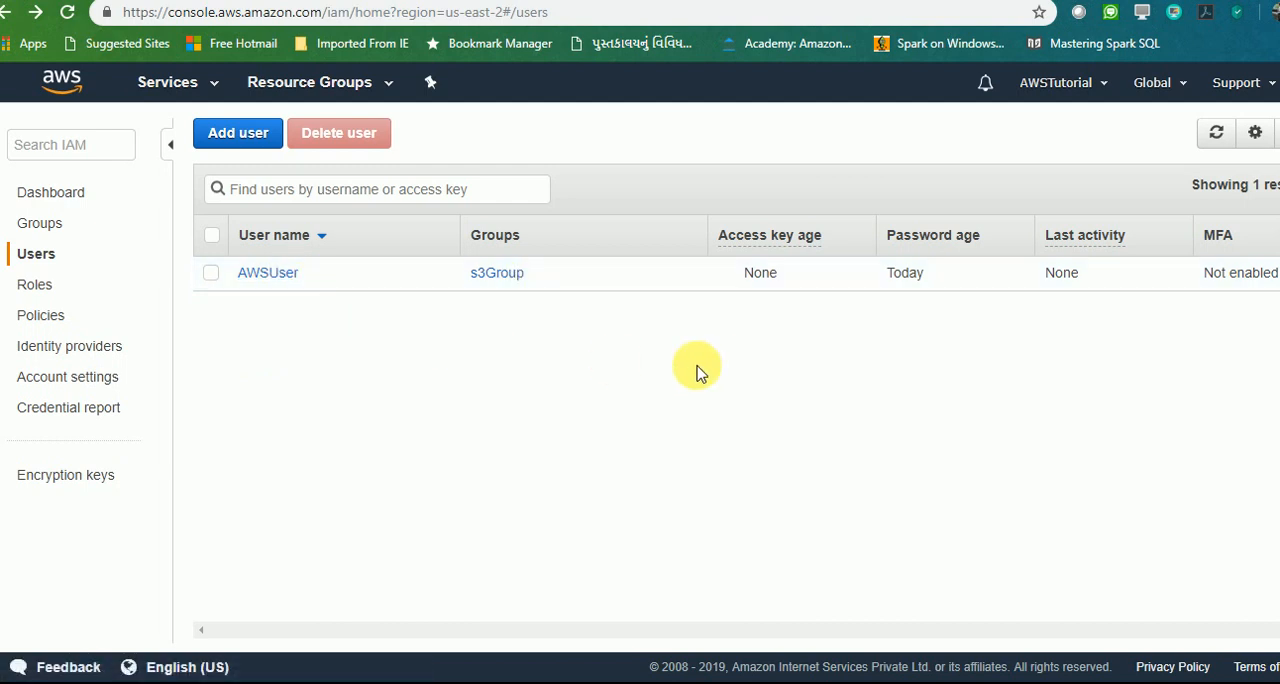
mouse_move(42, 224)
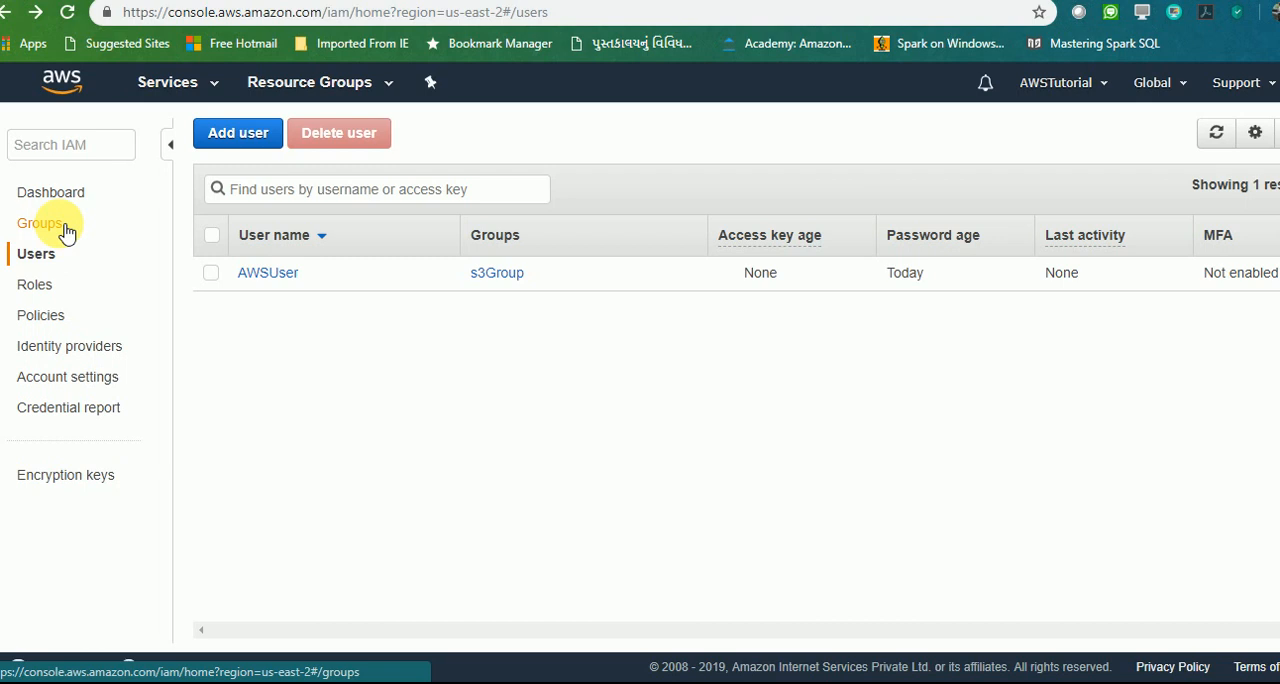
mouse_move(78, 300)
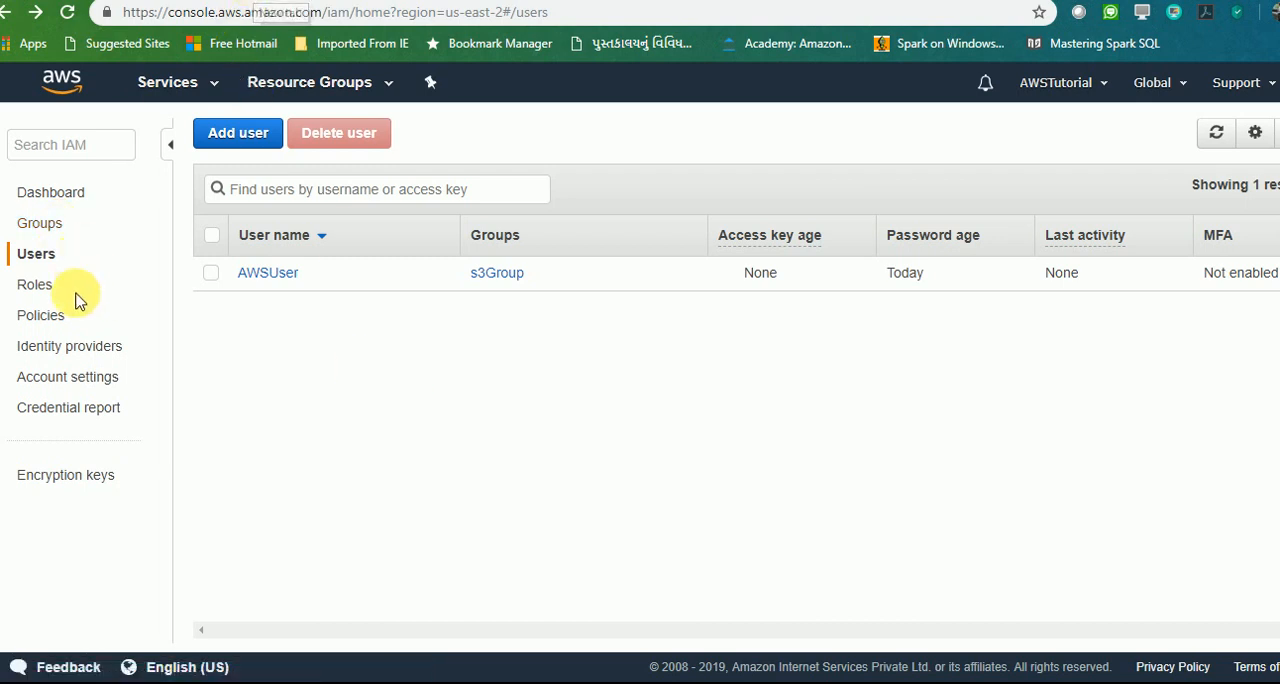
click(40, 224)
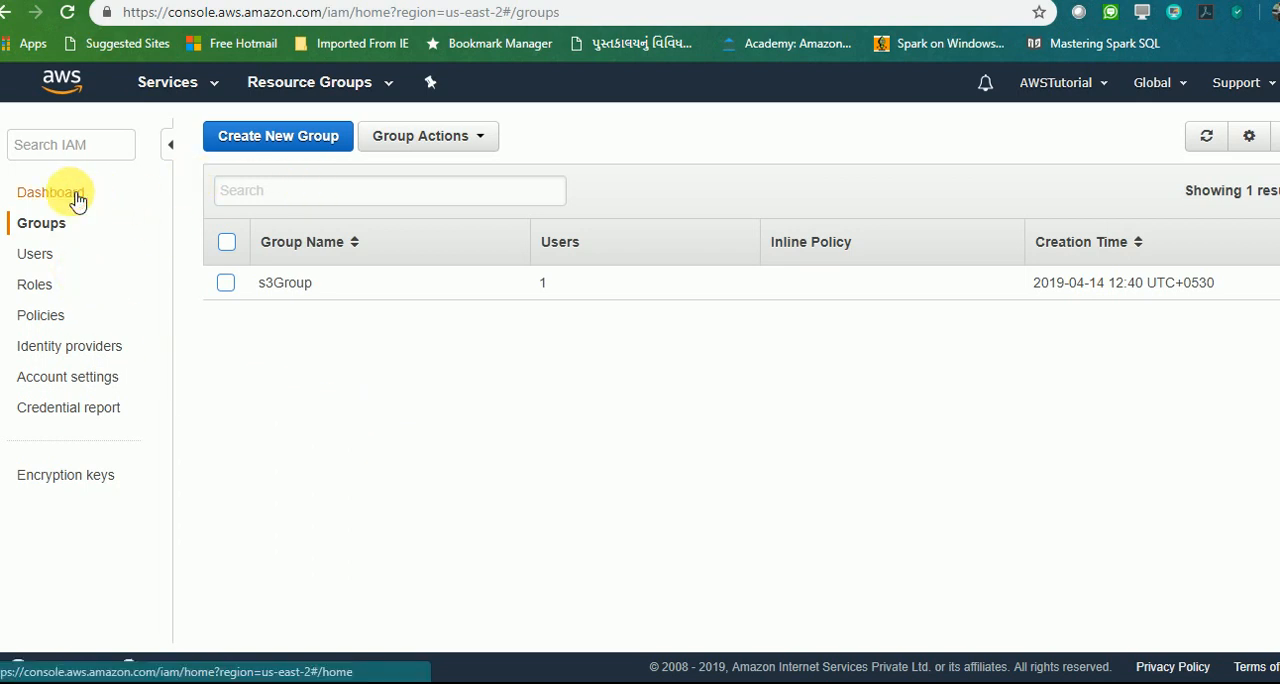
click(48, 192)
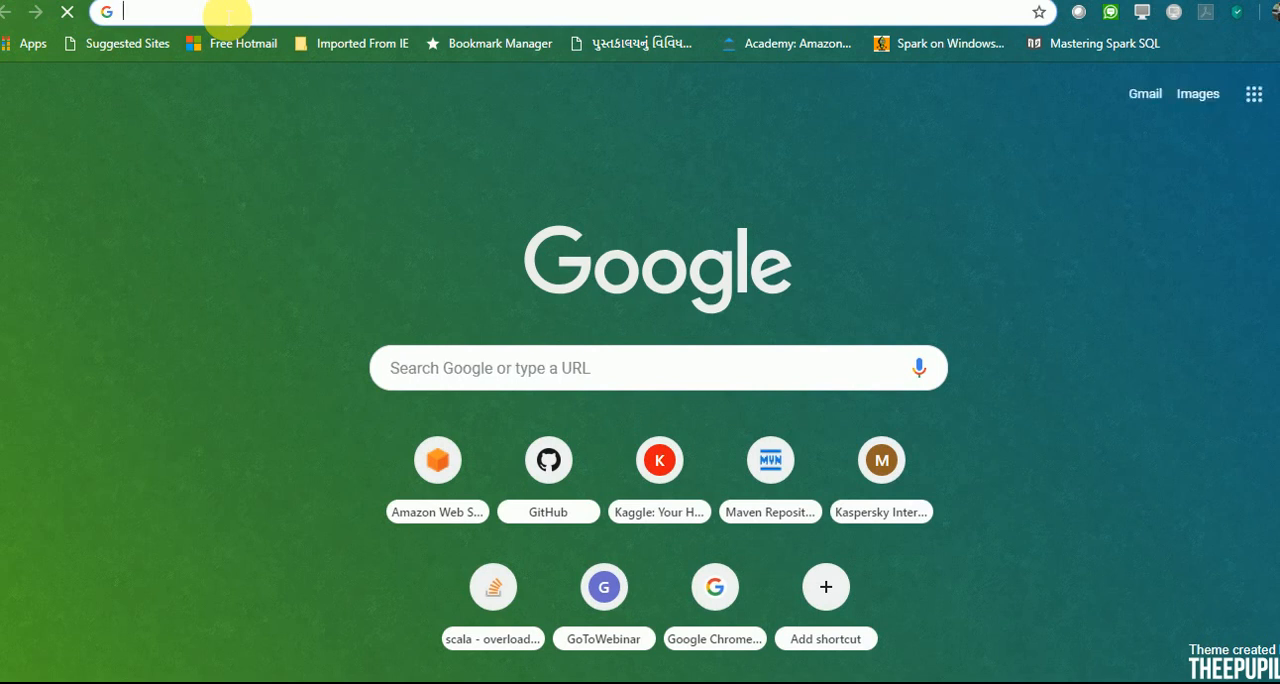
Step: Go to the awstutorial-user sign-in URL and enter AWSUser's name and copied password from the credentials sheet
text(https://awstutorial-user.signin.aws.amazon.com/console)
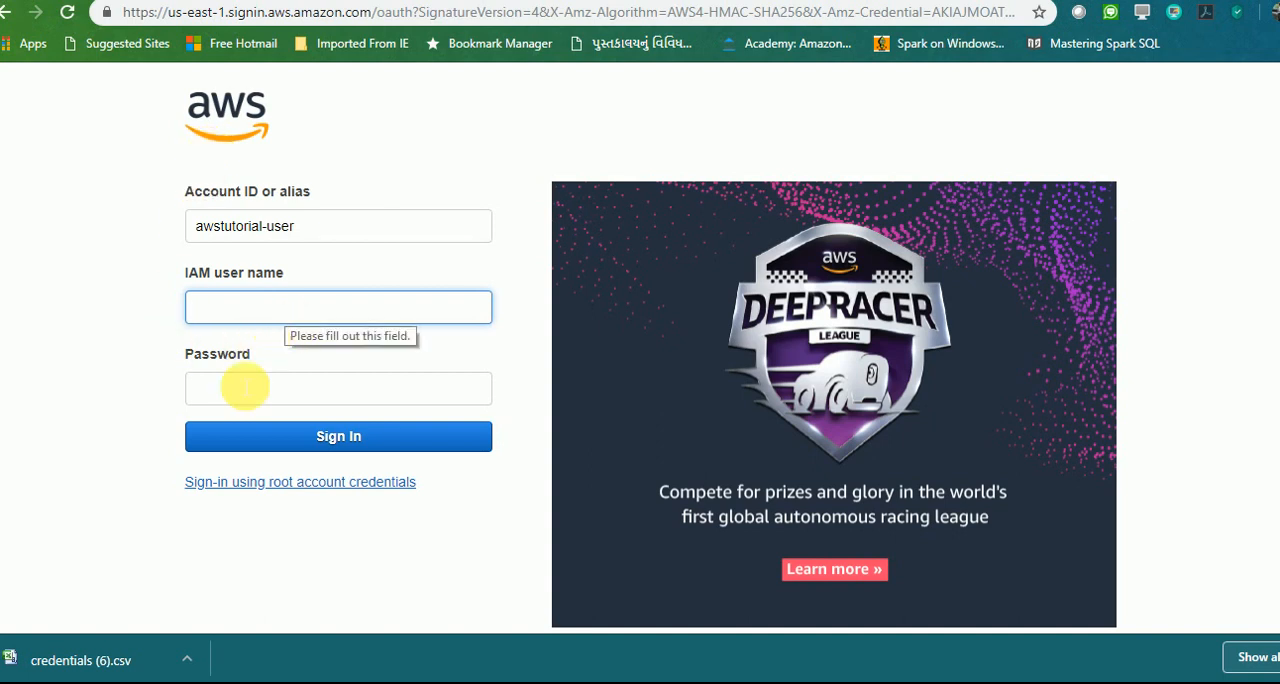
click(80, 658)
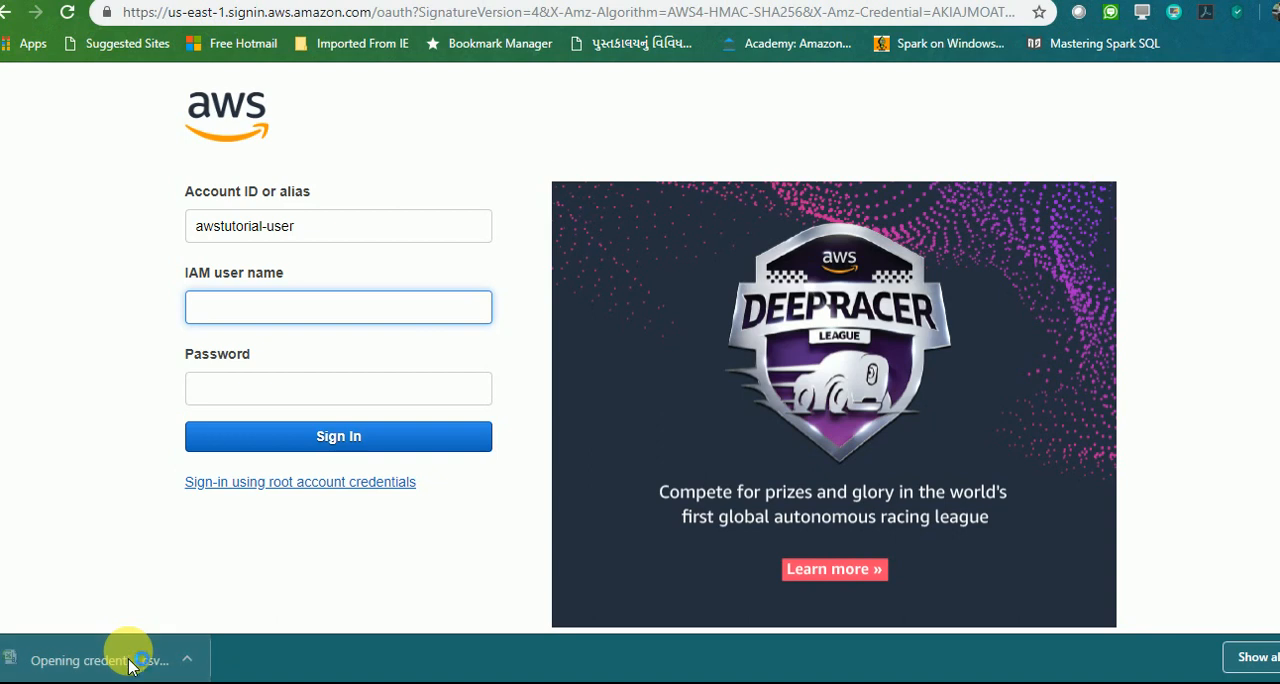
click(110, 656)
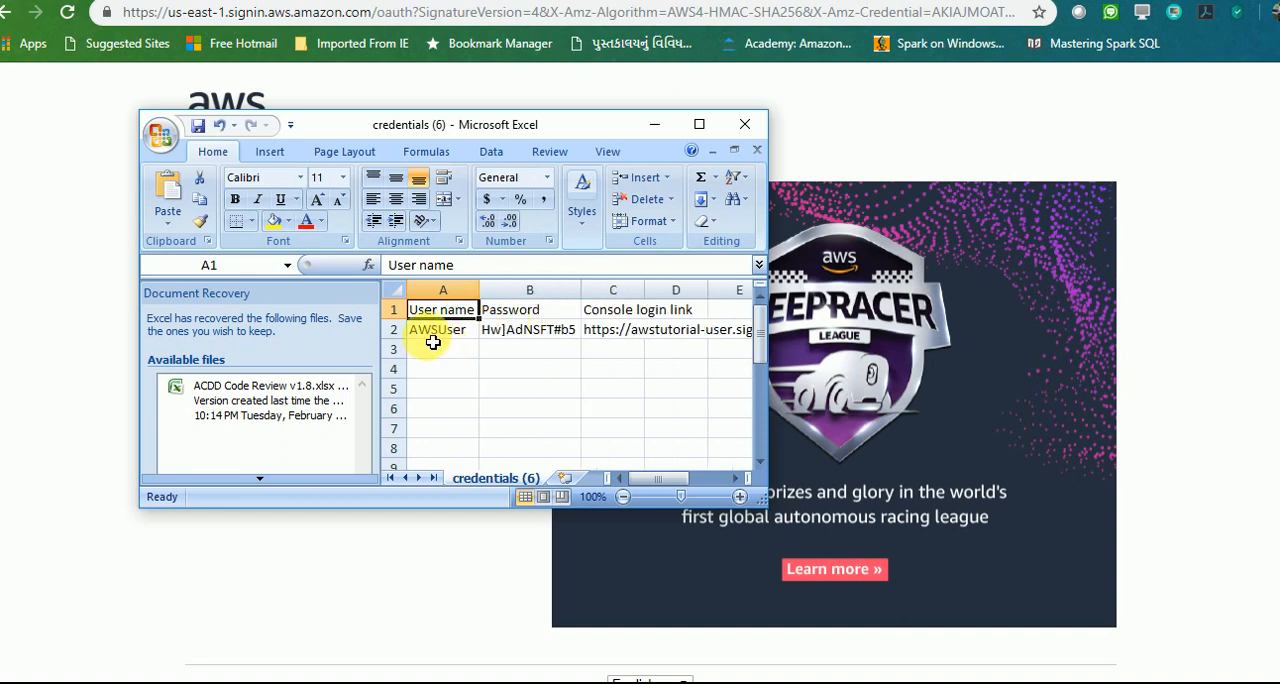
click(530, 328)
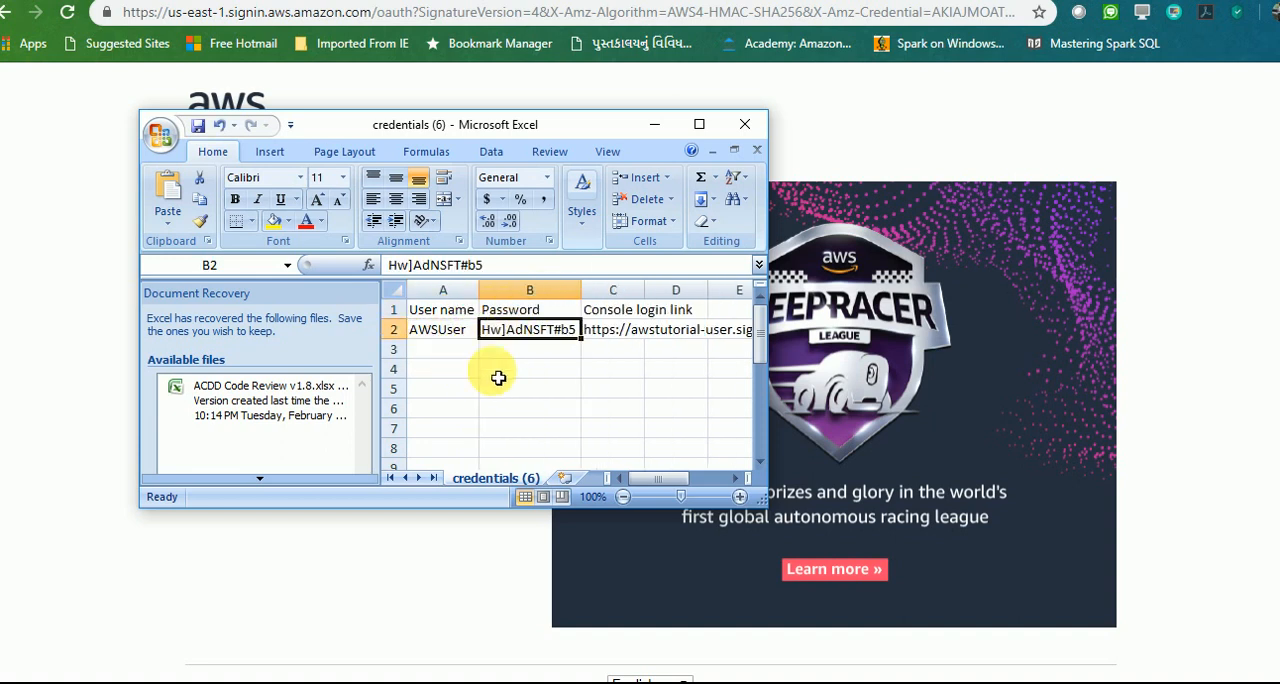
key(ctrl+c)
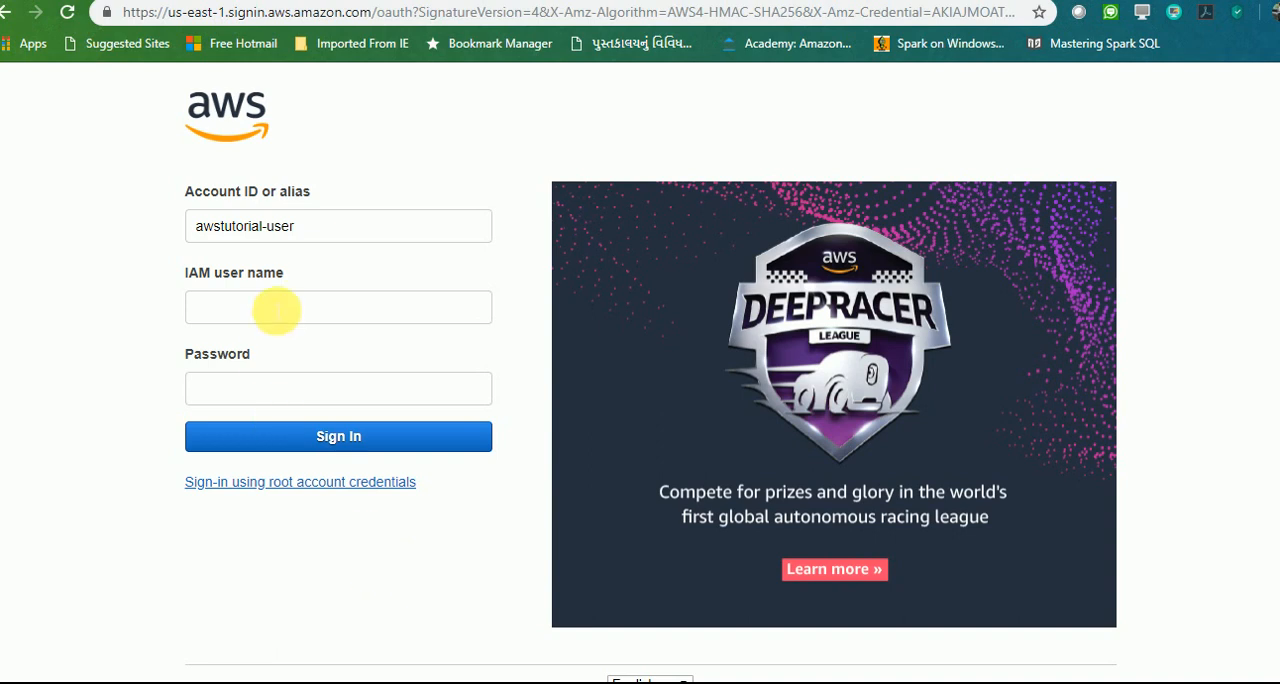
text(AWSUser)
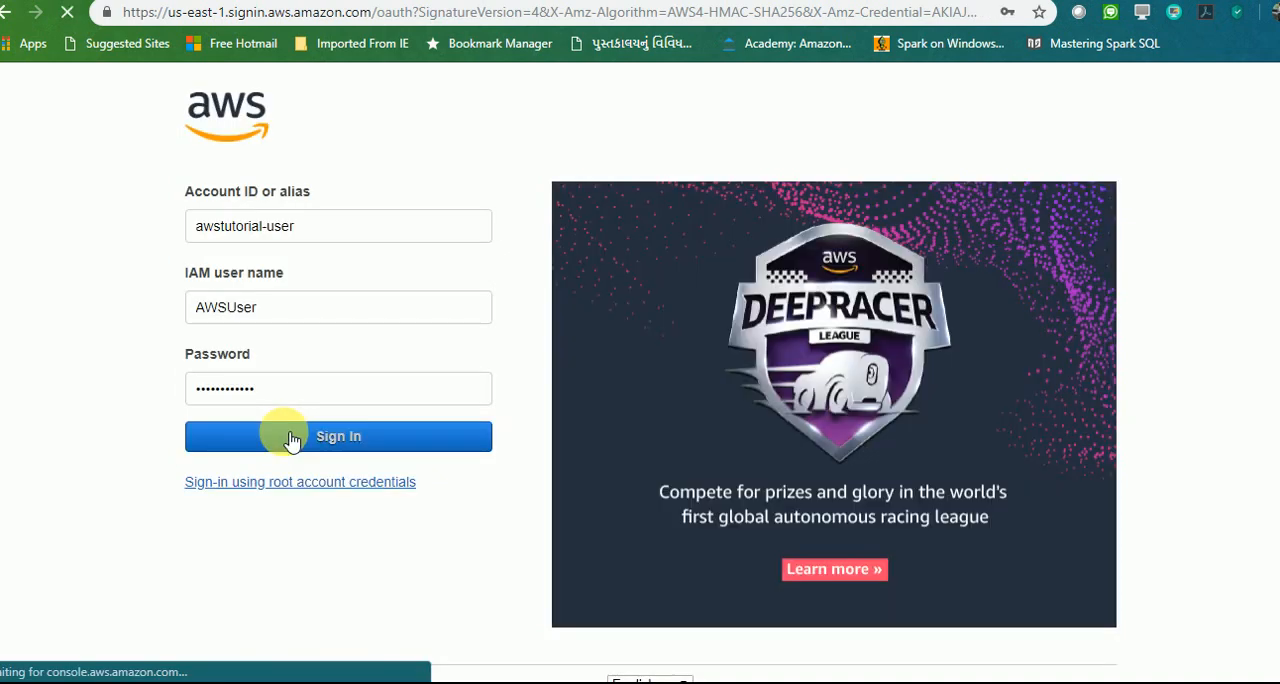
Step: Sign in as AWSUser and find the S3 service to list the existing buckets
click(338, 436)
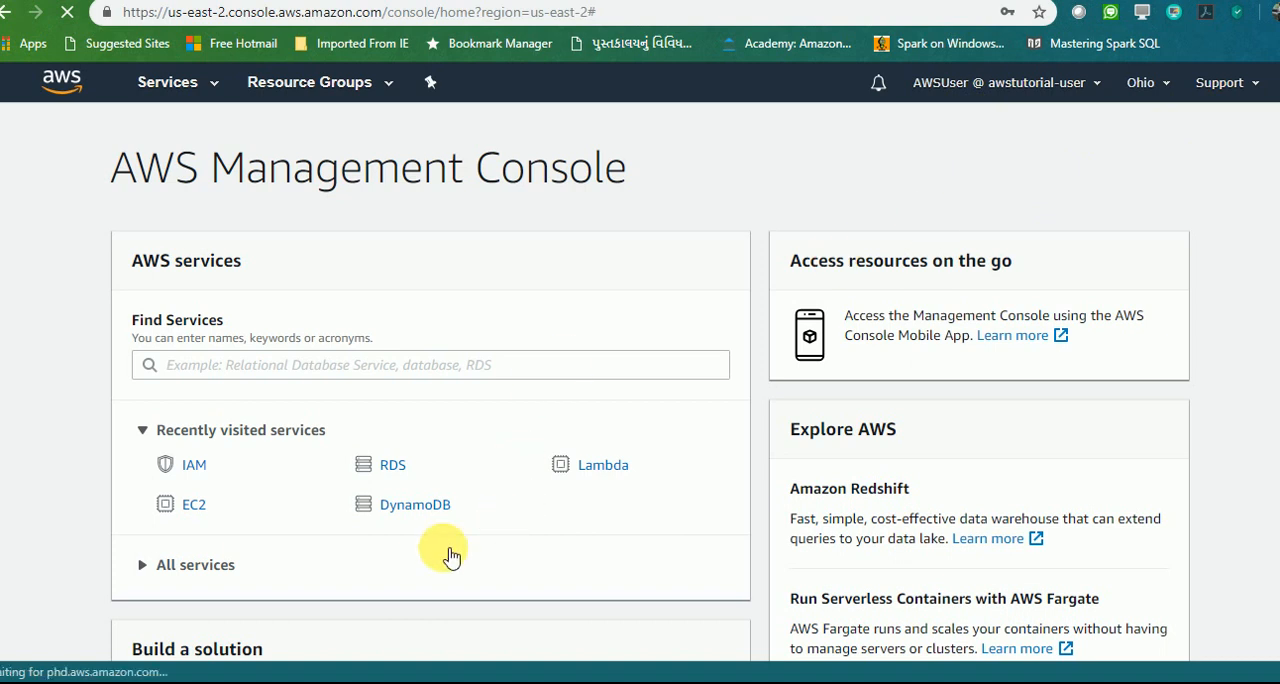
mouse_move(192, 464)
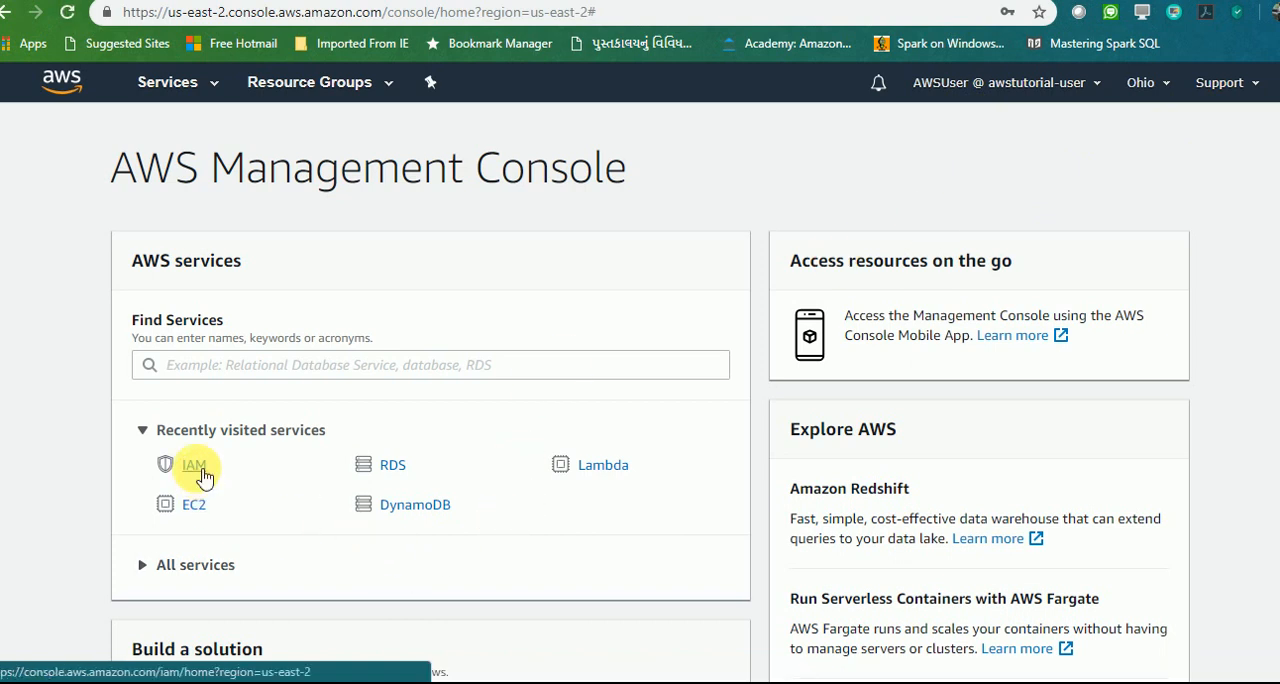
mouse_move(220, 512)
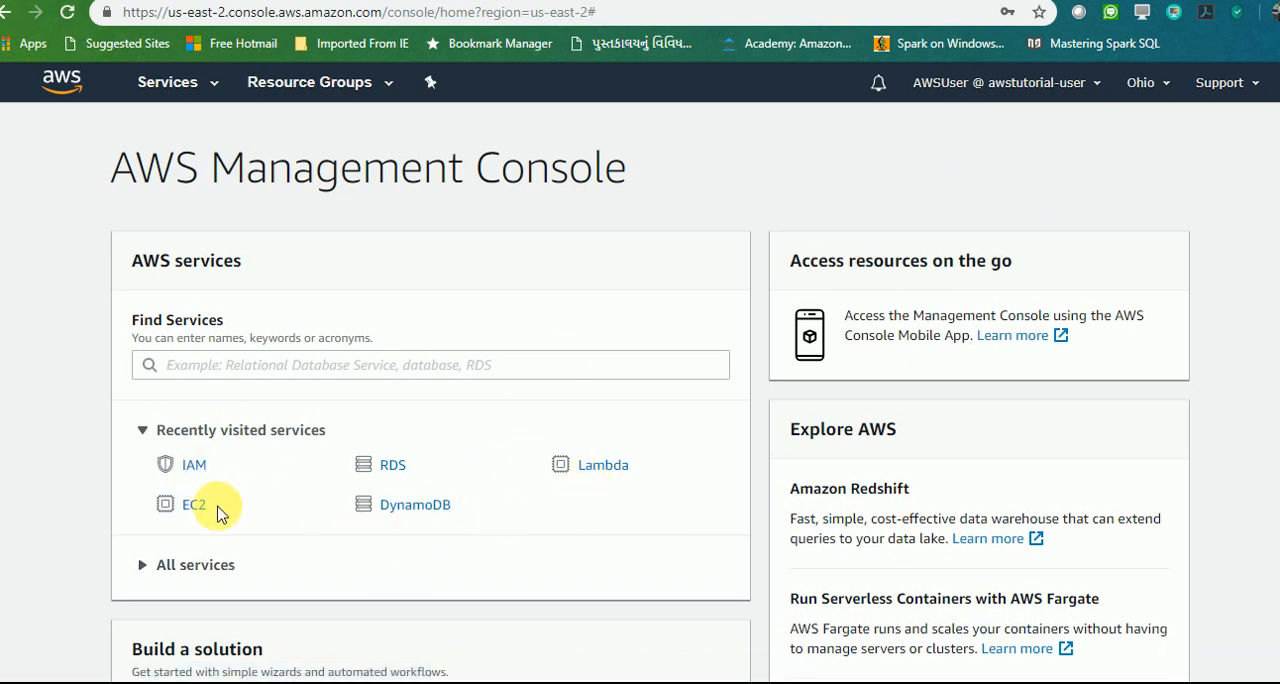
mouse_move(450, 534)
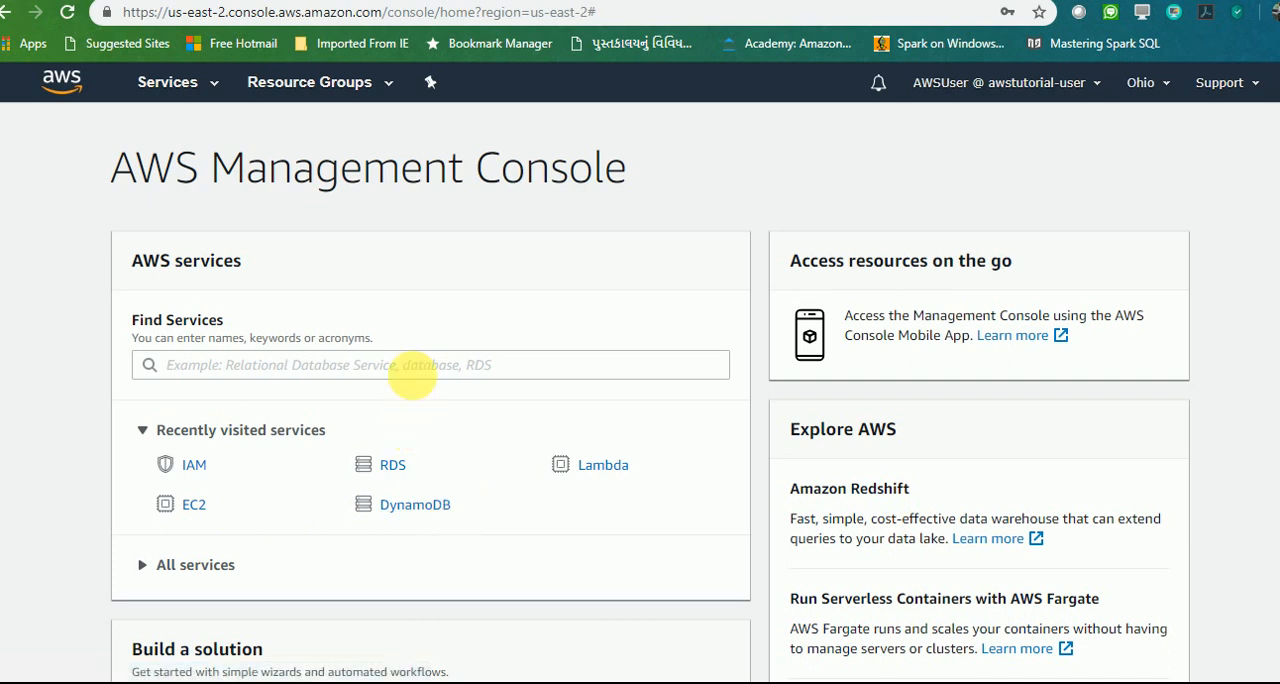
text(s)
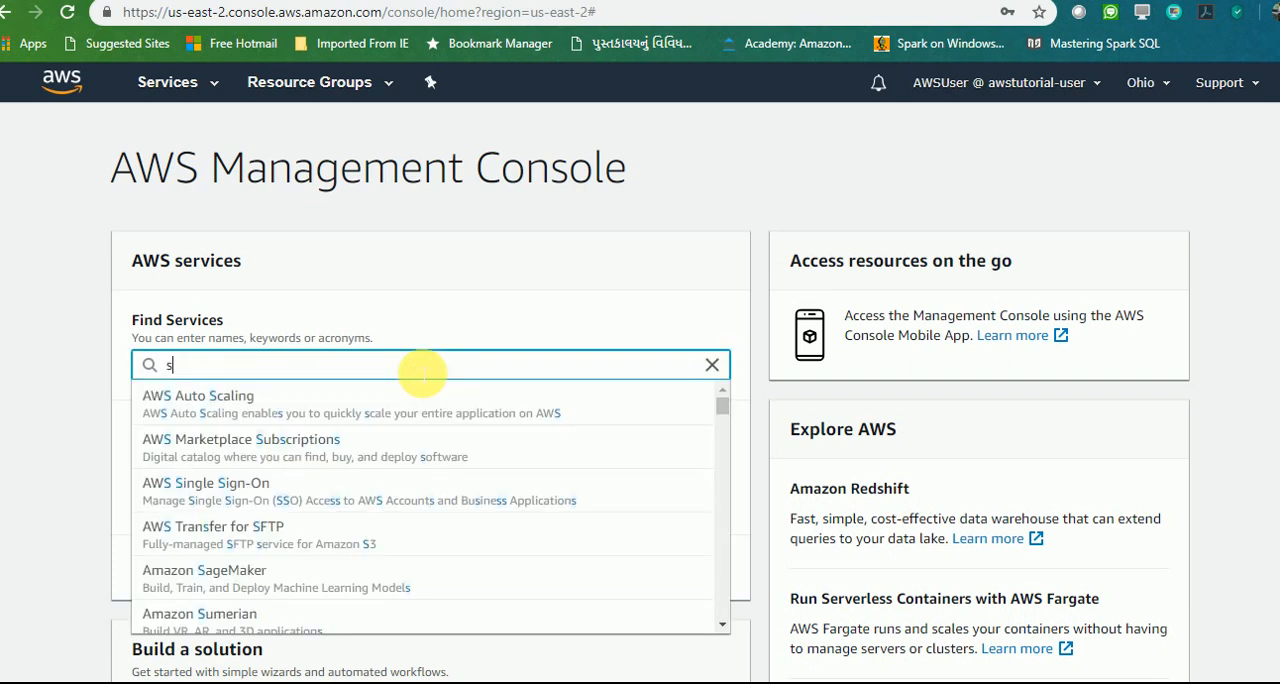
text(3)
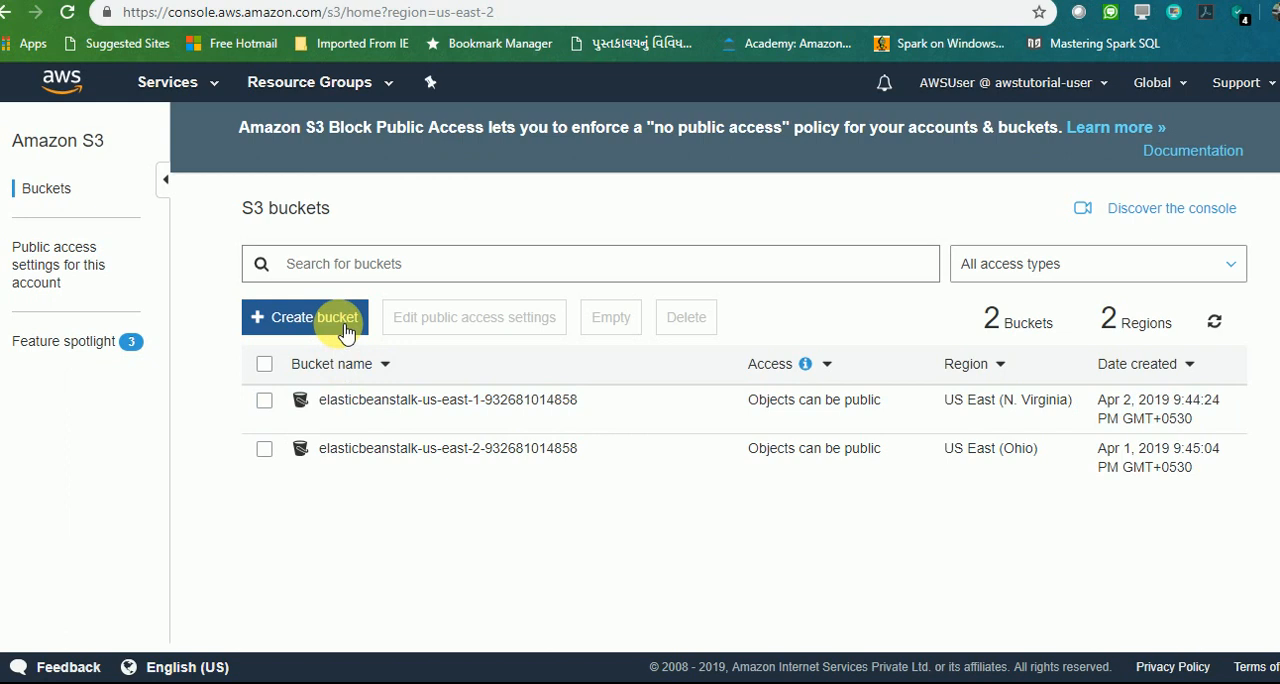
Step: Create an S3 bucket named awsuseriam in US East (Ohio)
click(304, 316)
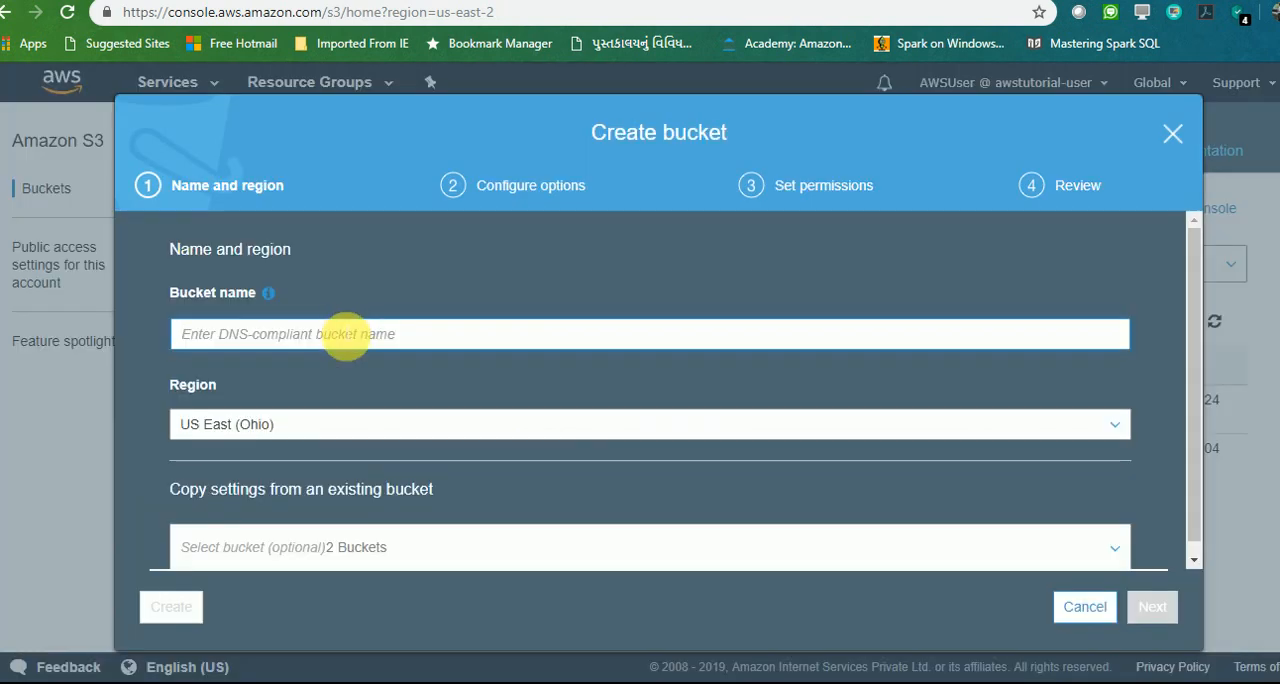
text(awsuser)
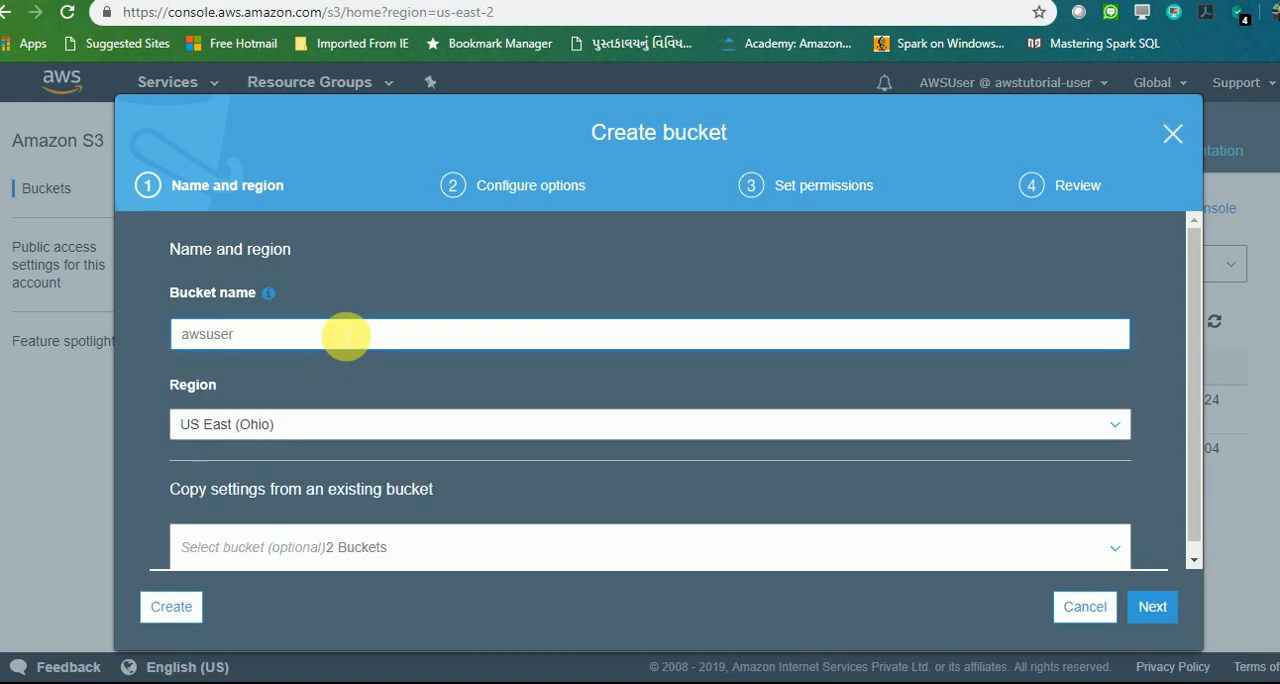
text(iam)
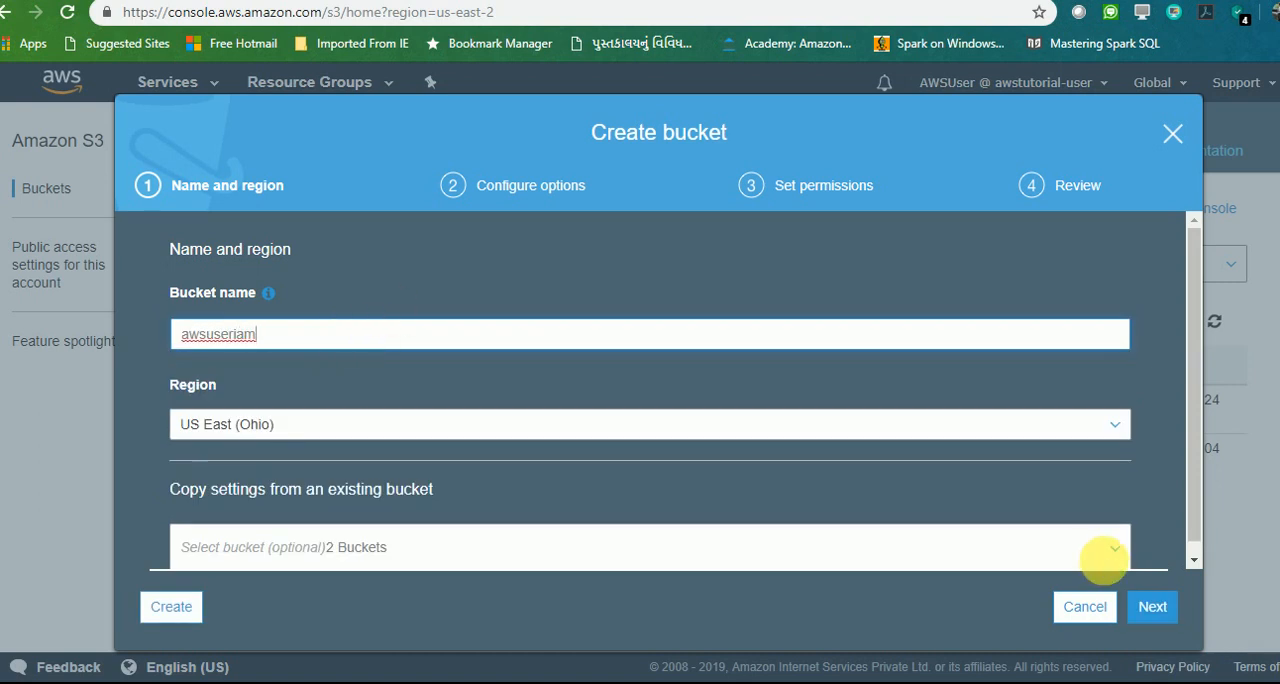
click(168, 608)
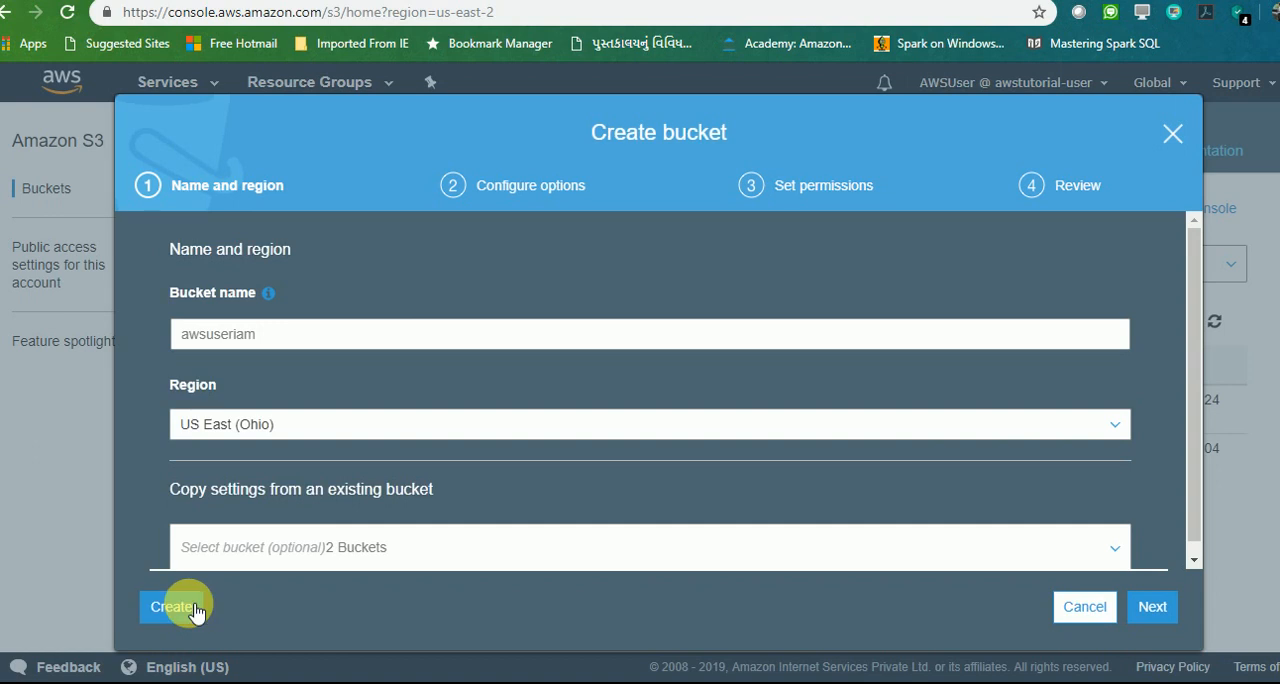
click(176, 606)
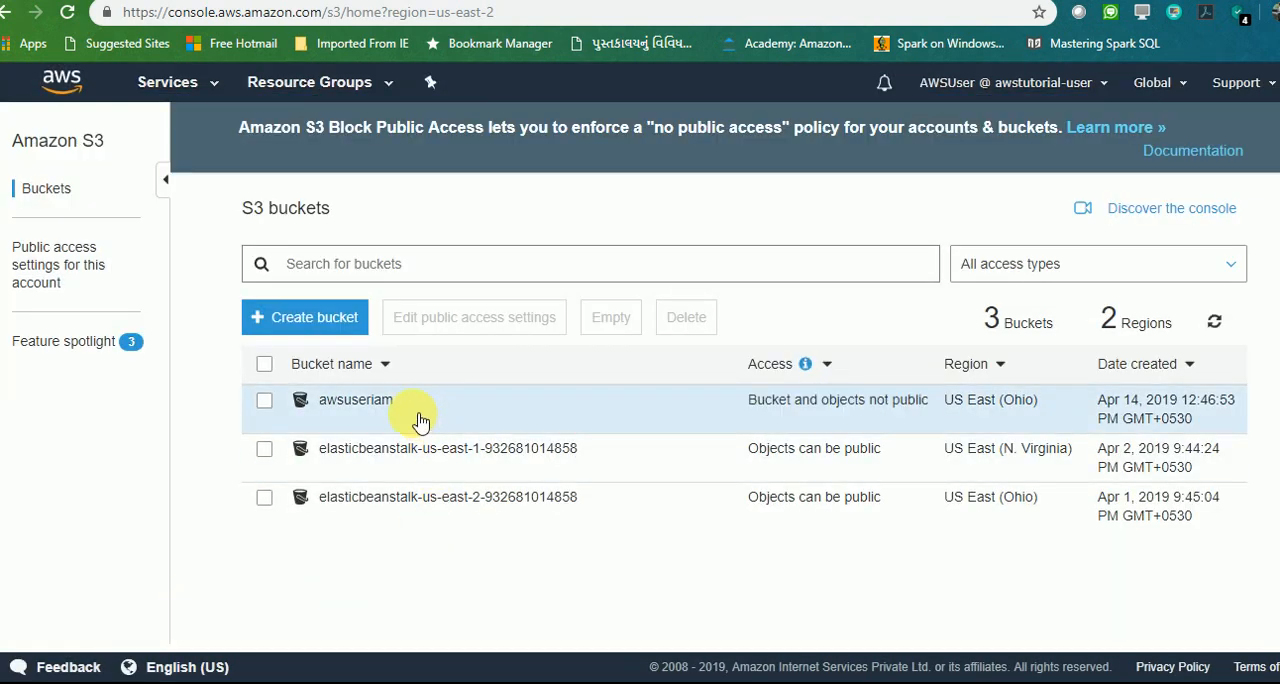
mouse_move(416, 410)
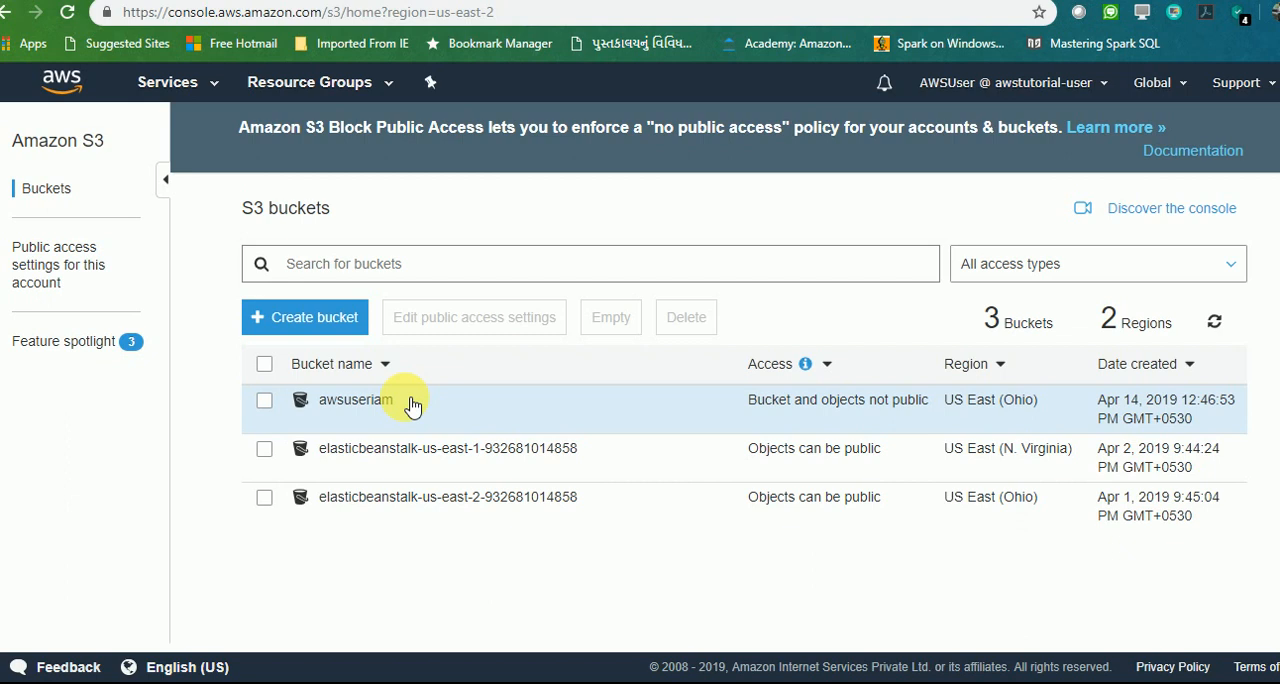
mouse_move(190, 84)
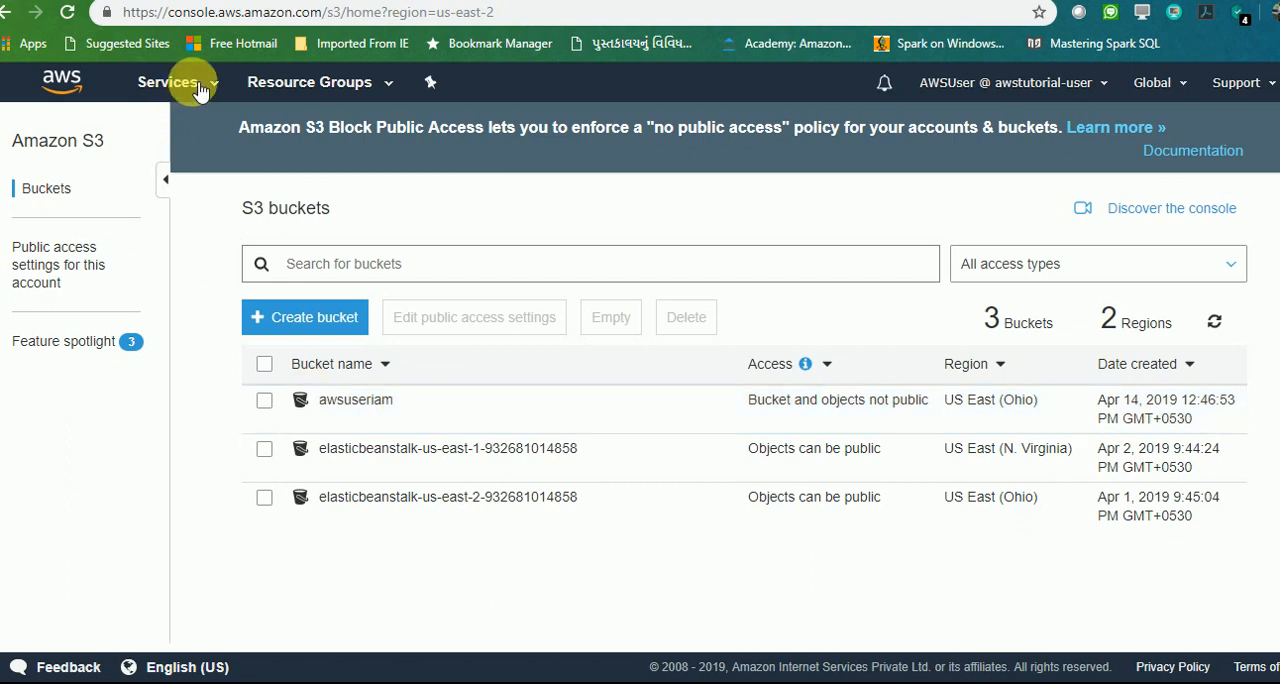
Step: Try to create an RDS database and highlight the not authorized phrase in the 403 AccessDenied error
click(168, 82)
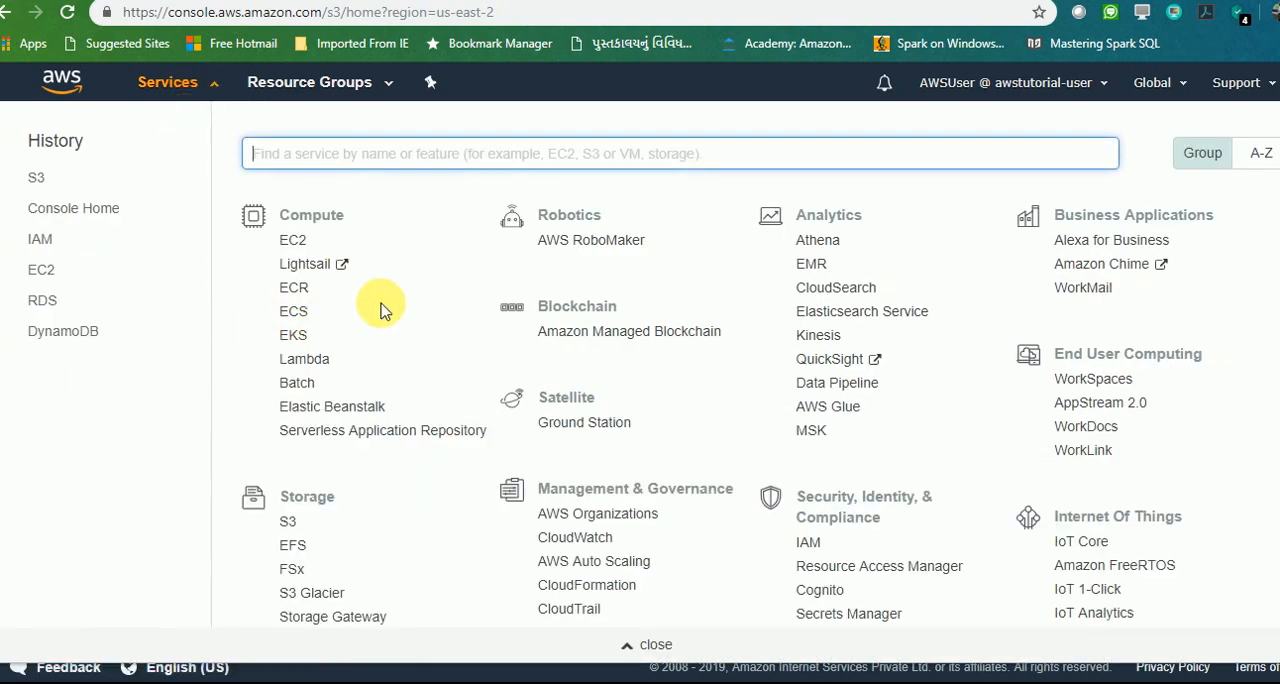
mouse_move(84, 358)
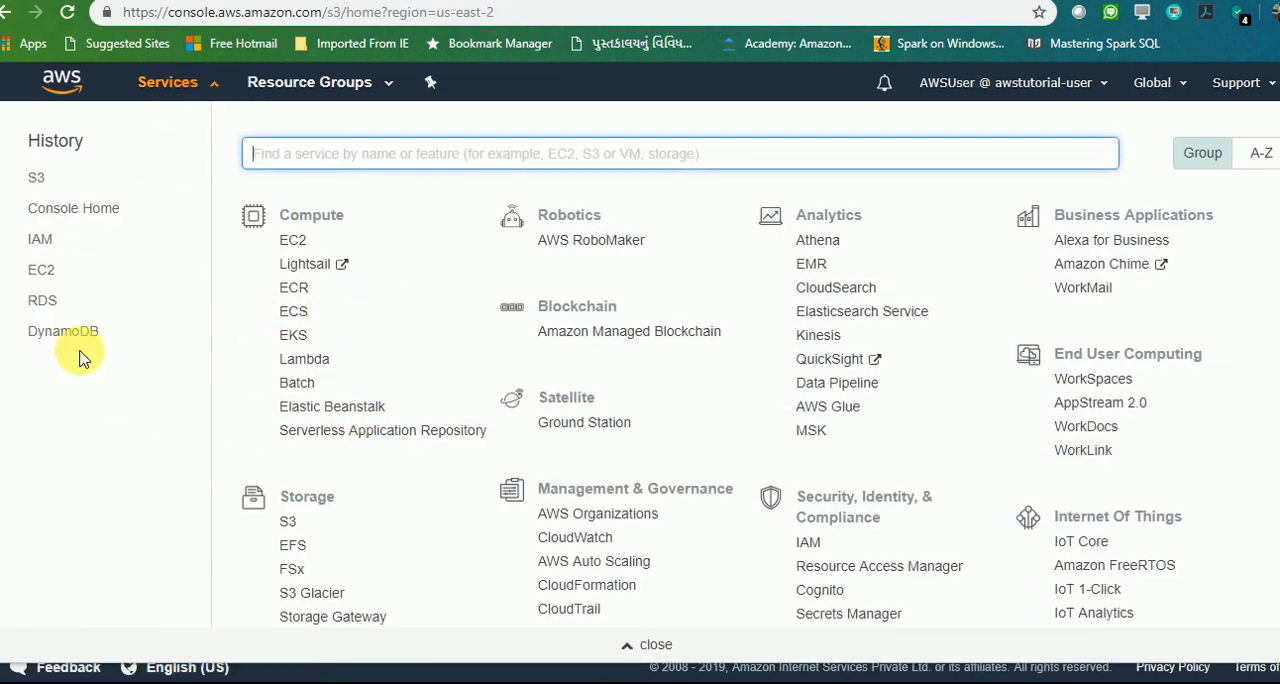
click(42, 300)
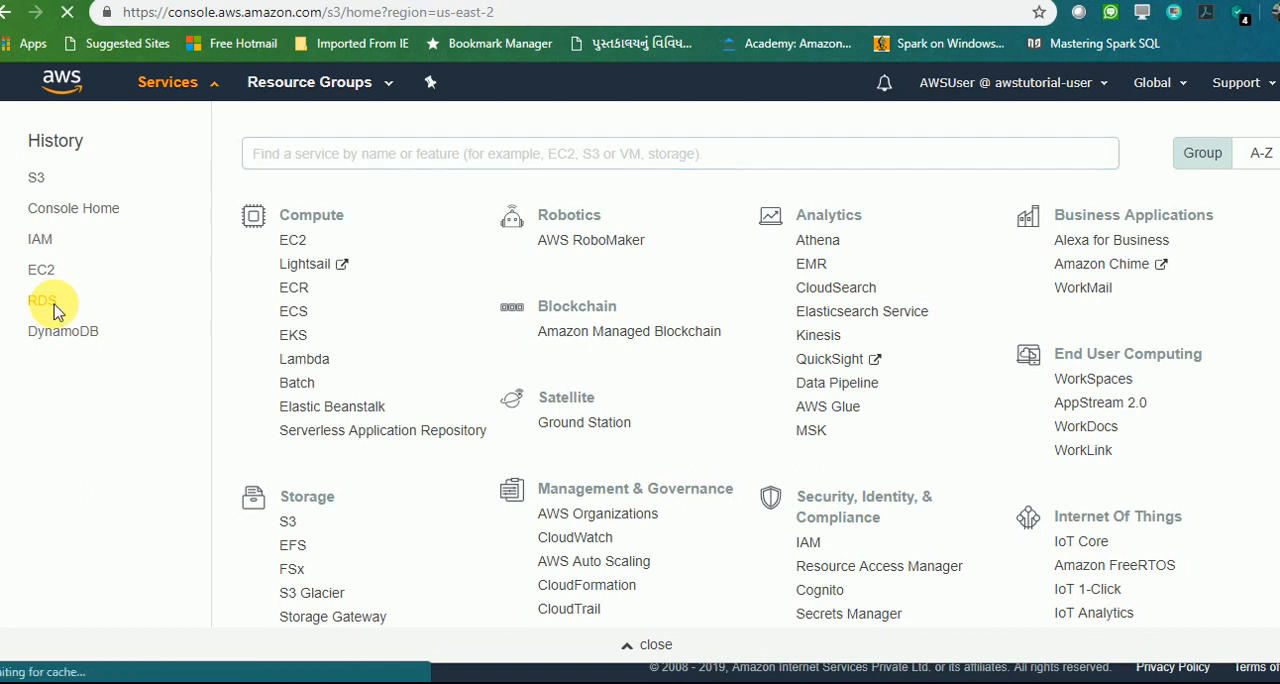
click(38, 300)
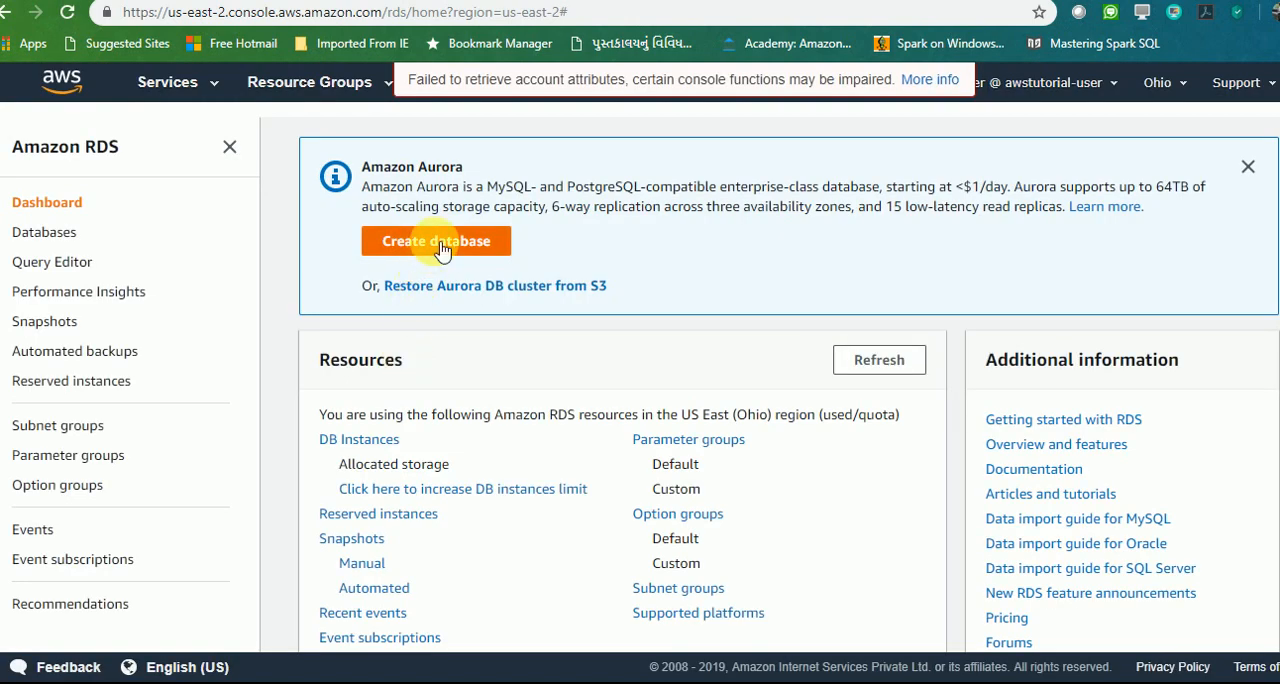
click(436, 242)
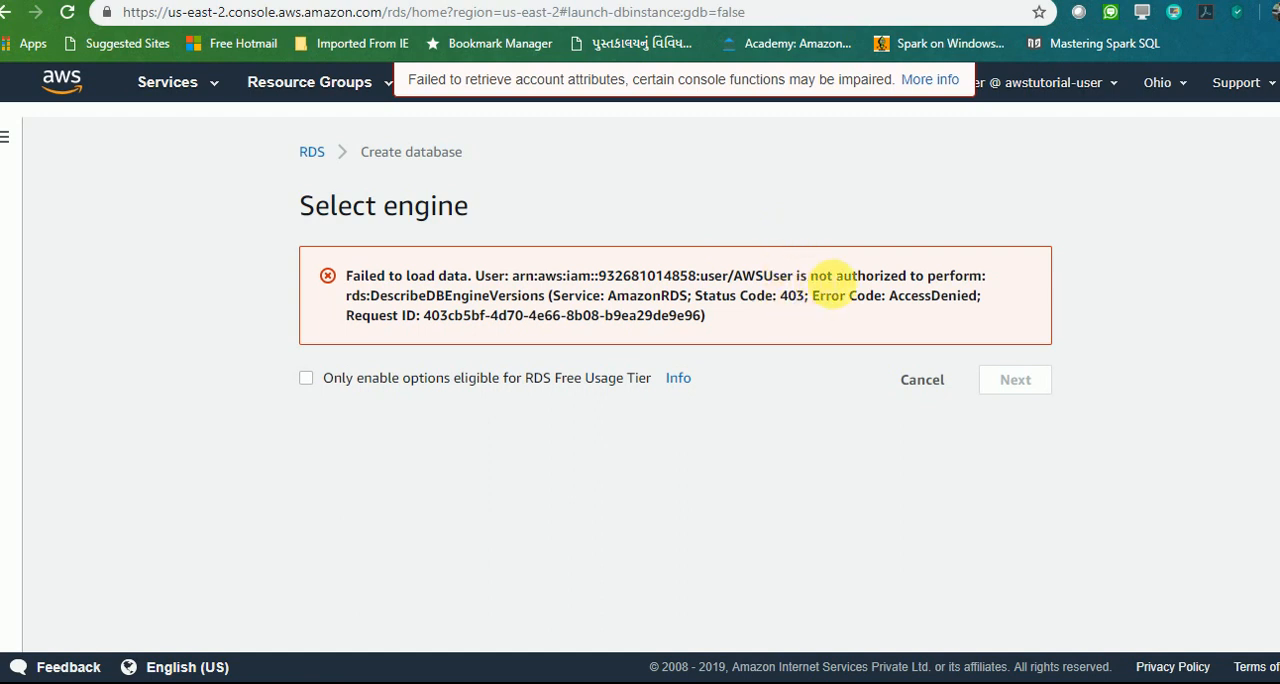
drag(812, 276, 984, 276)
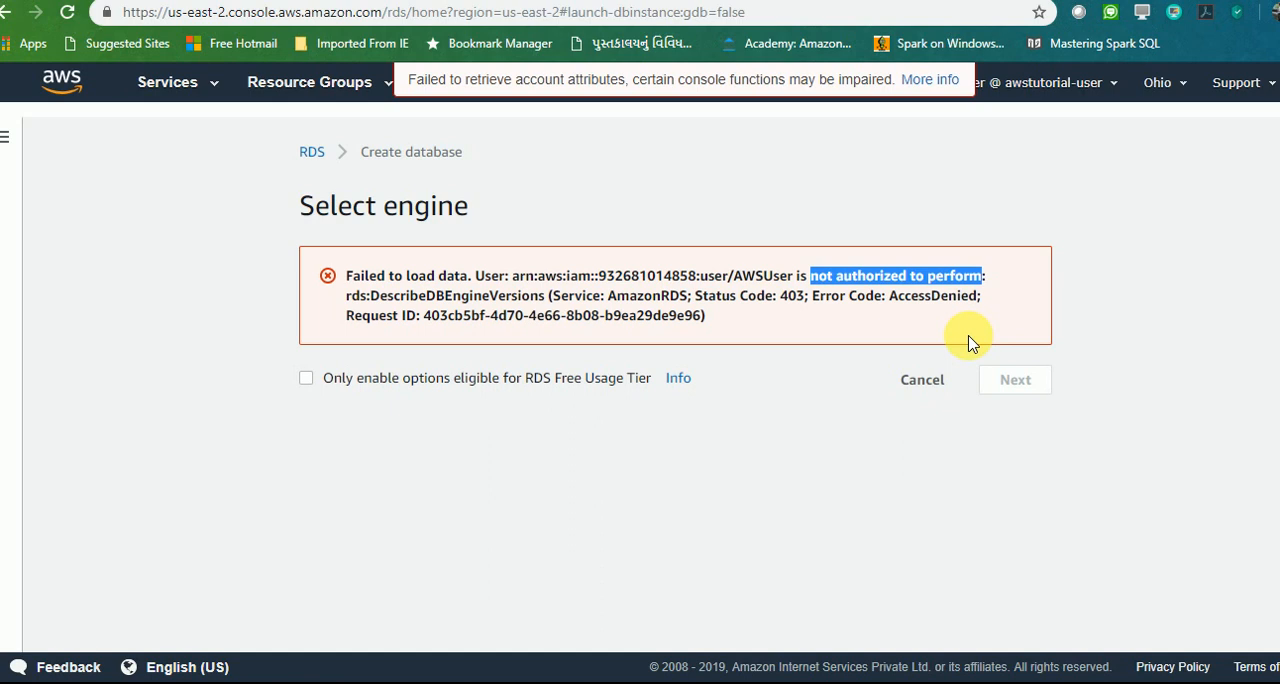
mouse_move(976, 348)
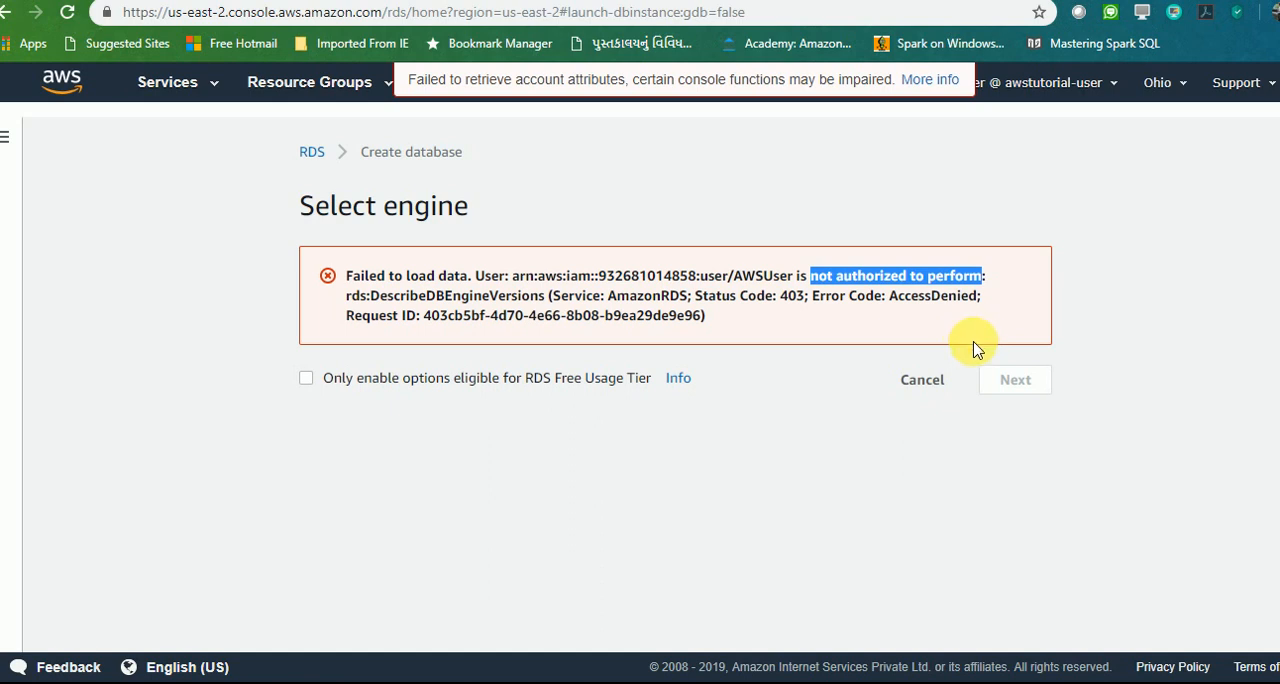
mouse_move(976, 344)
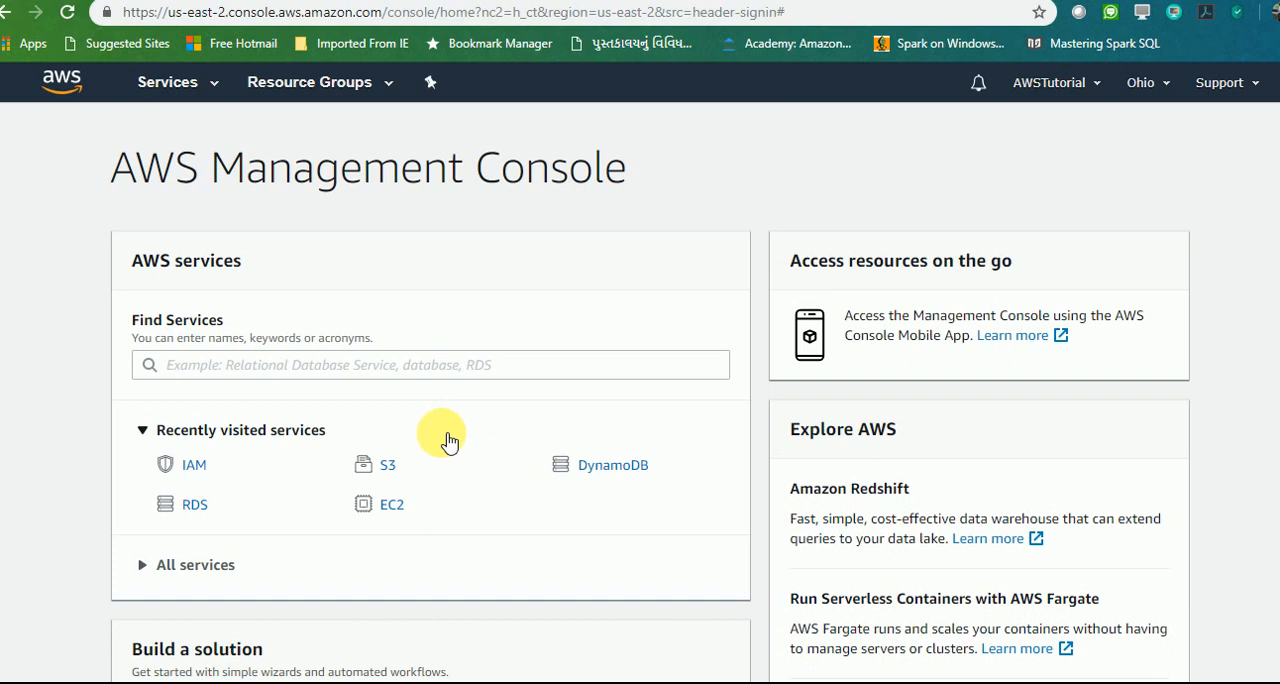
Step: Reach the root account's Your Security Credentials page via the IAM dashboard's MFA management
click(192, 464)
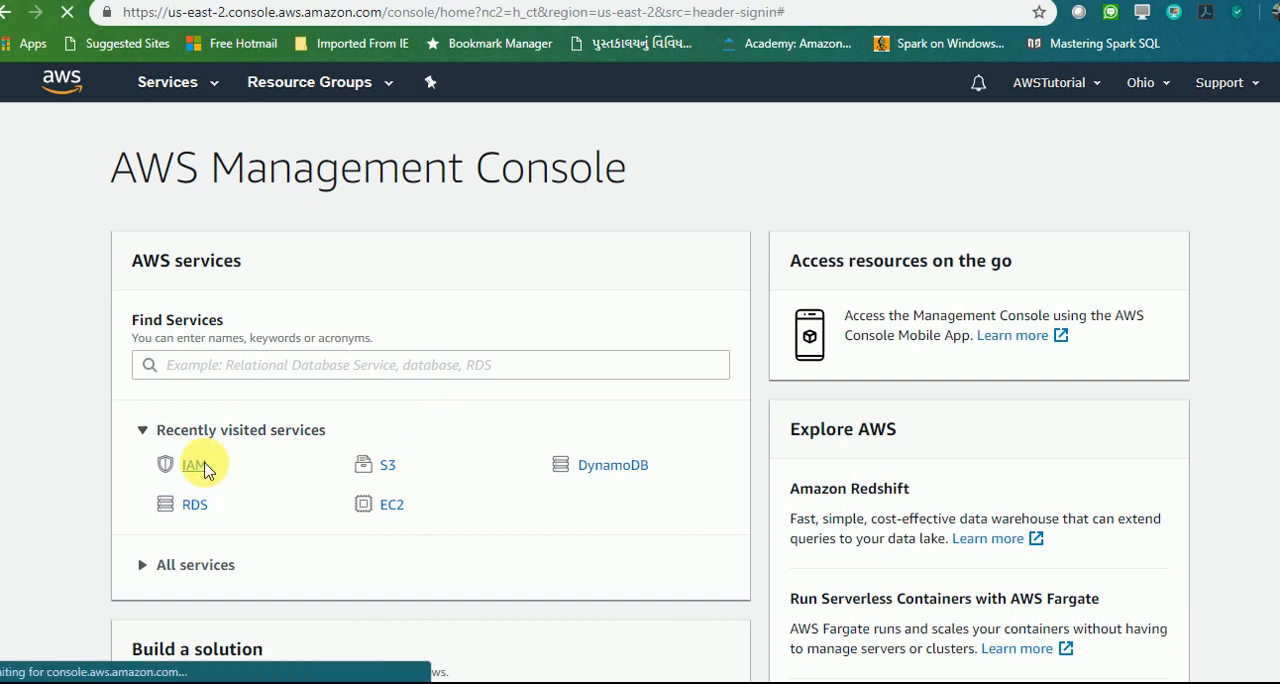
click(192, 464)
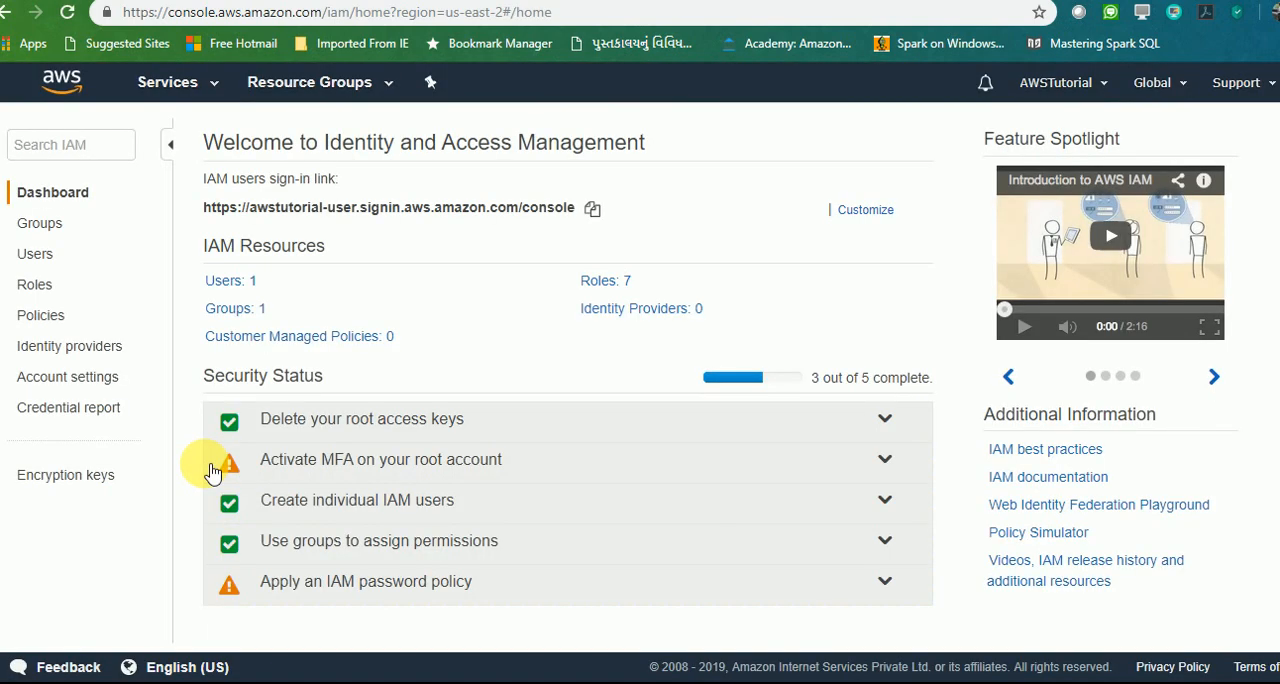
mouse_move(864, 532)
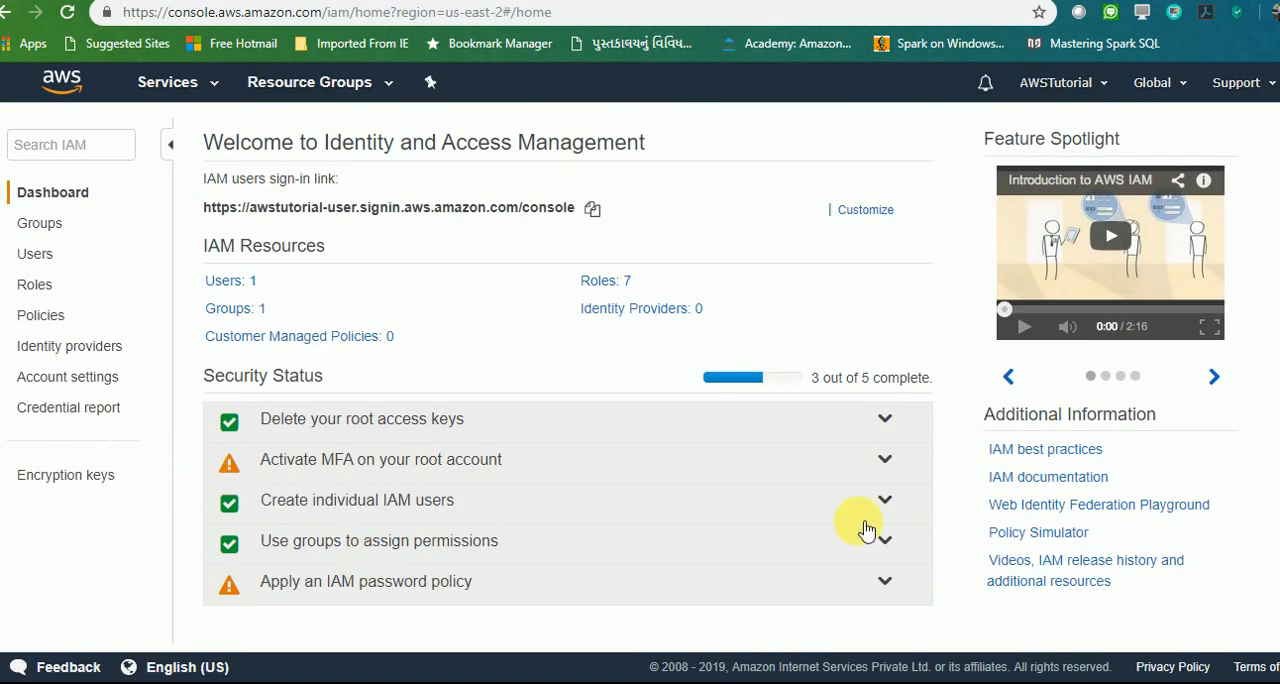
mouse_move(600, 460)
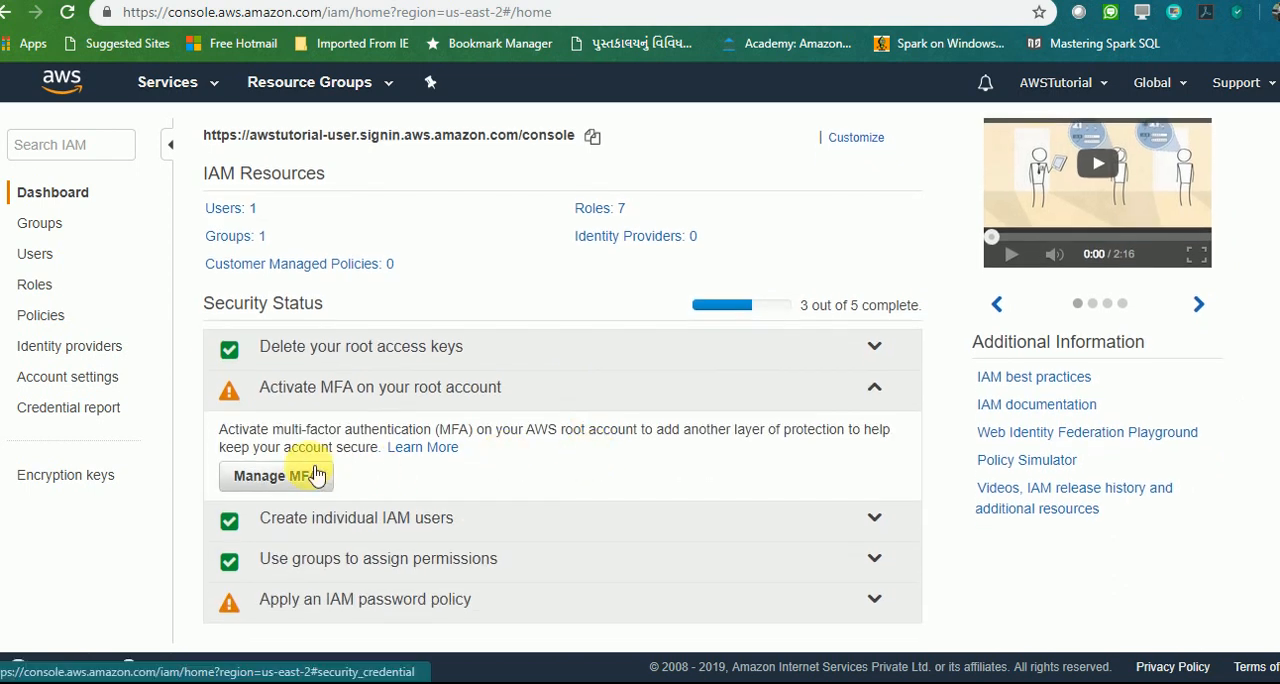
click(276, 476)
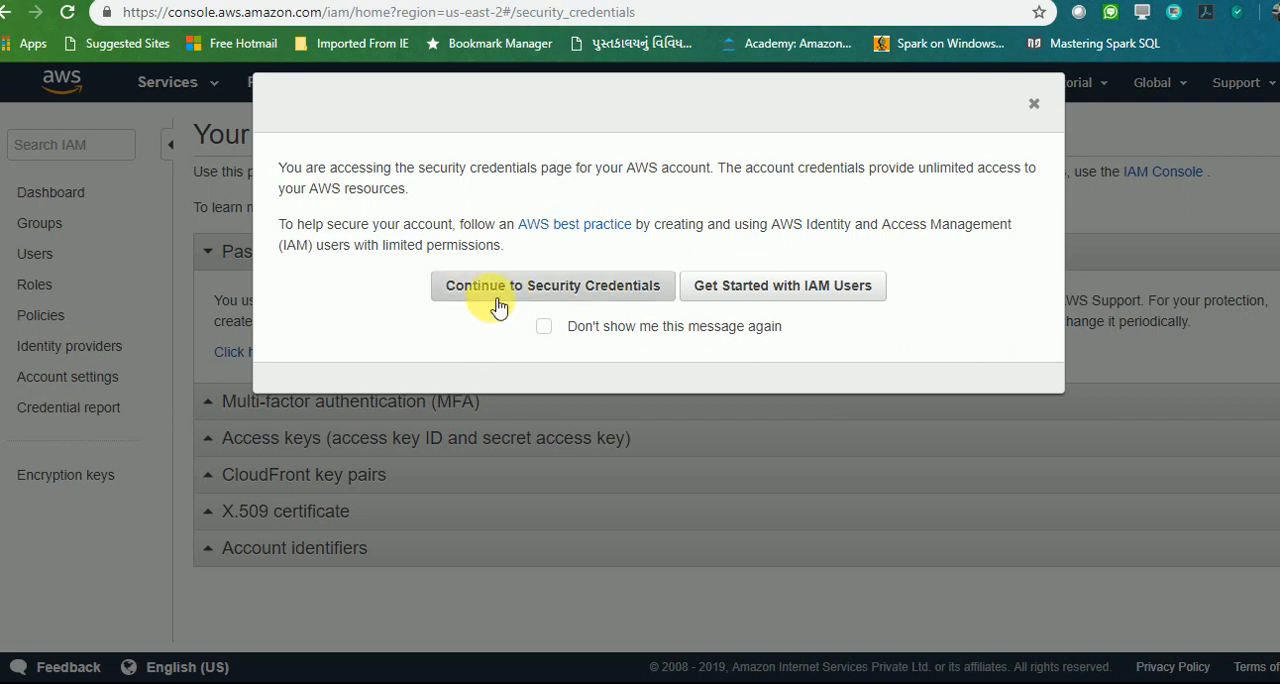
click(552, 284)
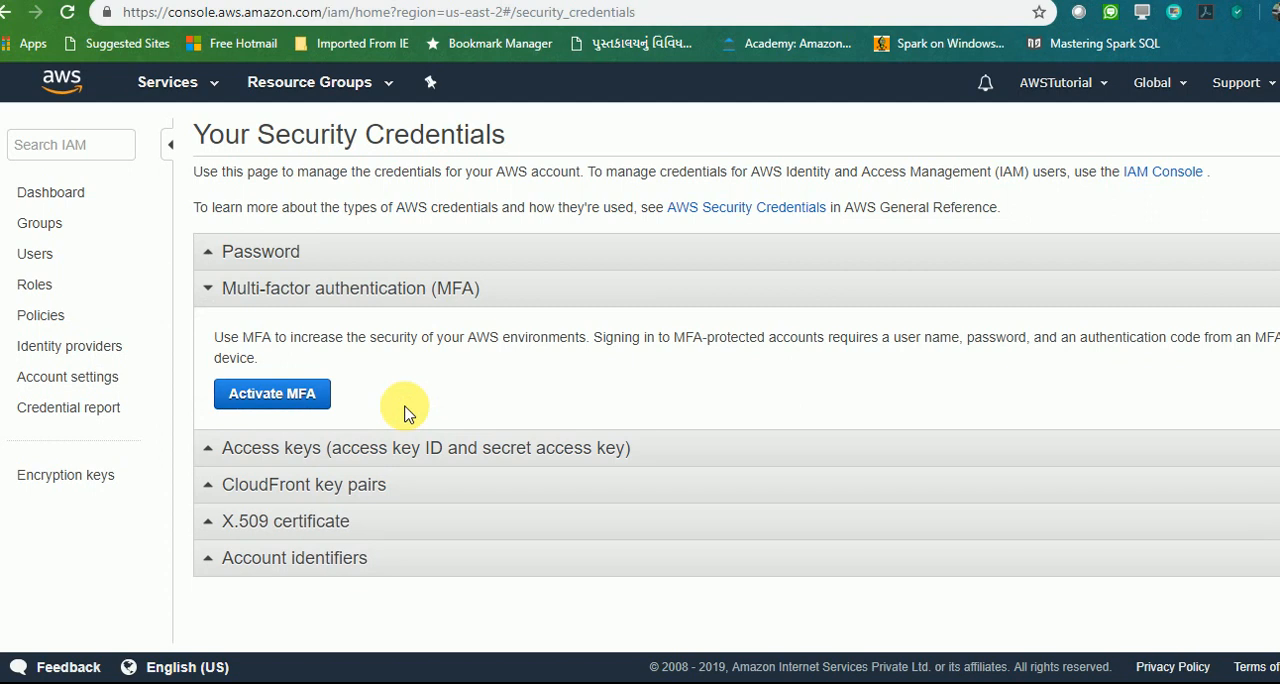
mouse_move(448, 384)
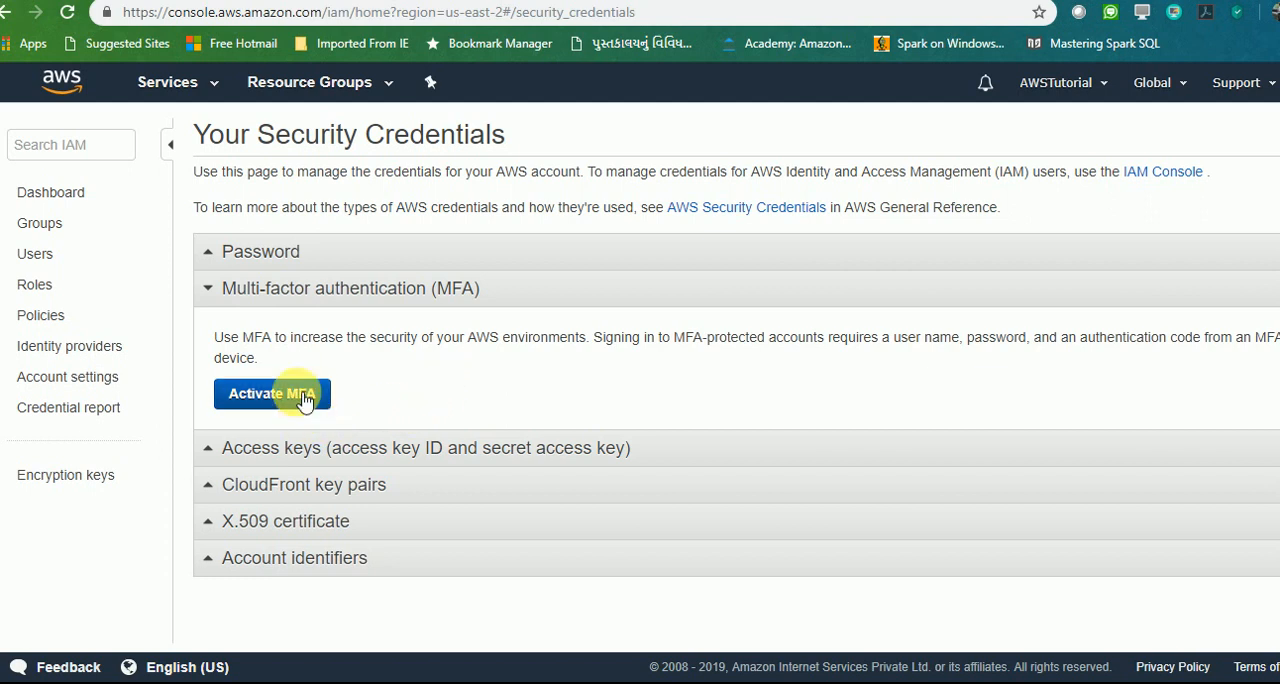
Step: Begin Activate MFA with a Virtual MFA device, show its QR code, then cancel without assigning
click(272, 392)
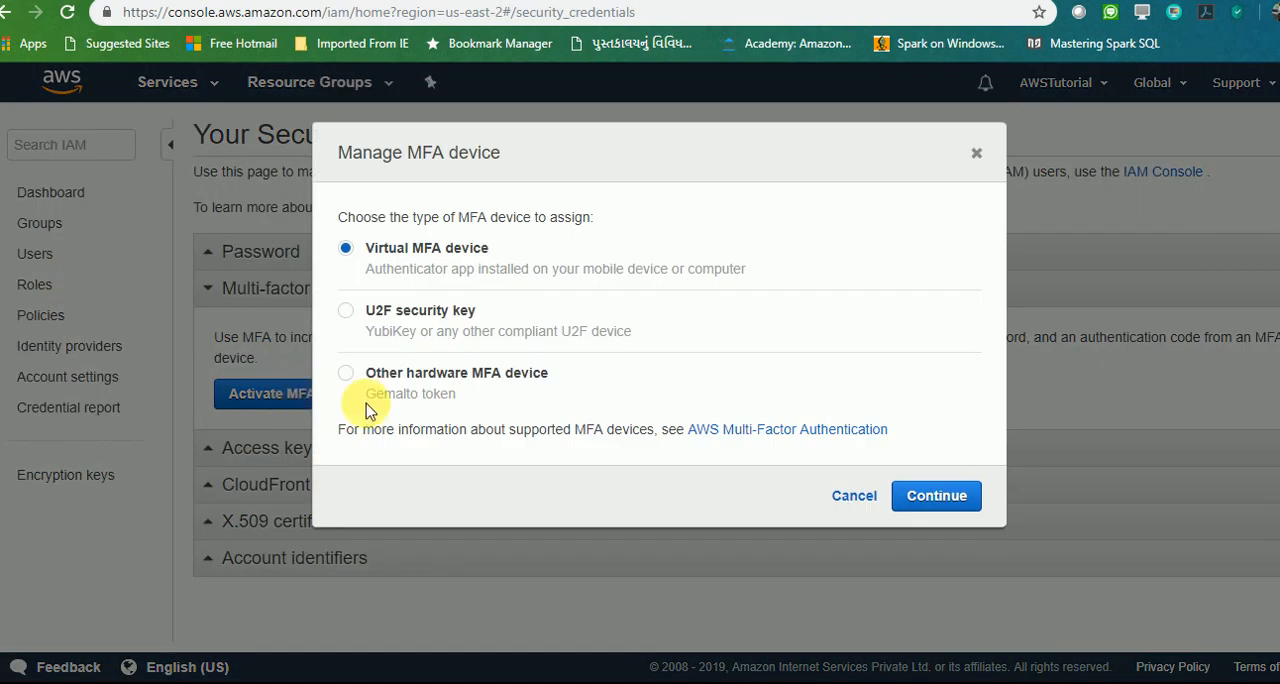
mouse_move(602, 372)
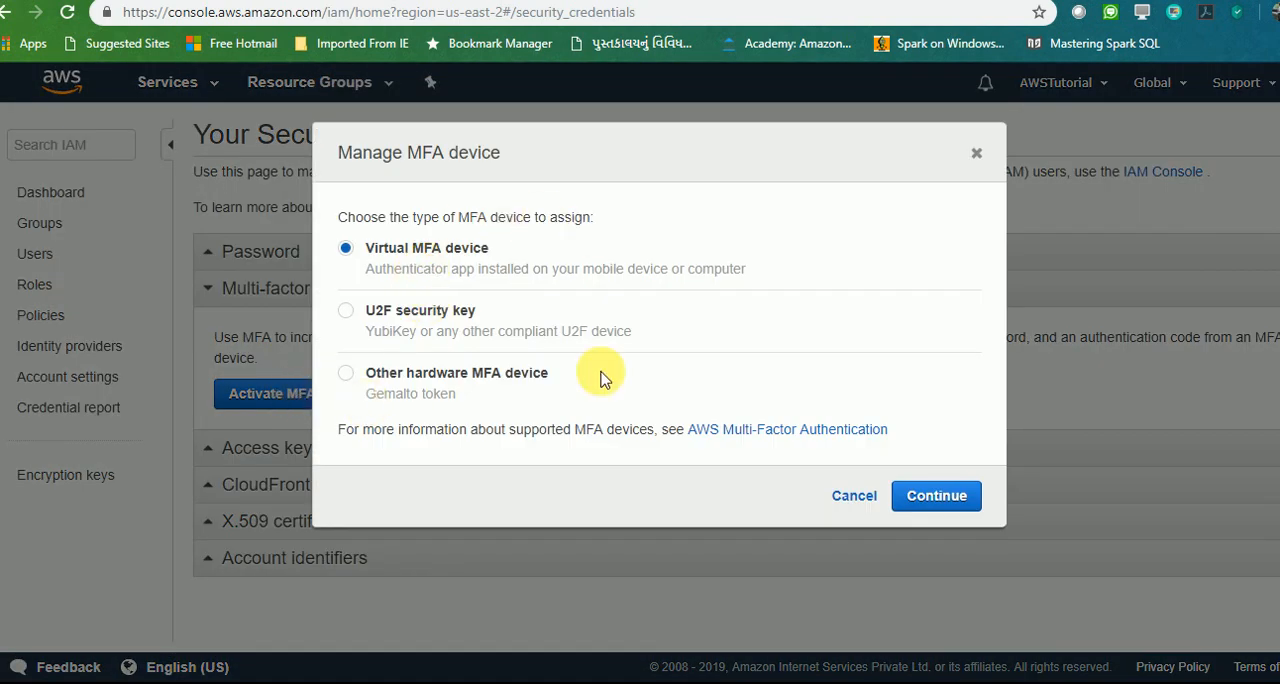
mouse_move(816, 352)
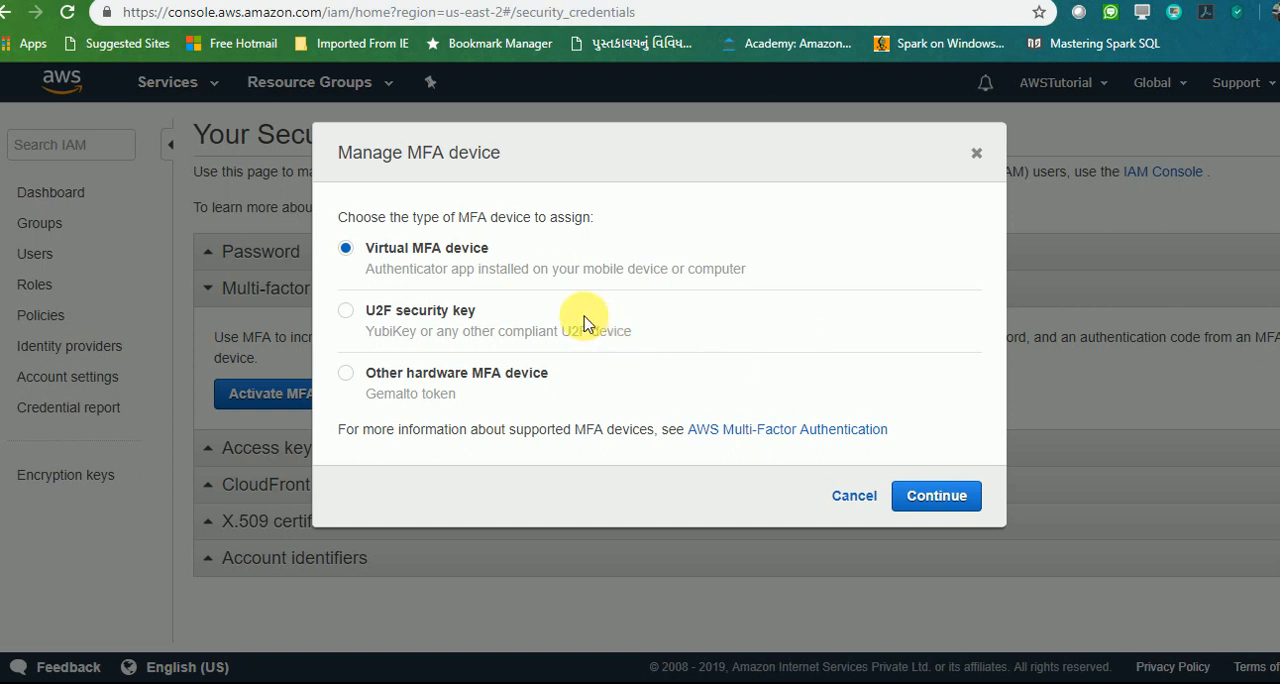
mouse_move(520, 300)
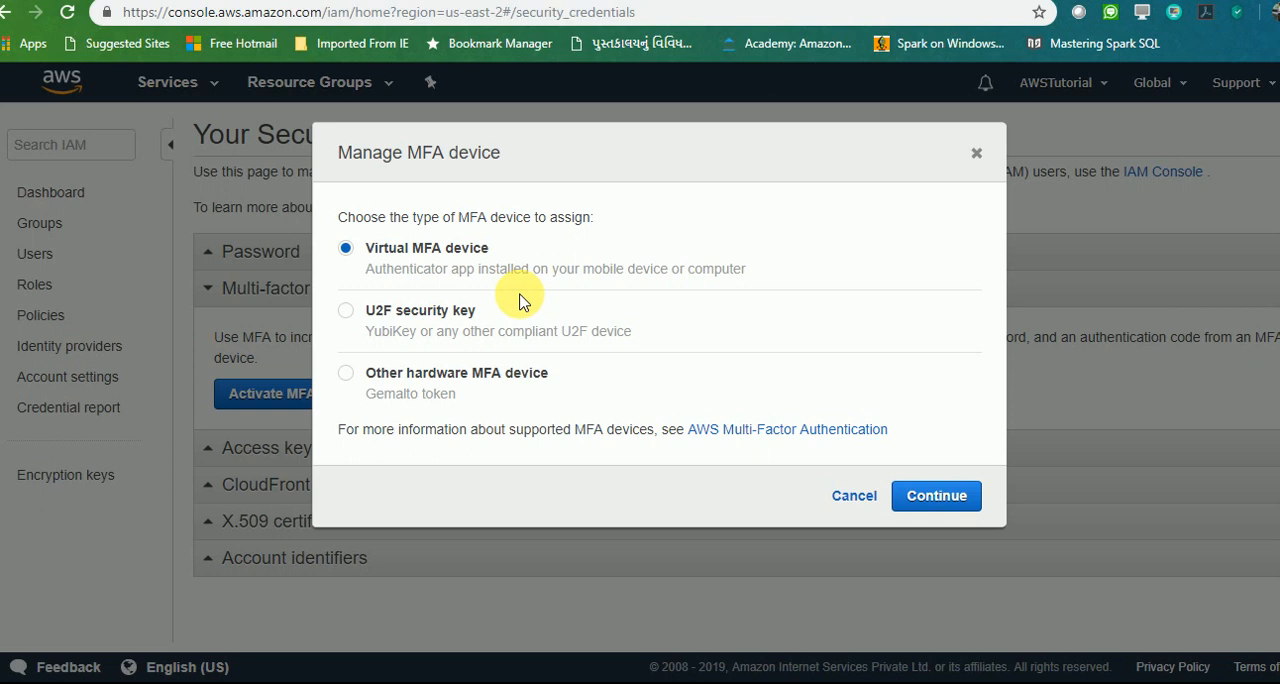
mouse_move(728, 328)
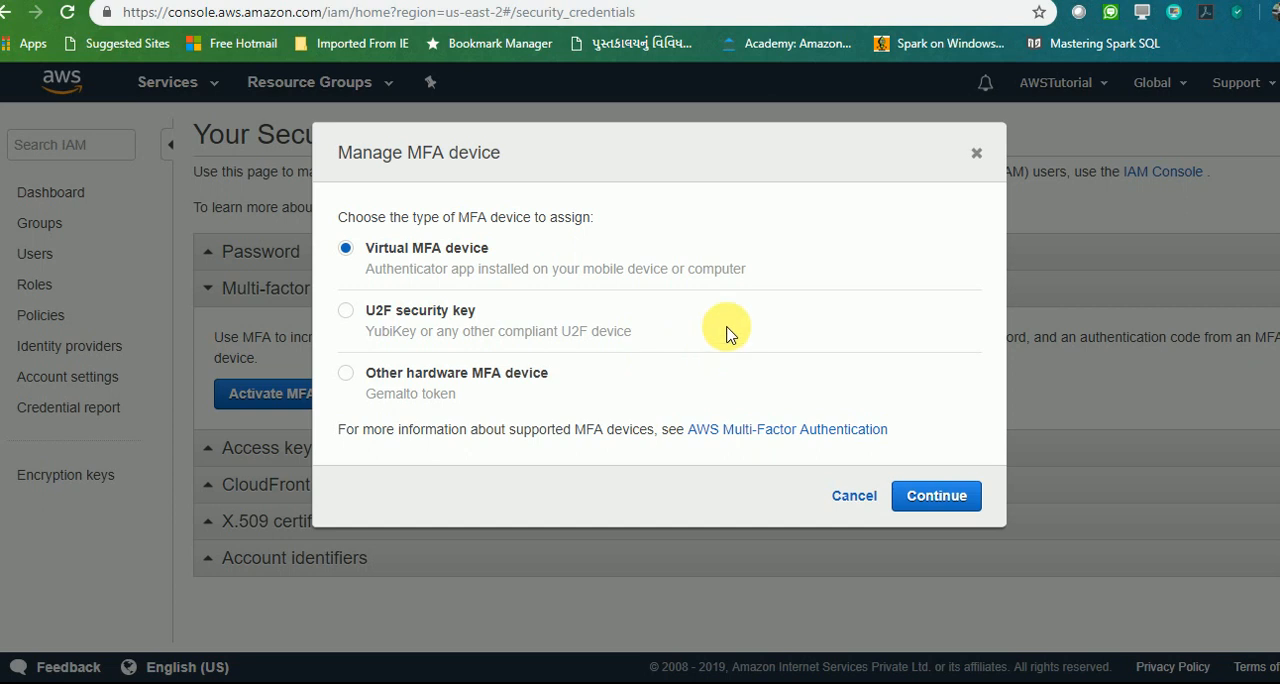
mouse_move(716, 406)
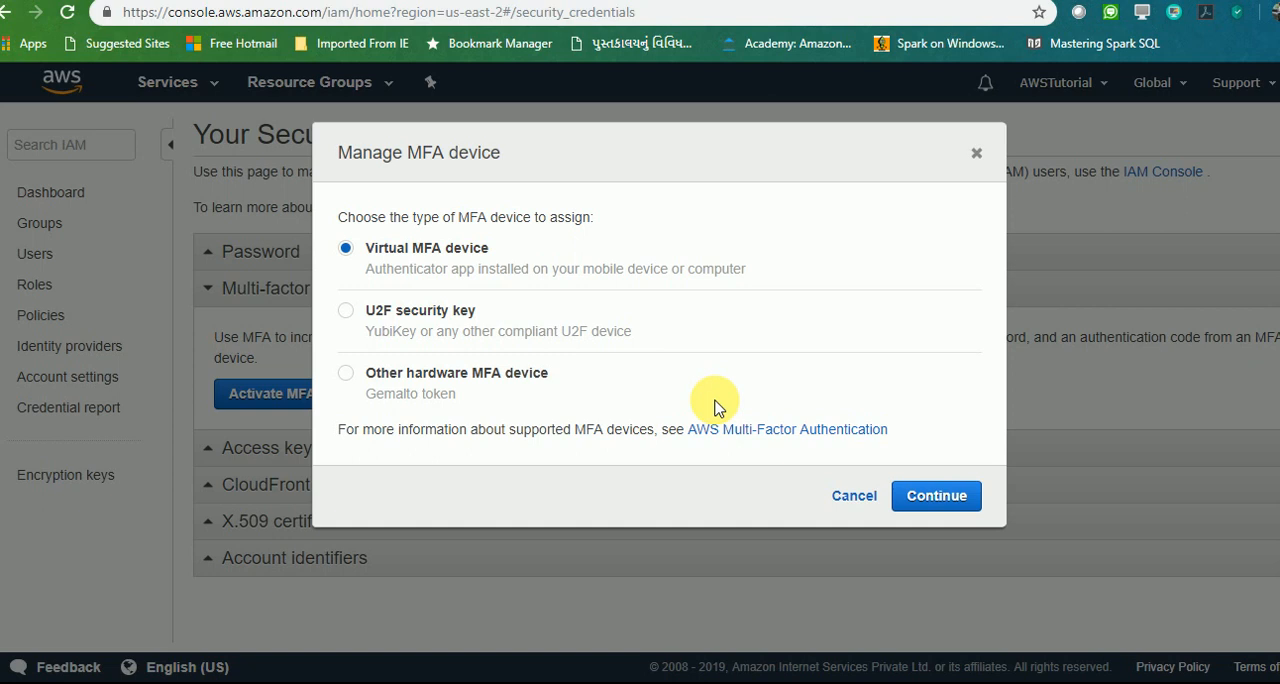
mouse_move(404, 300)
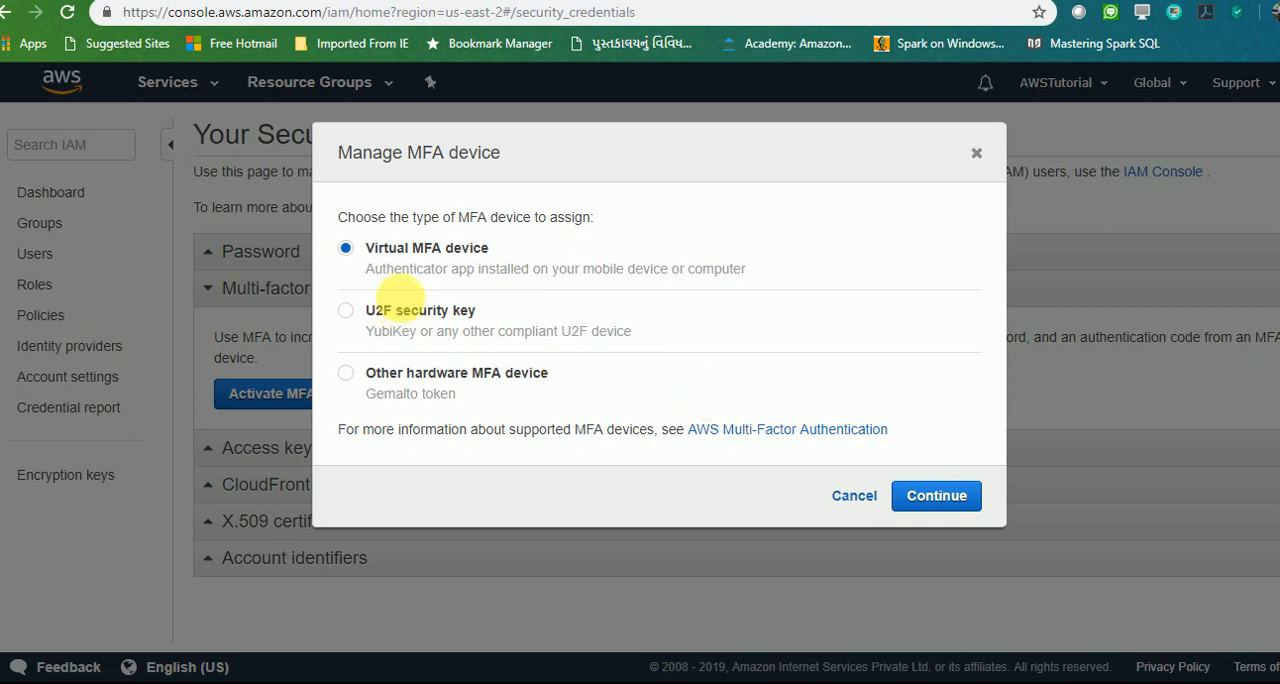
mouse_move(924, 572)
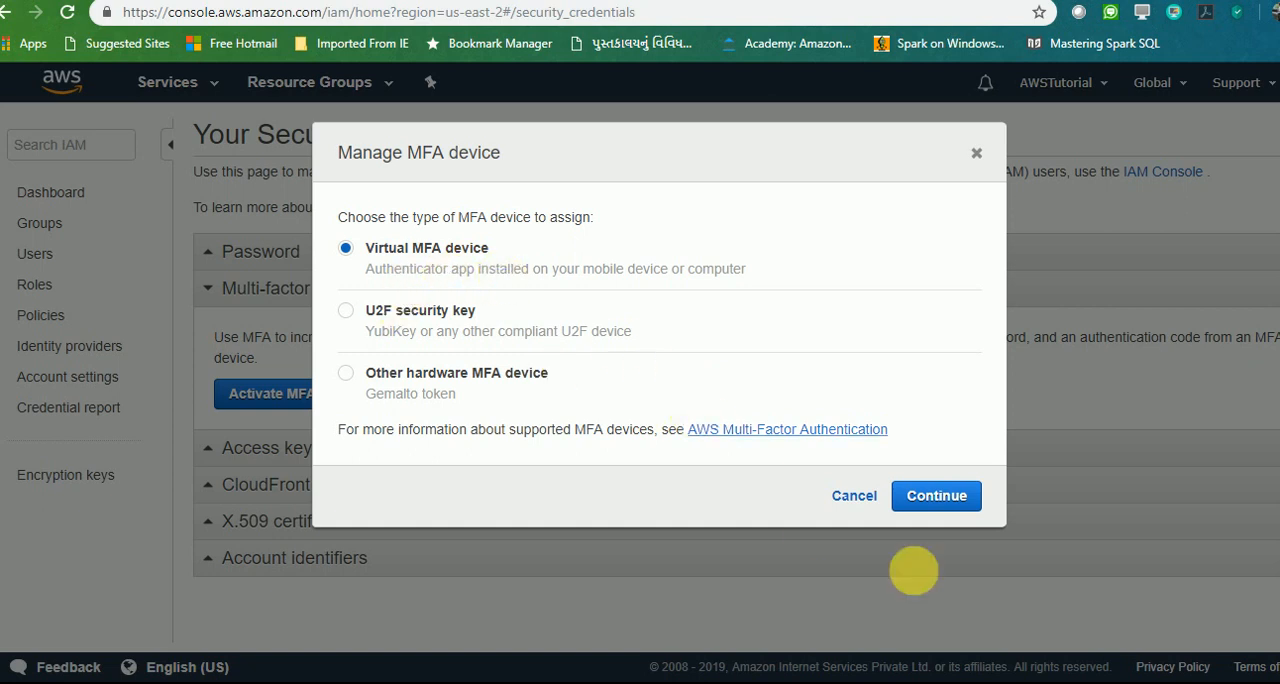
click(936, 496)
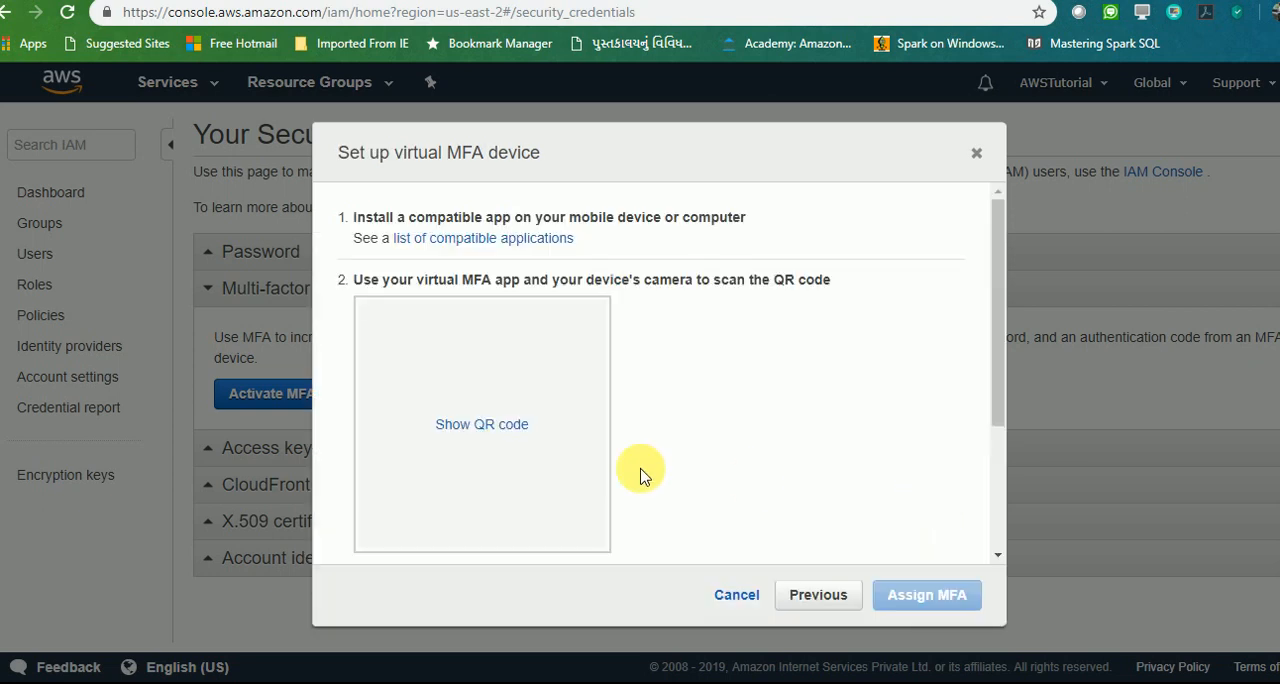
click(482, 424)
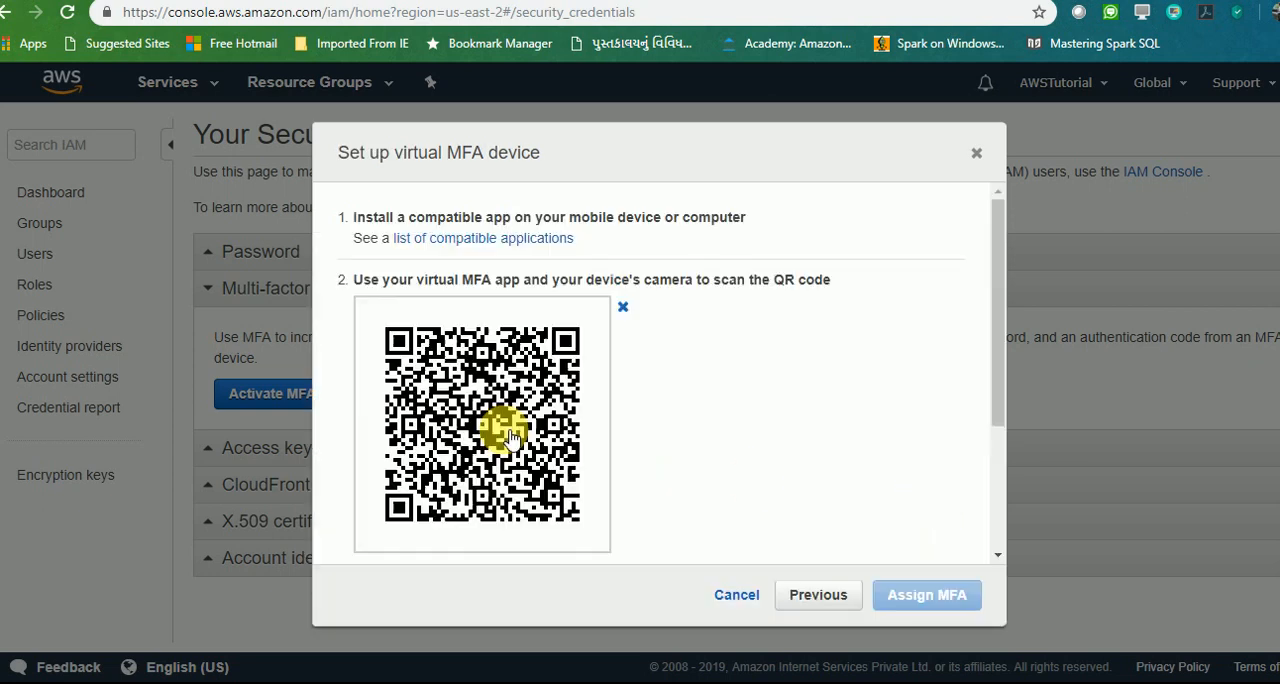
mouse_move(552, 460)
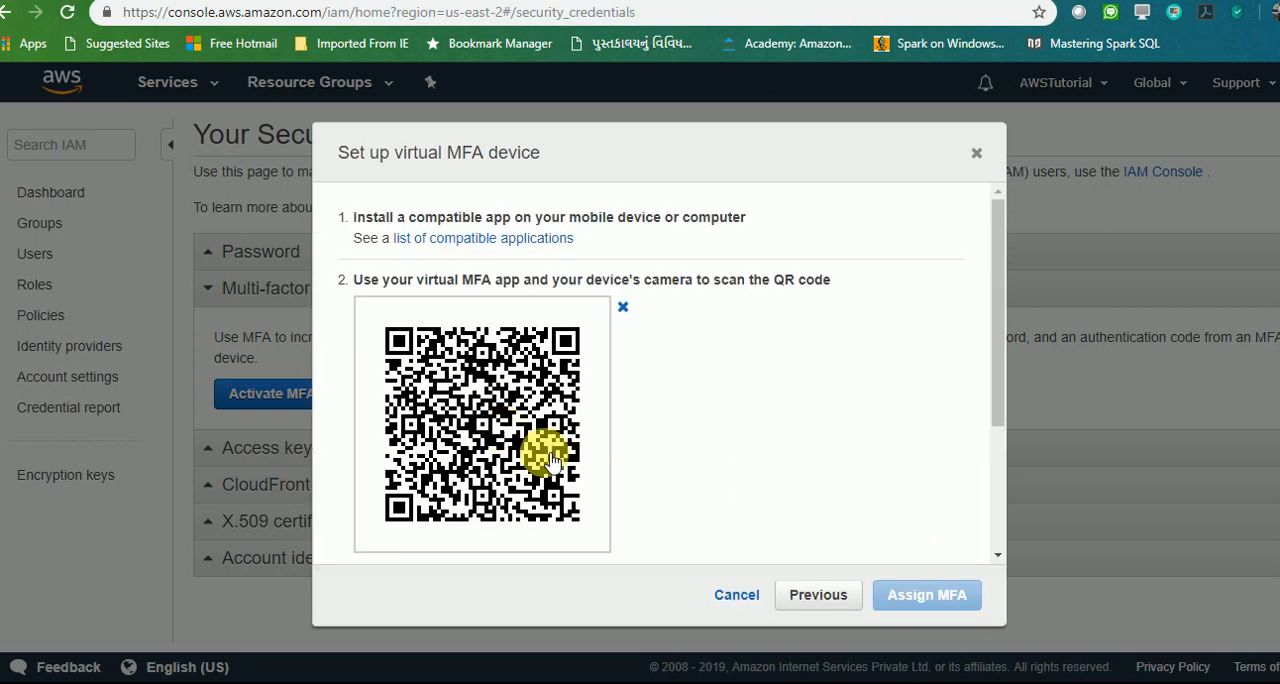
mouse_move(594, 476)
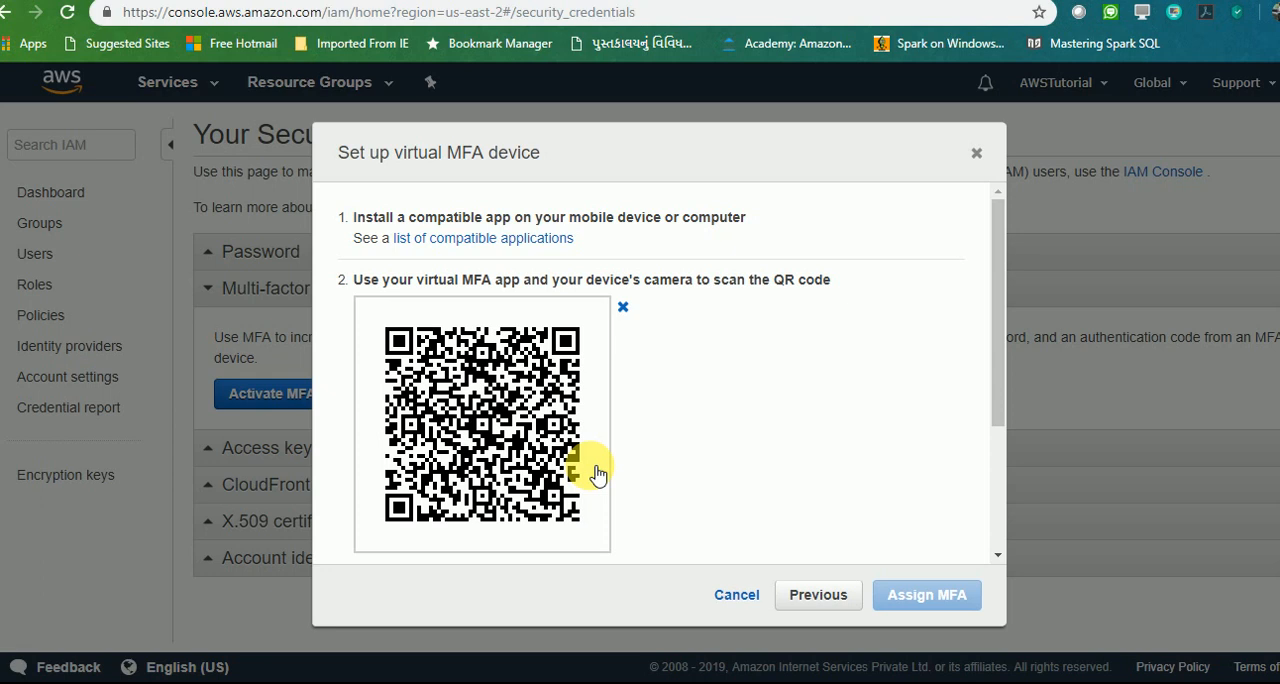
mouse_move(568, 408)
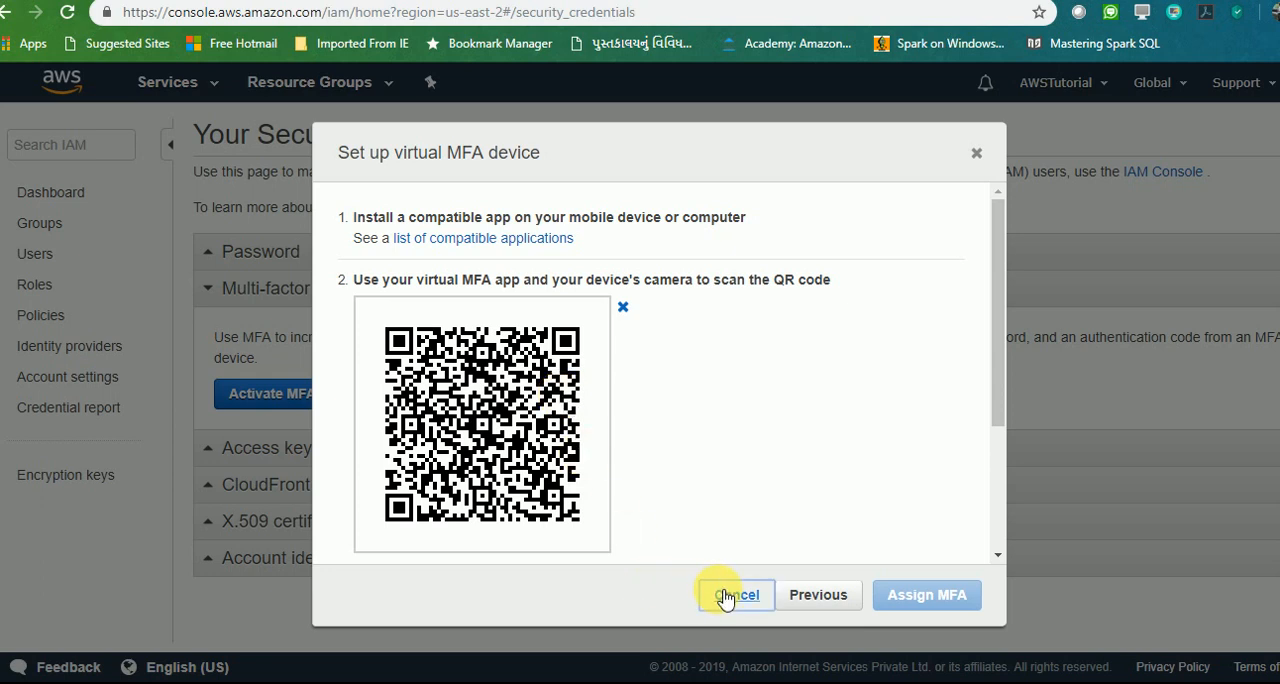
click(732, 596)
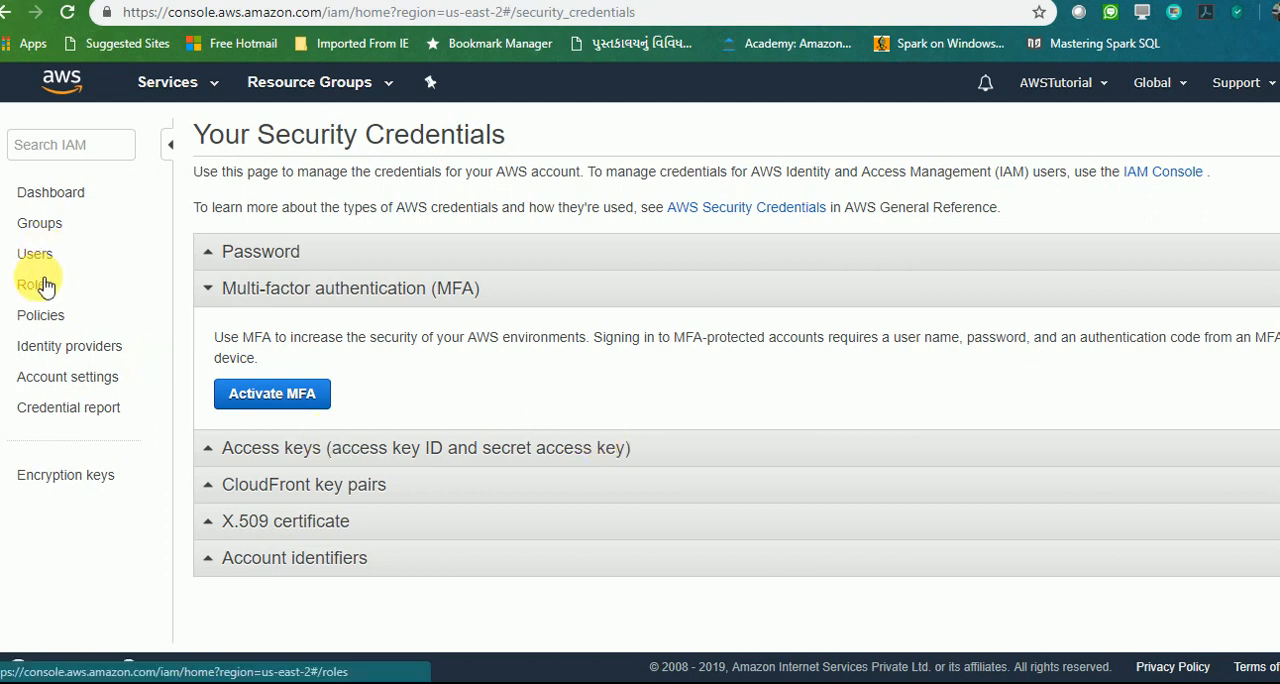
Step: Go from Roles to Policies and view the AdministratorAccess policy's JSON document, then collapse it
click(30, 284)
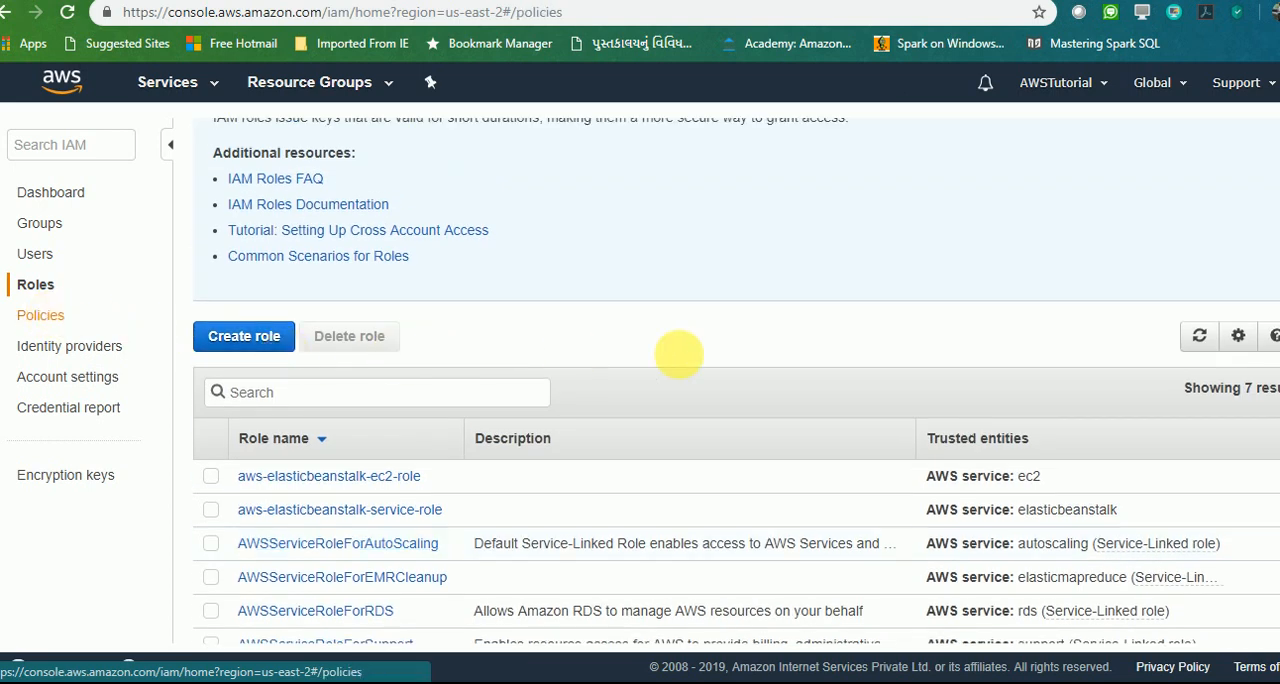
click(40, 316)
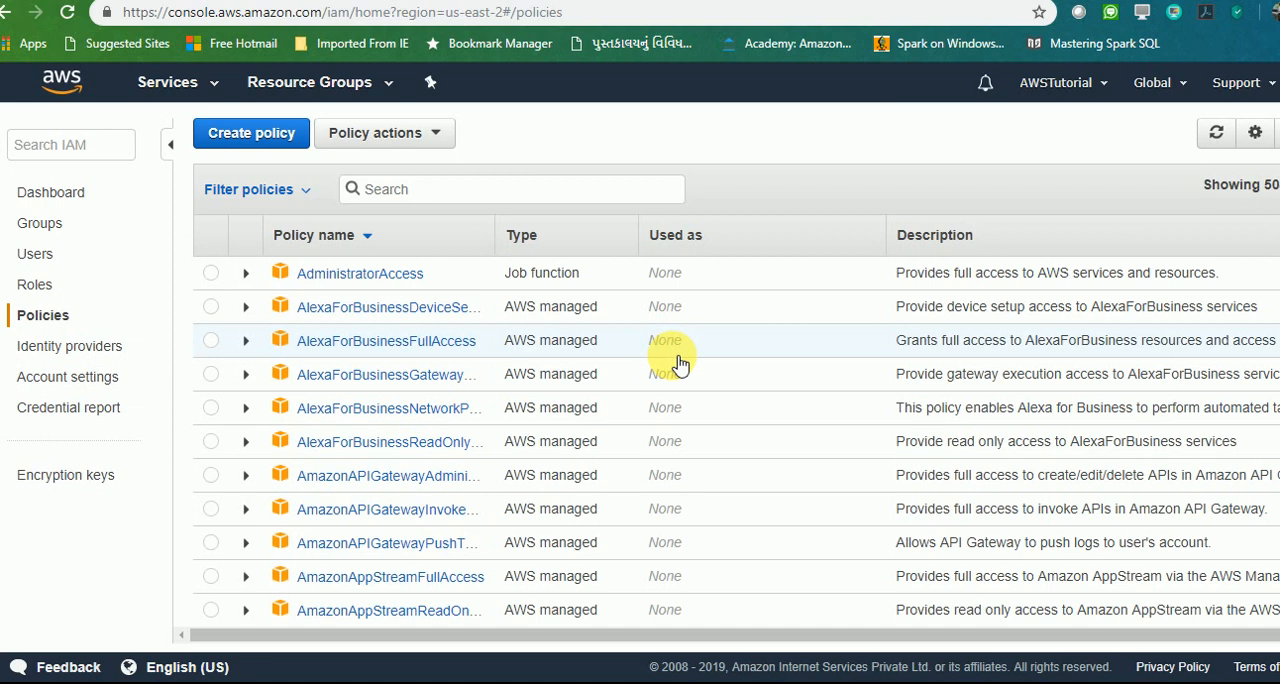
mouse_move(668, 352)
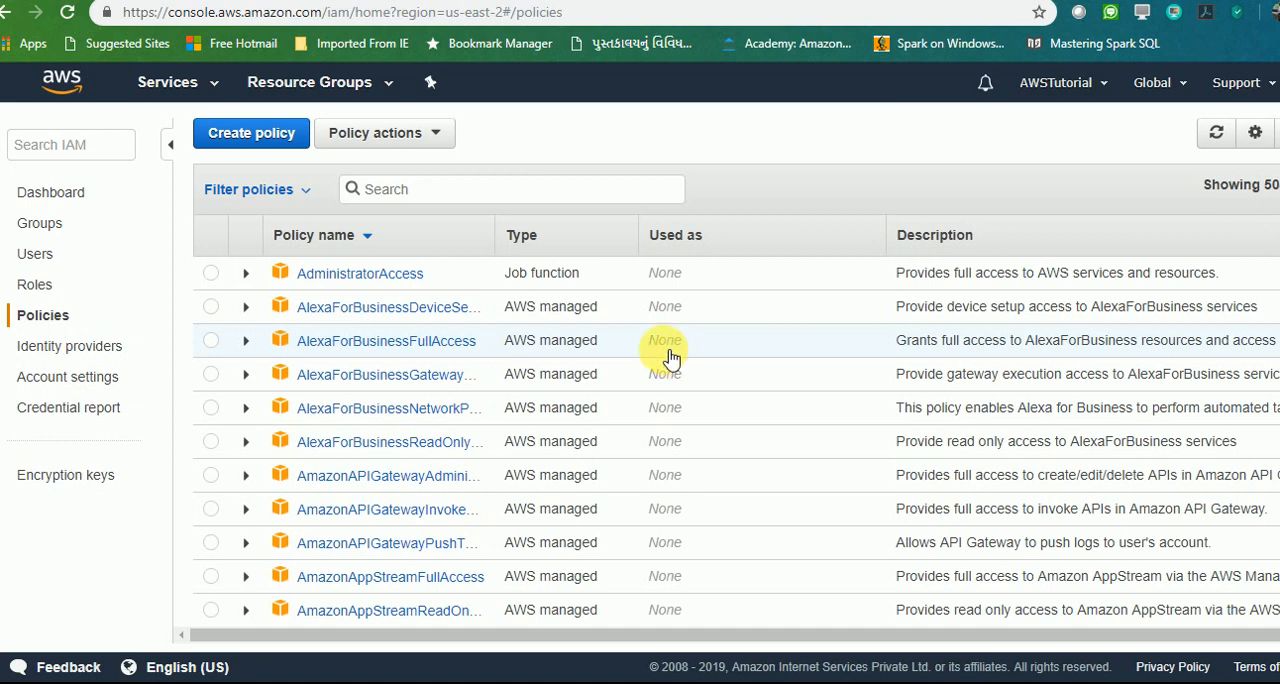
mouse_move(264, 288)
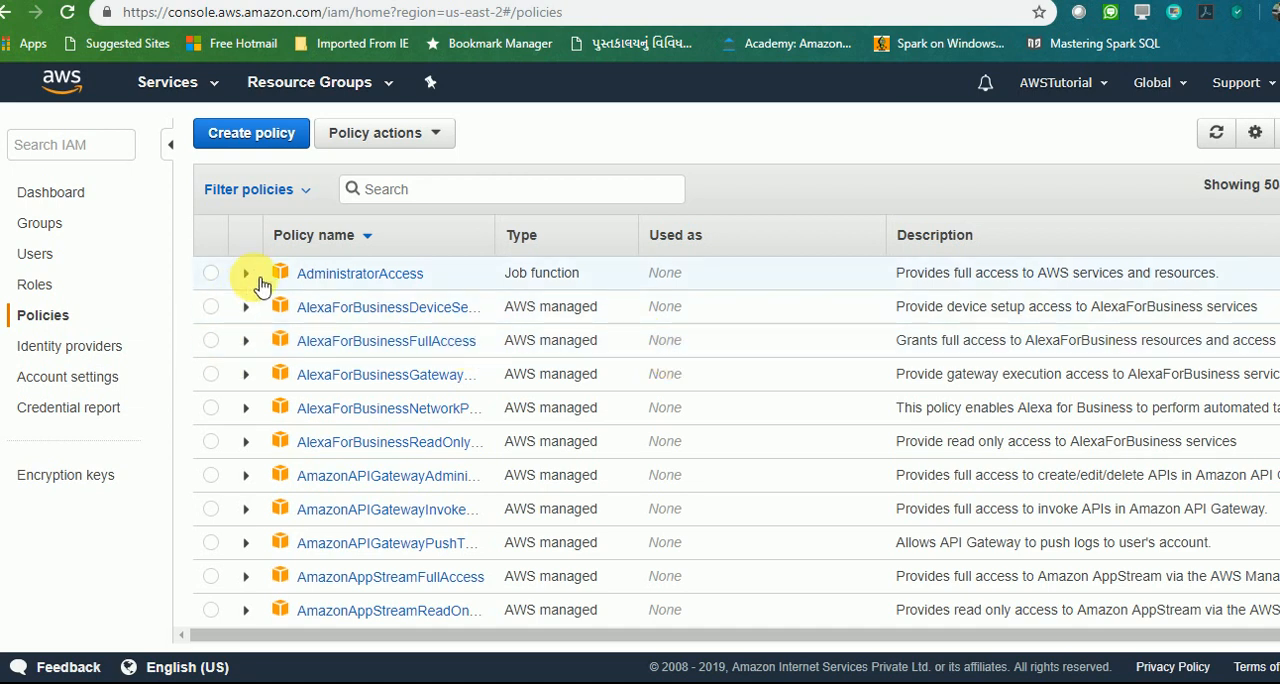
click(246, 272)
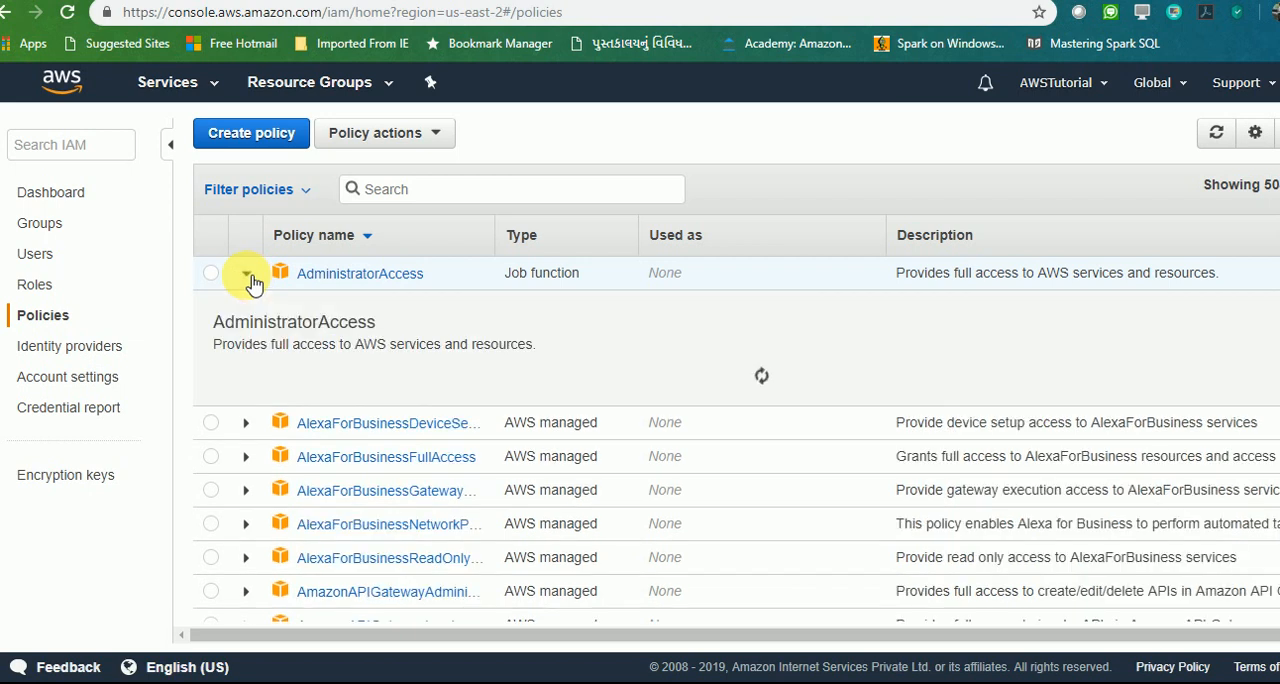
click(246, 272)
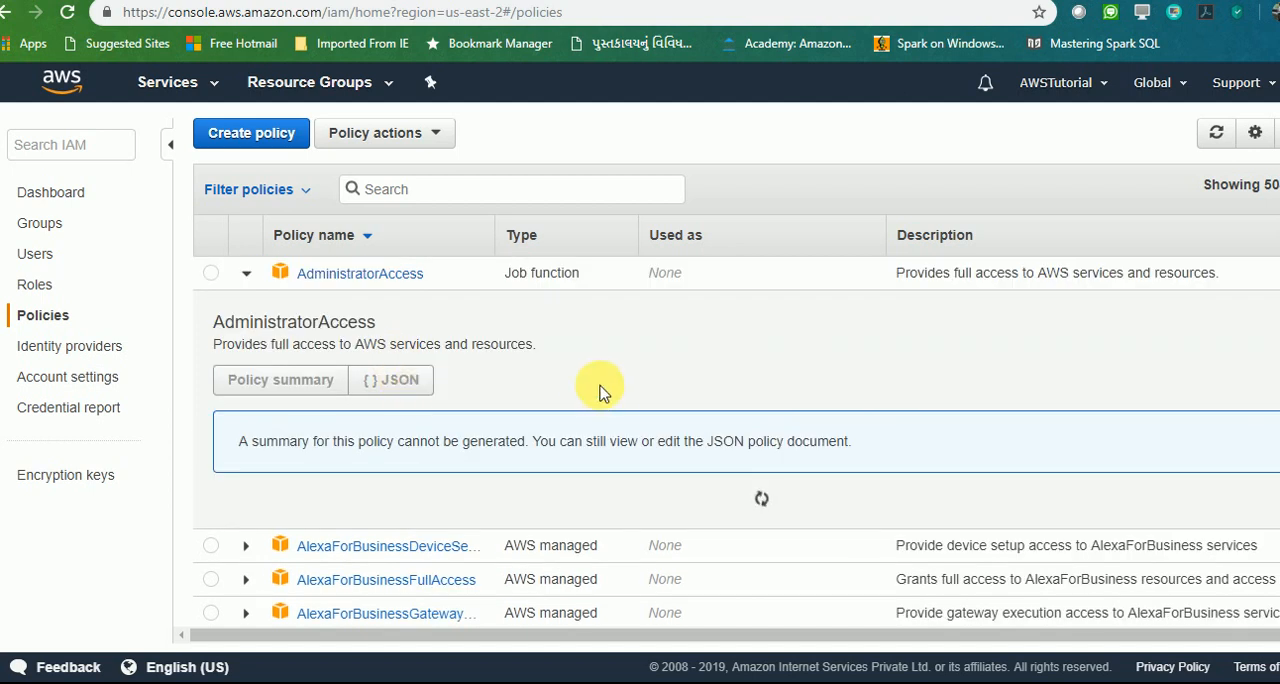
click(390, 380)
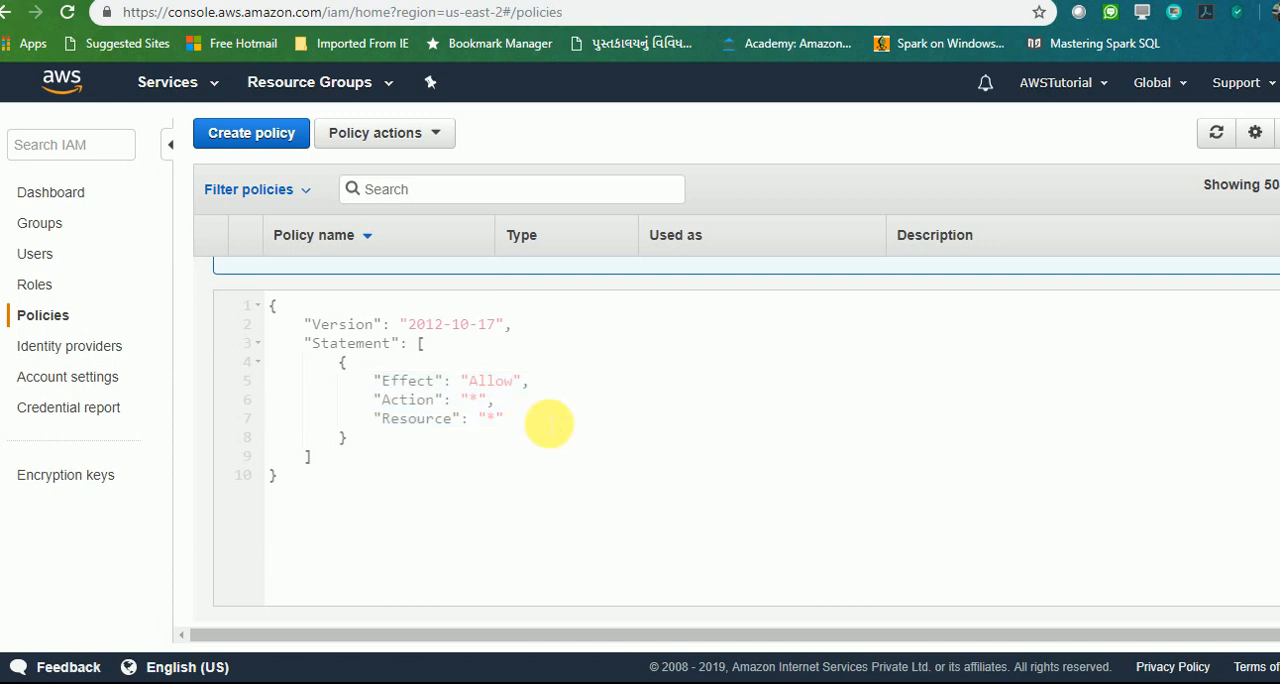
click(360, 272)
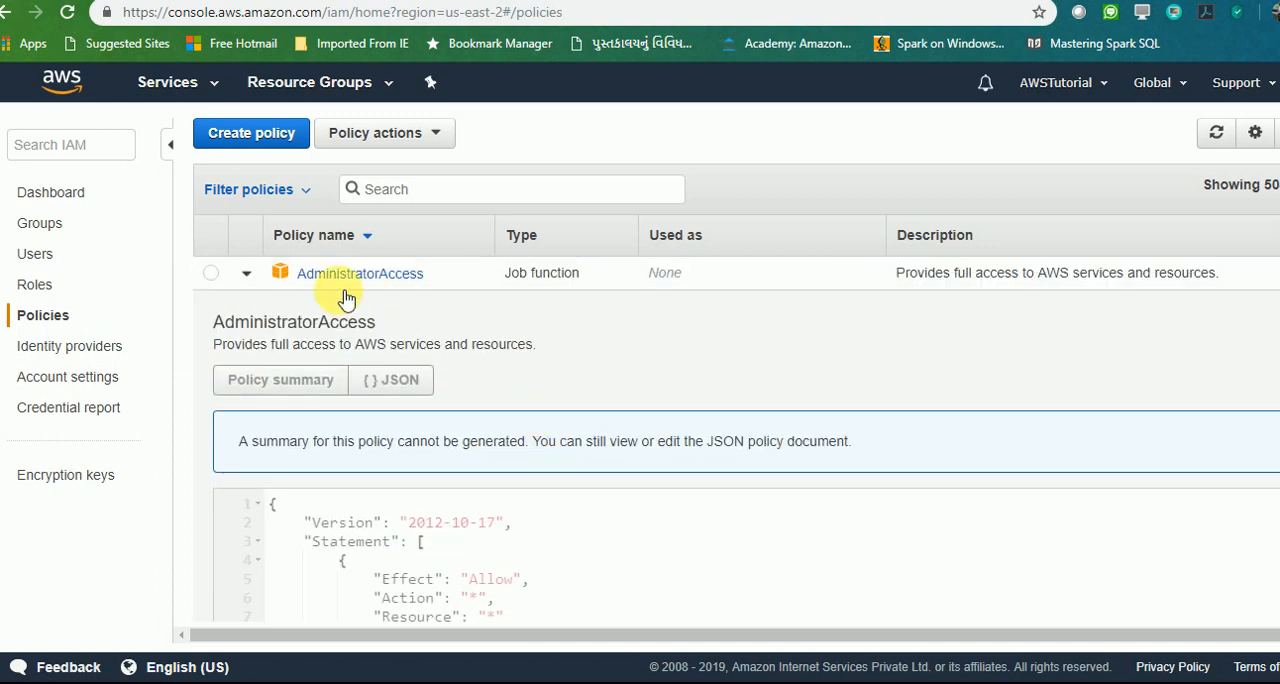
mouse_move(530, 562)
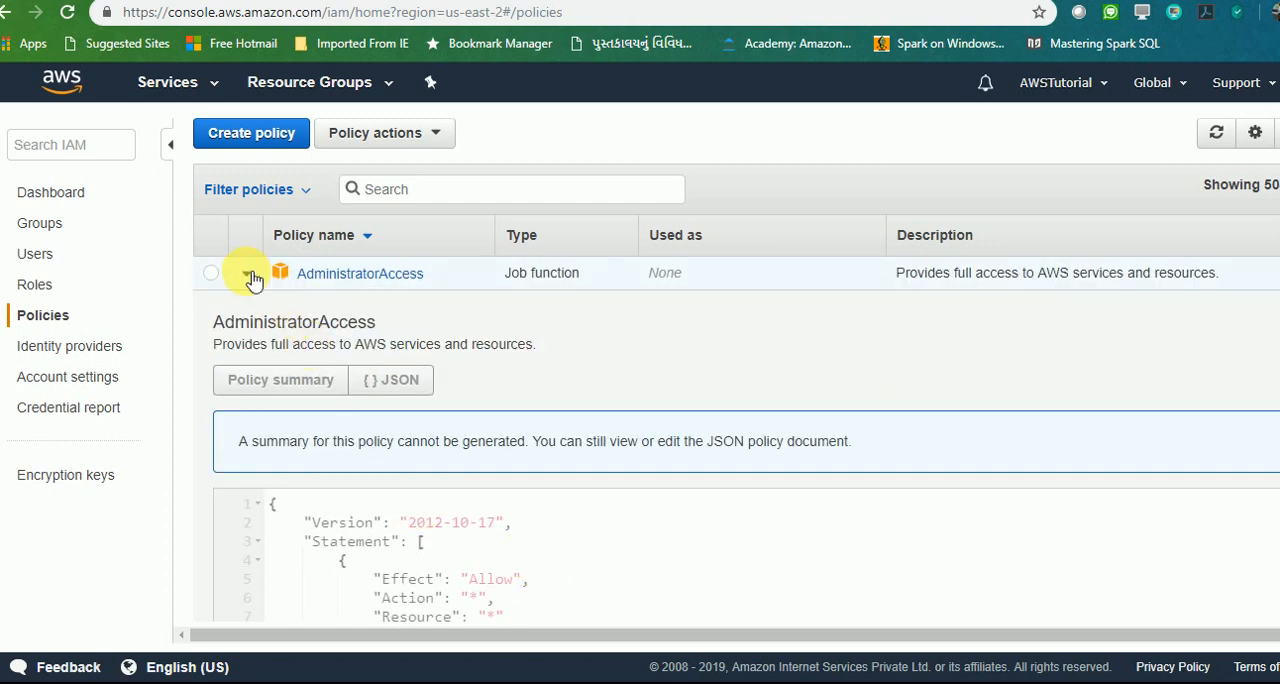
click(248, 276)
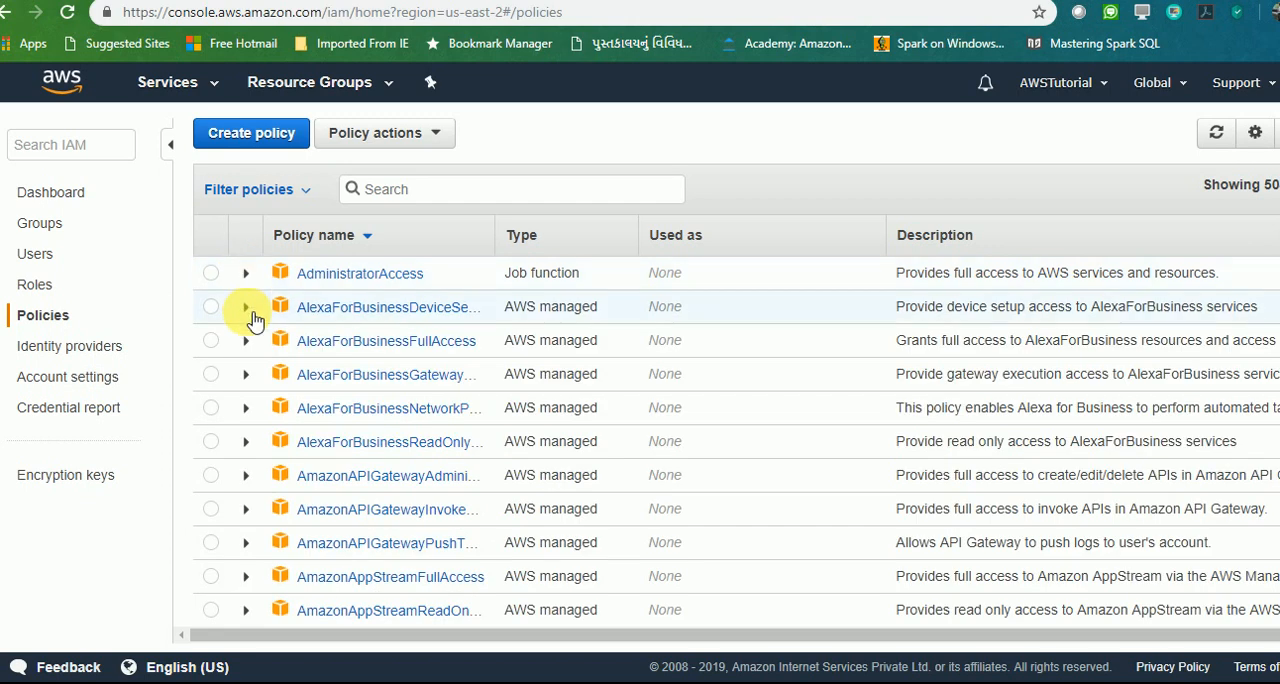
Step: Expand AlexaForBusinessFullAccess and read through its JSON policy document
click(246, 340)
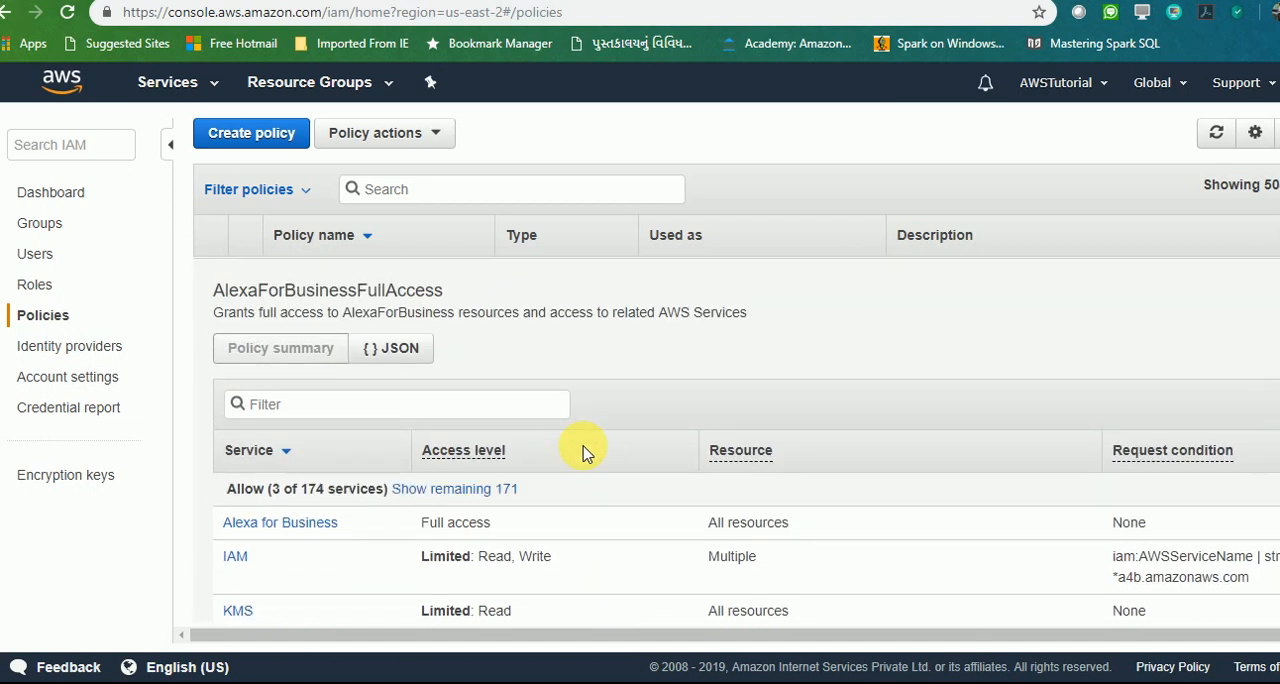
mouse_move(420, 352)
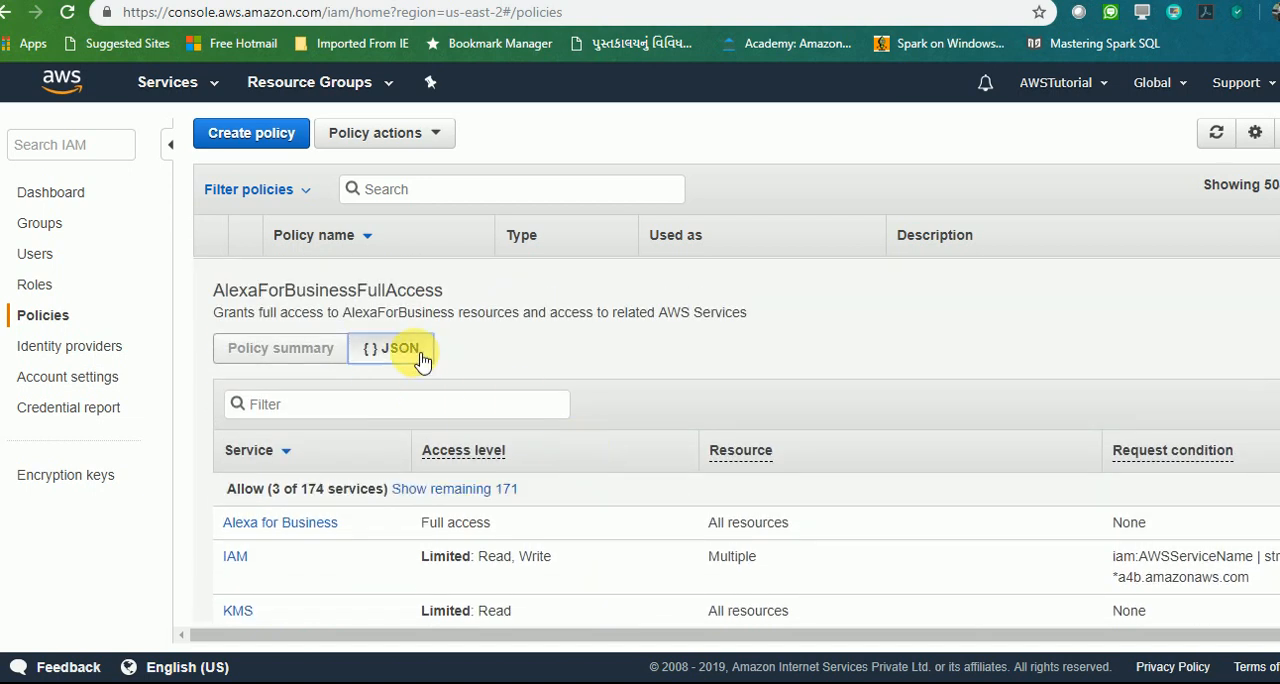
click(392, 348)
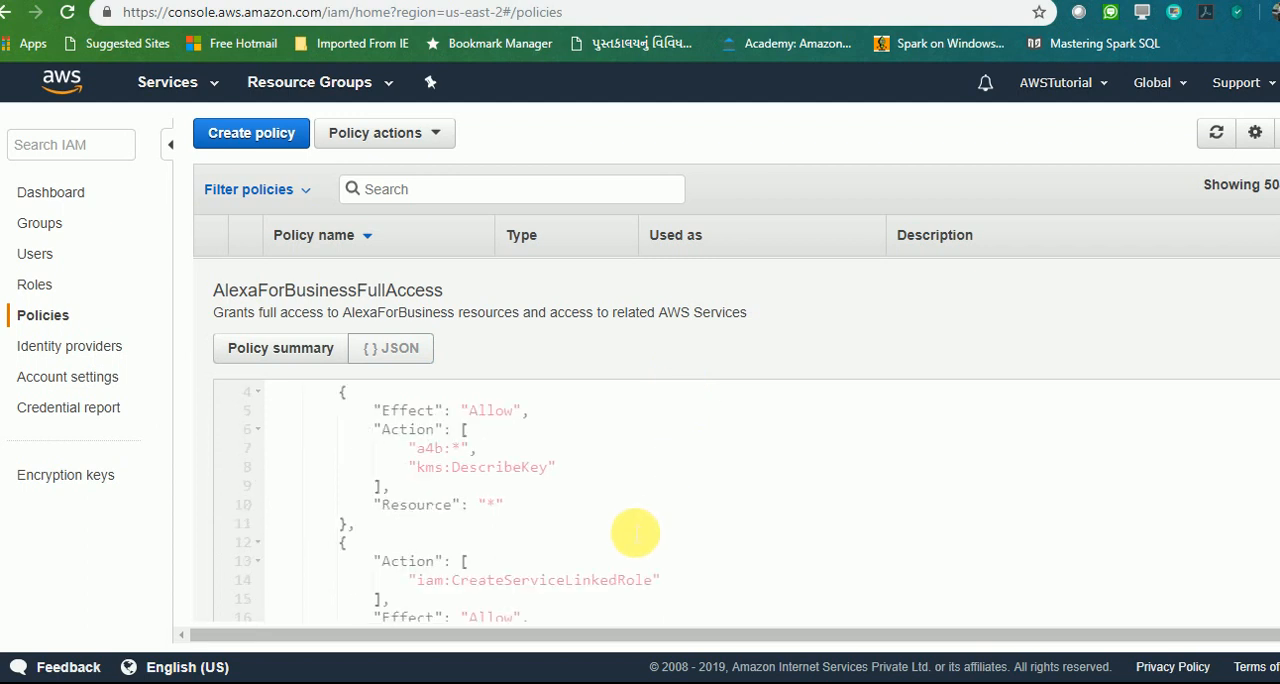
scroll(down, 3)
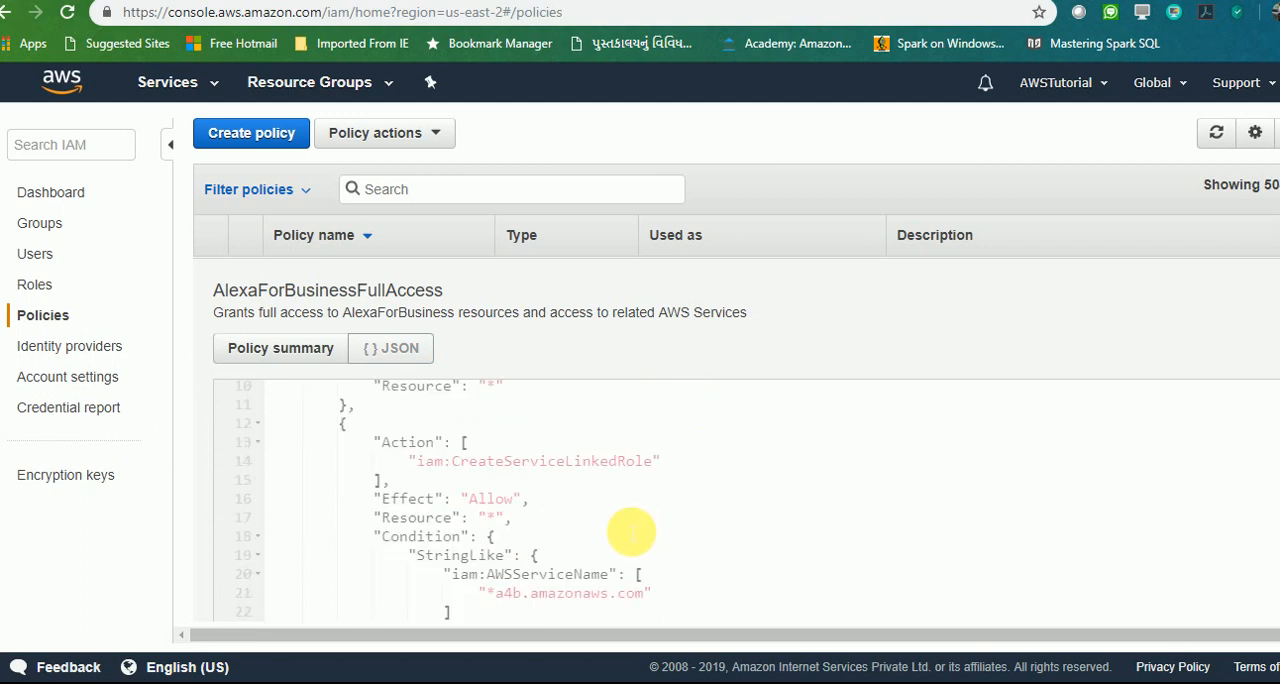
scroll(down, 3)
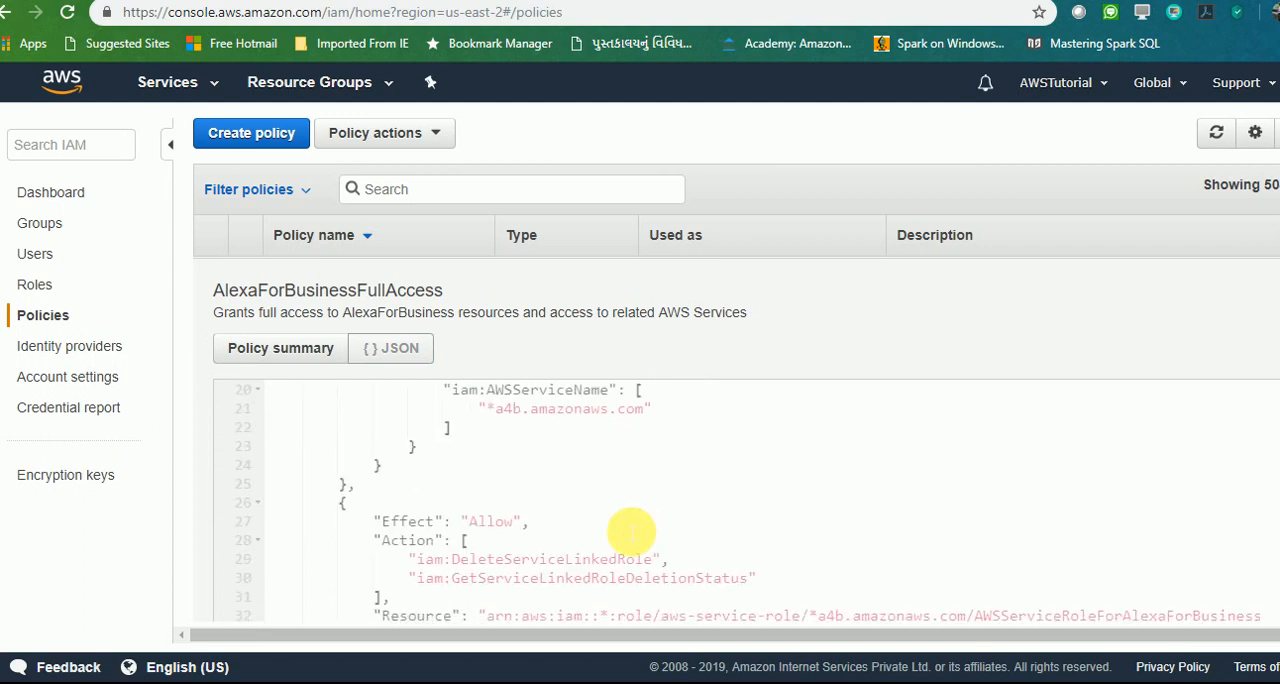
scroll(down, 3)
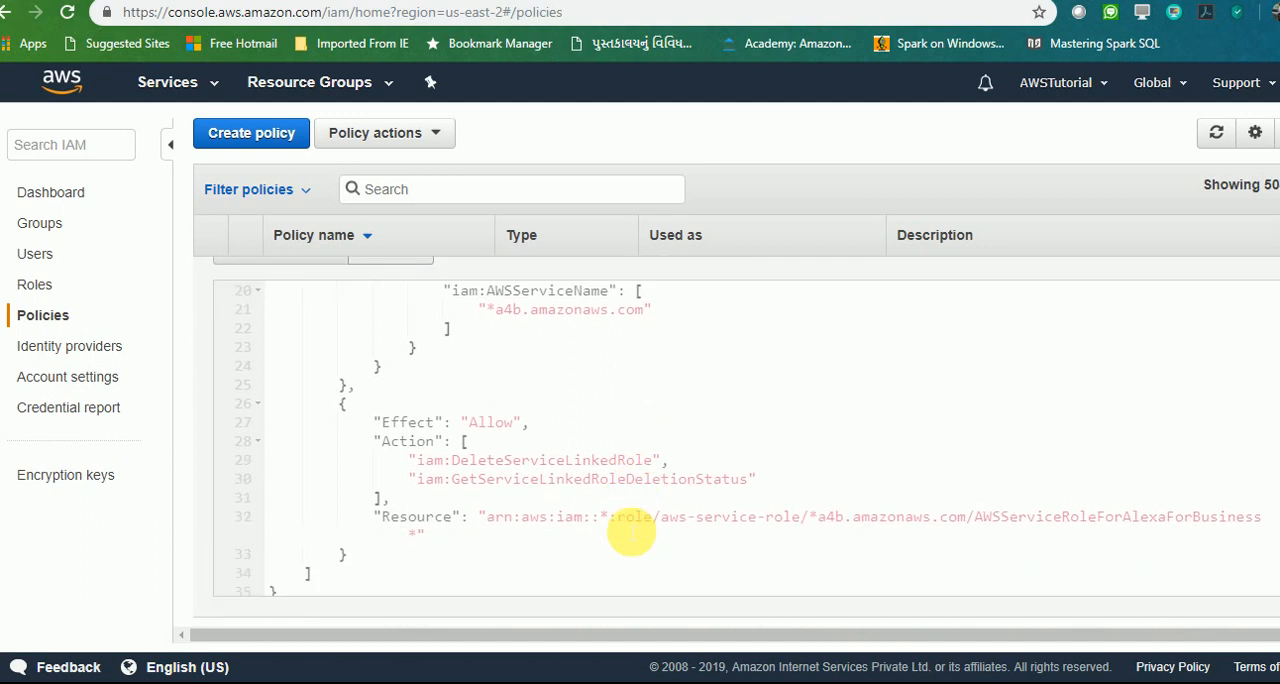